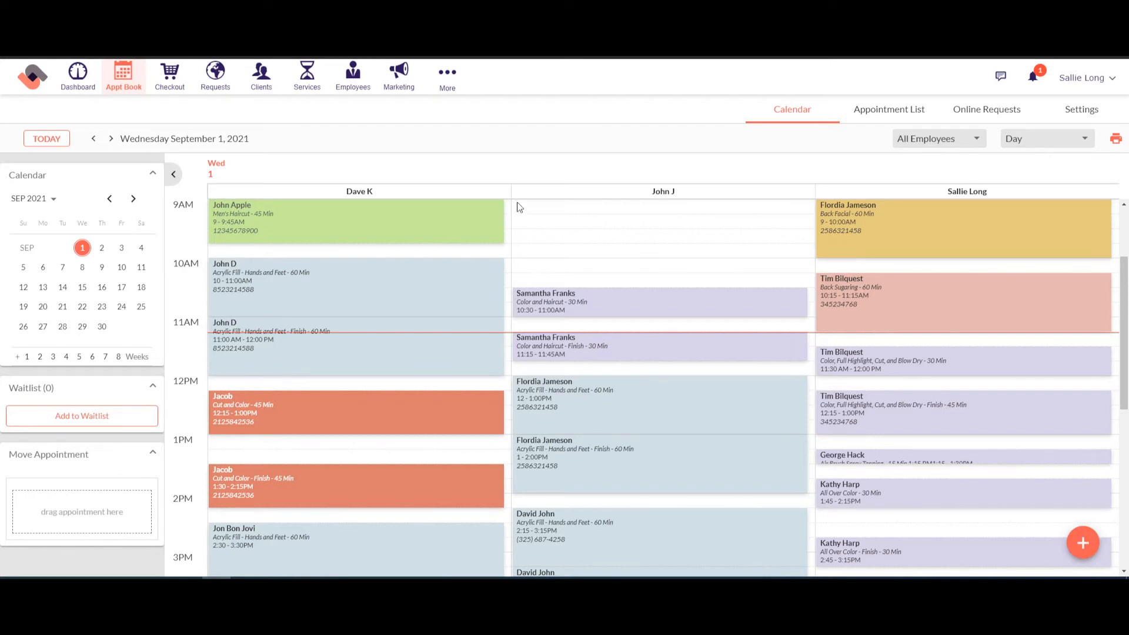
pyautogui.moveTo(447, 76)
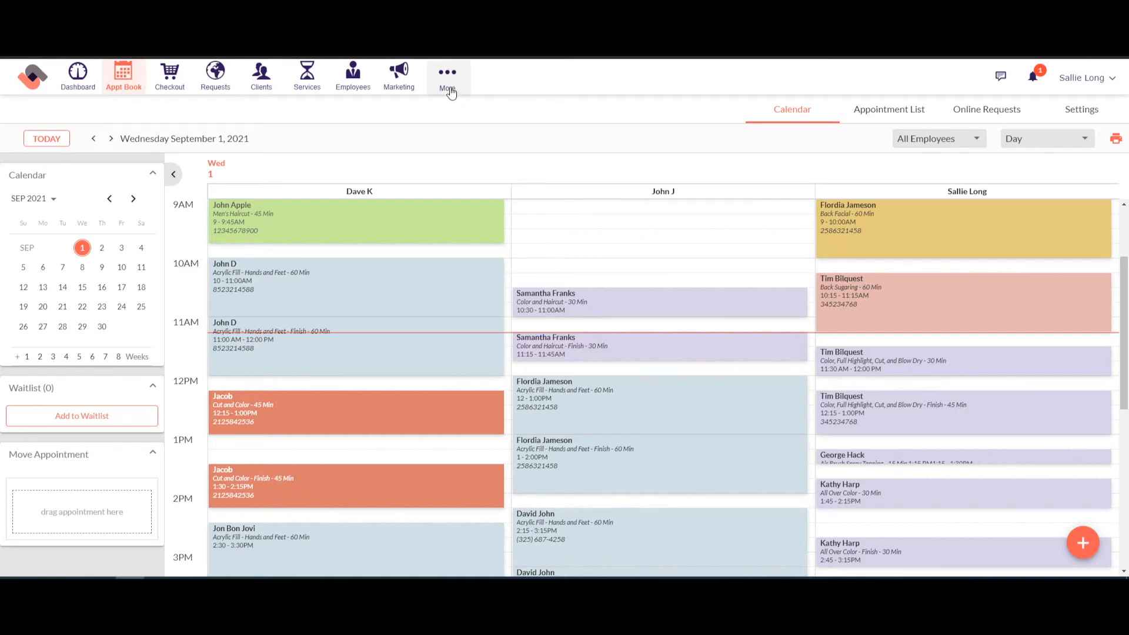
# Go from the appointment calendar to the Payroll section via the More menu
pyautogui.click(447, 75)
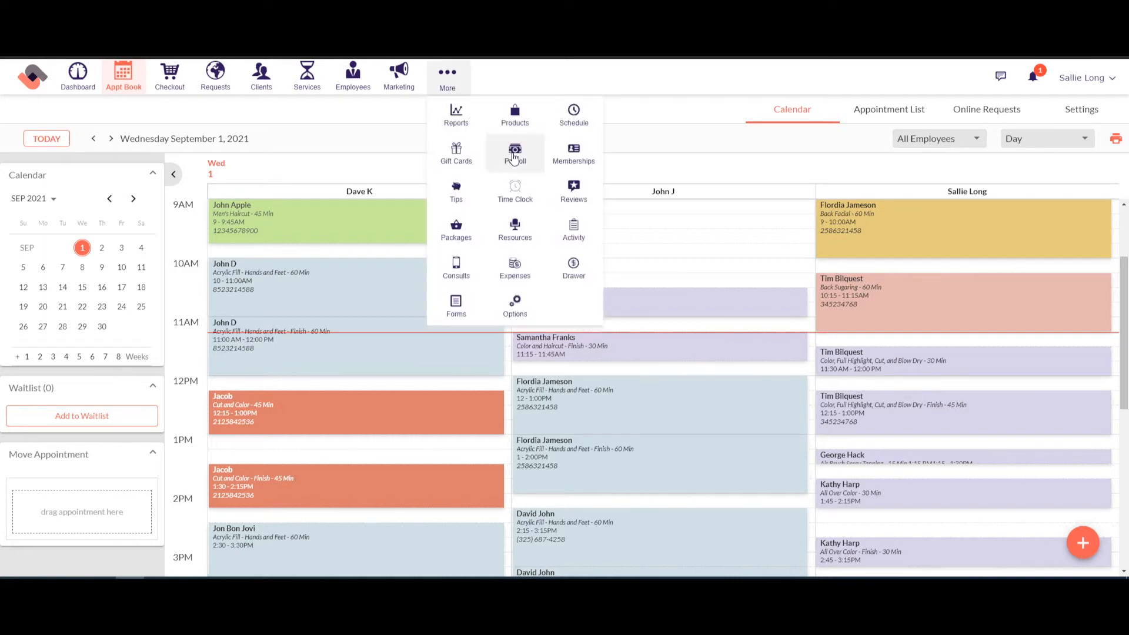
pyautogui.moveTo(515, 156)
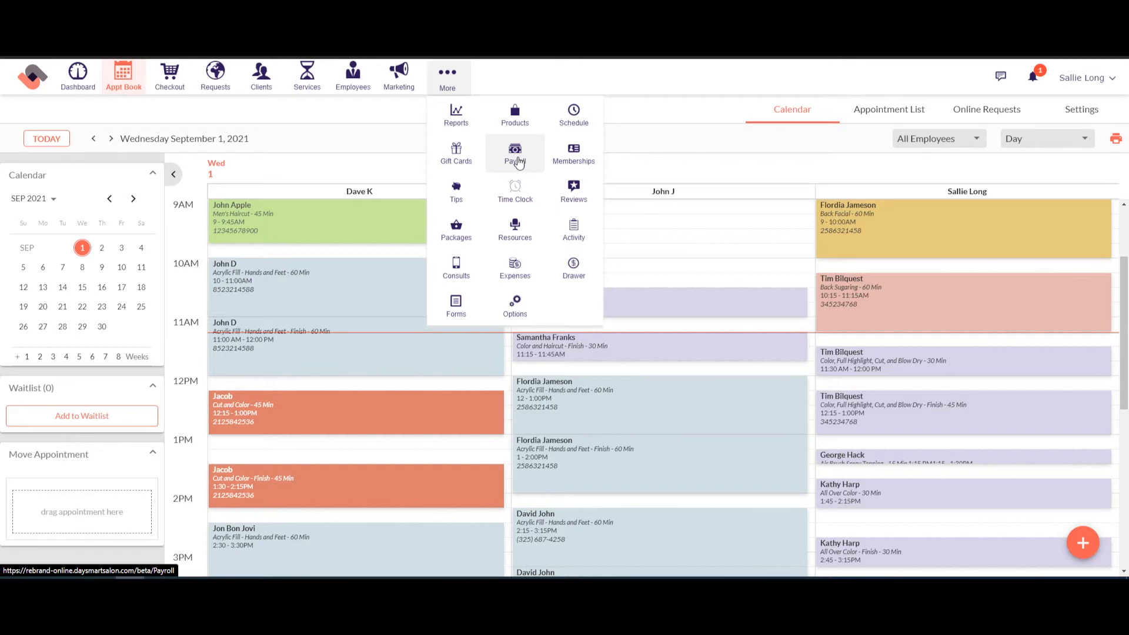
pyautogui.click(514, 153)
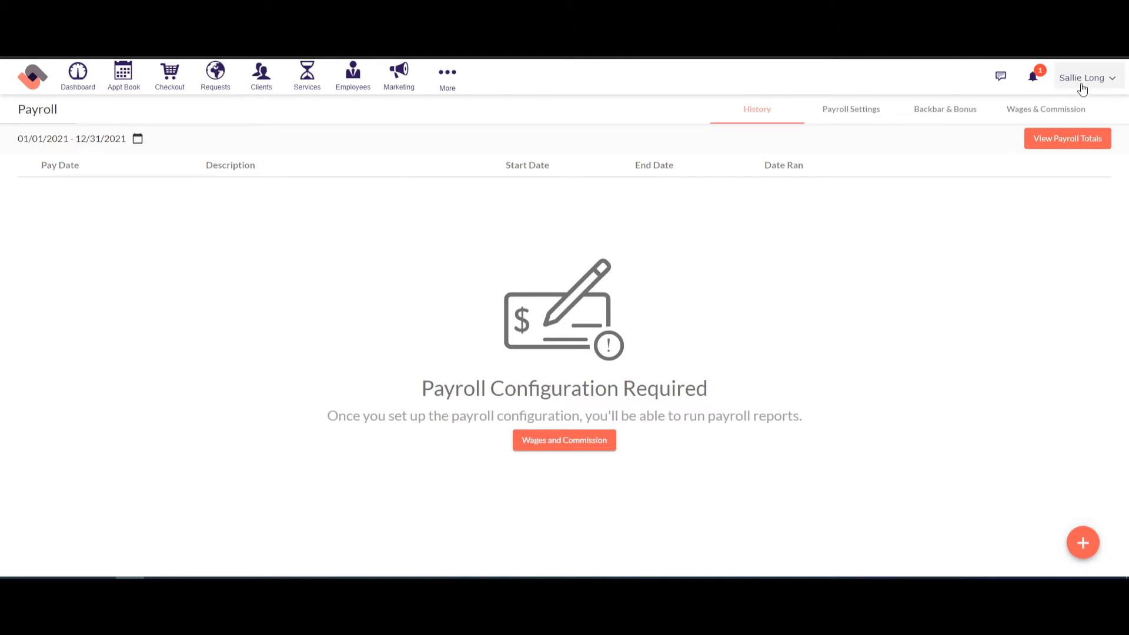
pyautogui.moveTo(1053, 115)
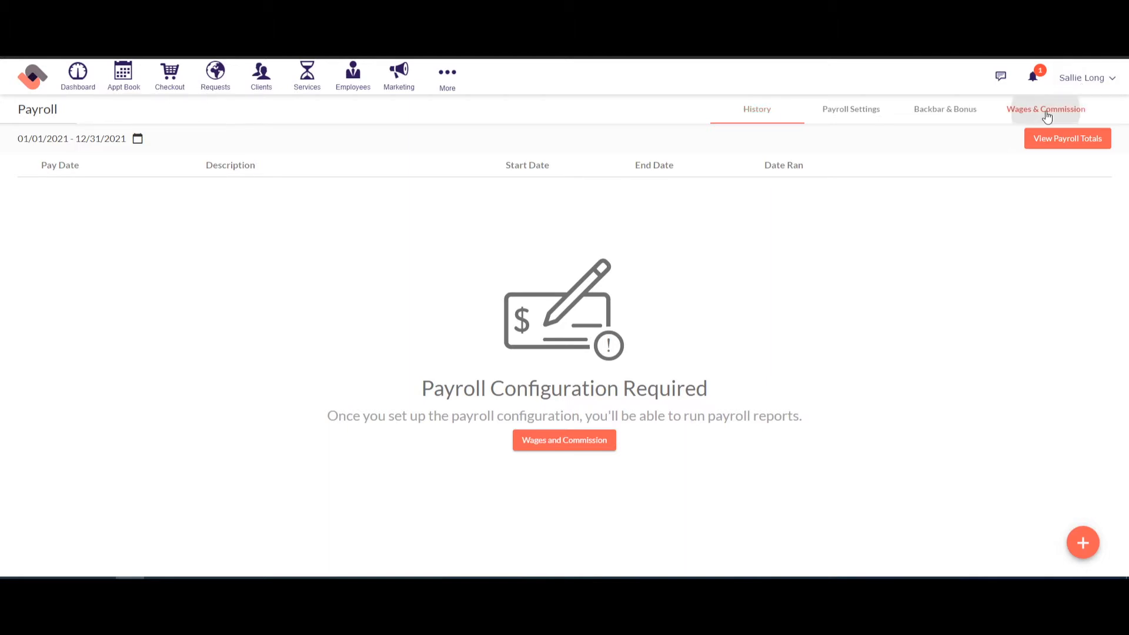
# Show the Wages & Commission setup listing profiles and employees
pyautogui.click(1045, 108)
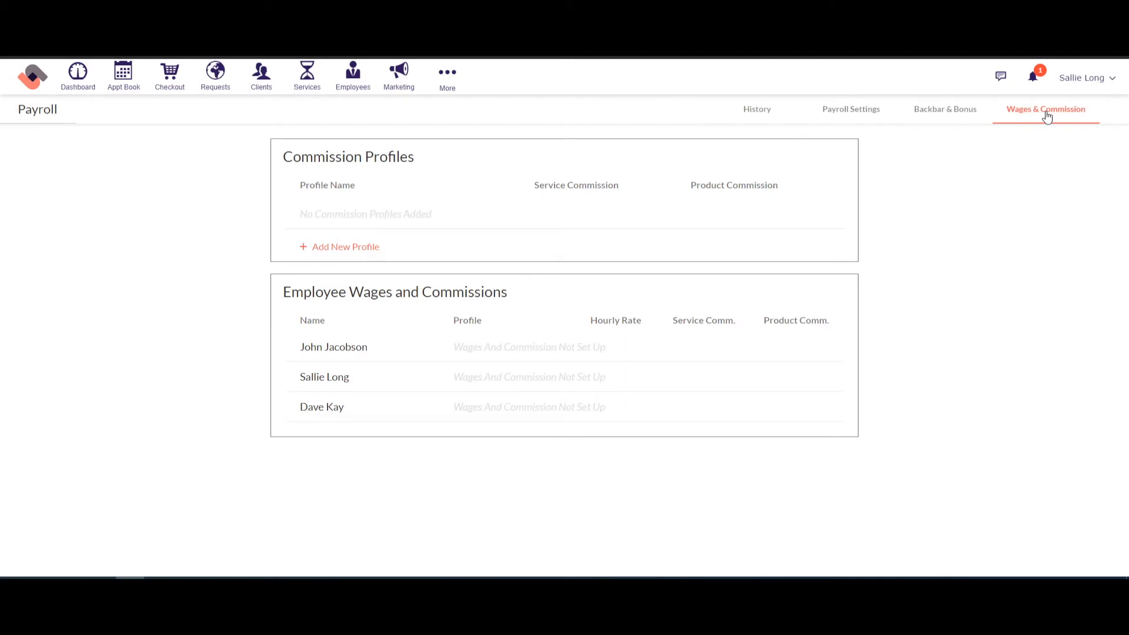
pyautogui.moveTo(340, 187)
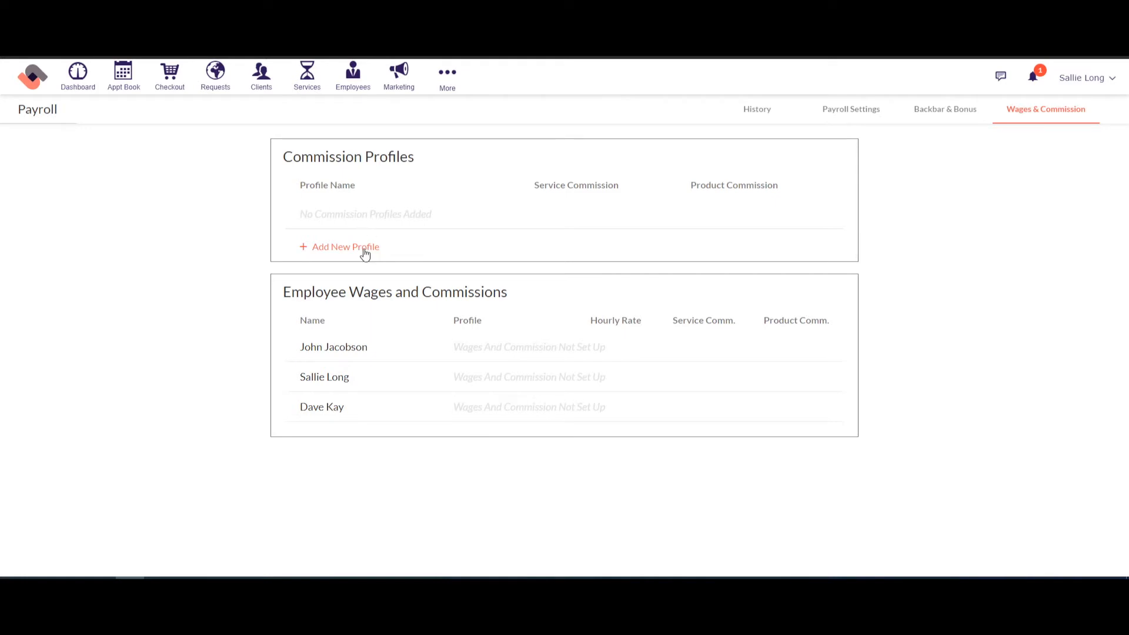
# Start a new commission profile named Stylist with a 50% fixed service rate
pyautogui.click(344, 246)
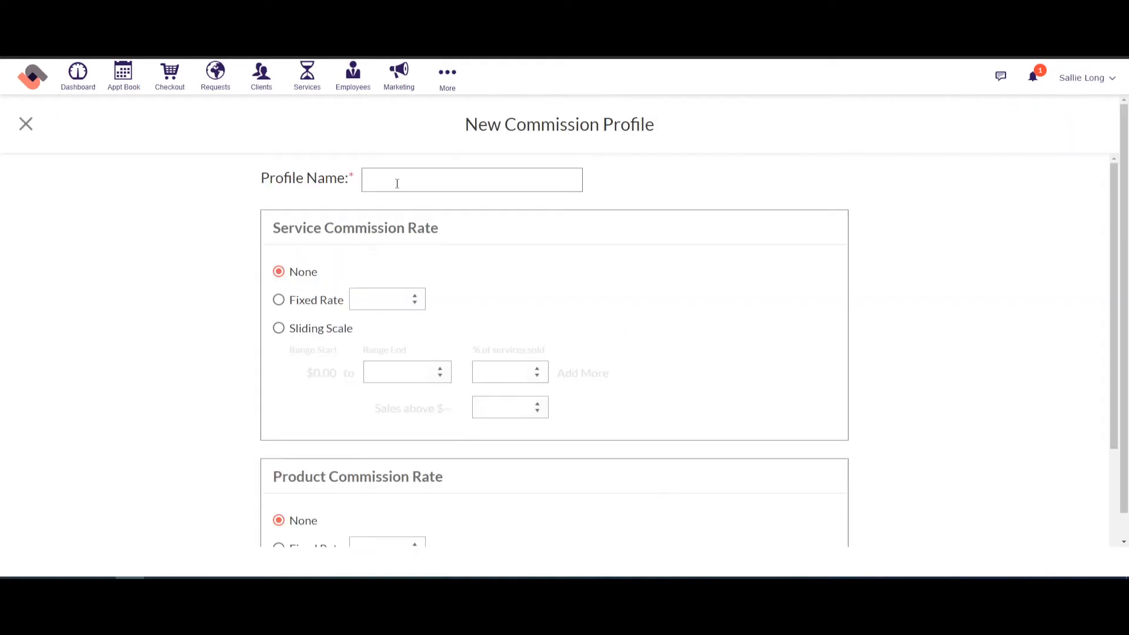
pyautogui.write('S')
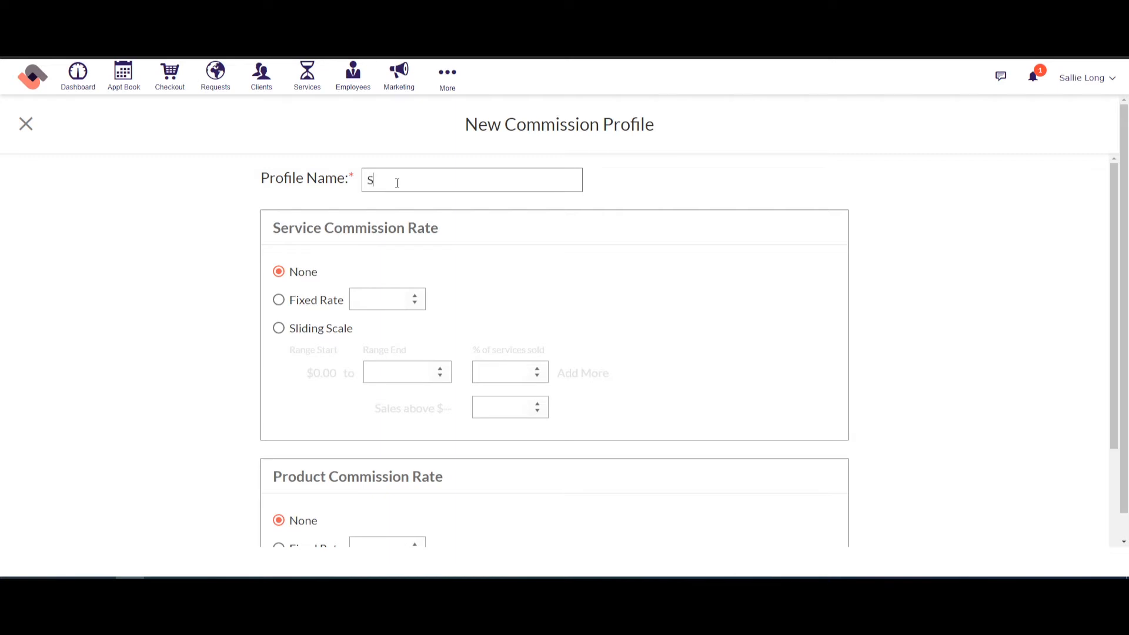
pyautogui.write('tylist')
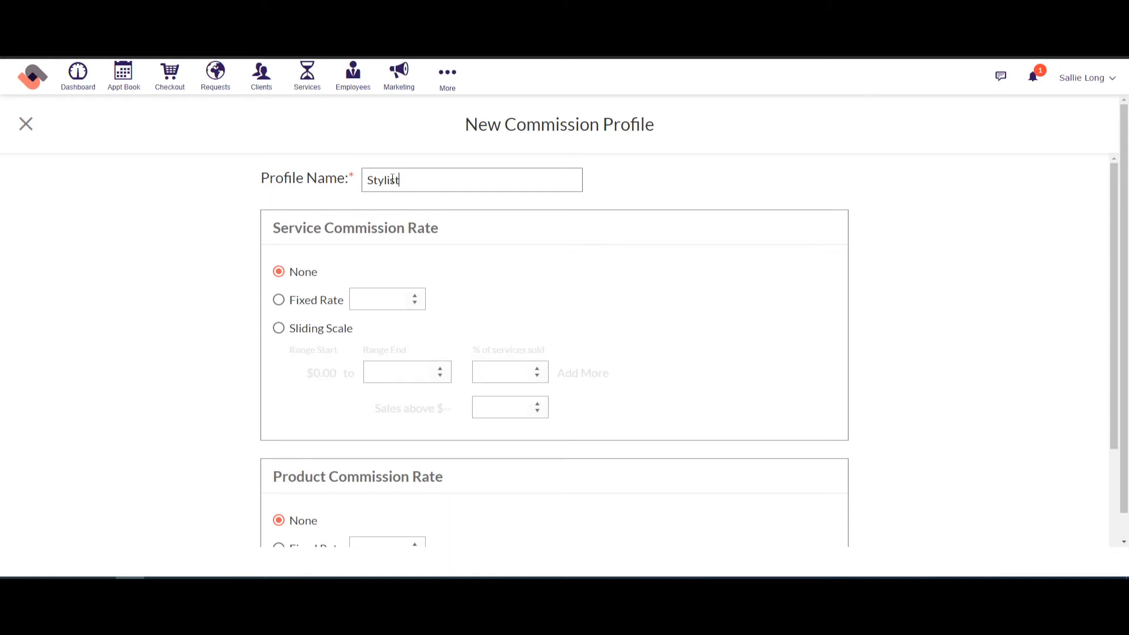
pyautogui.moveTo(333, 272)
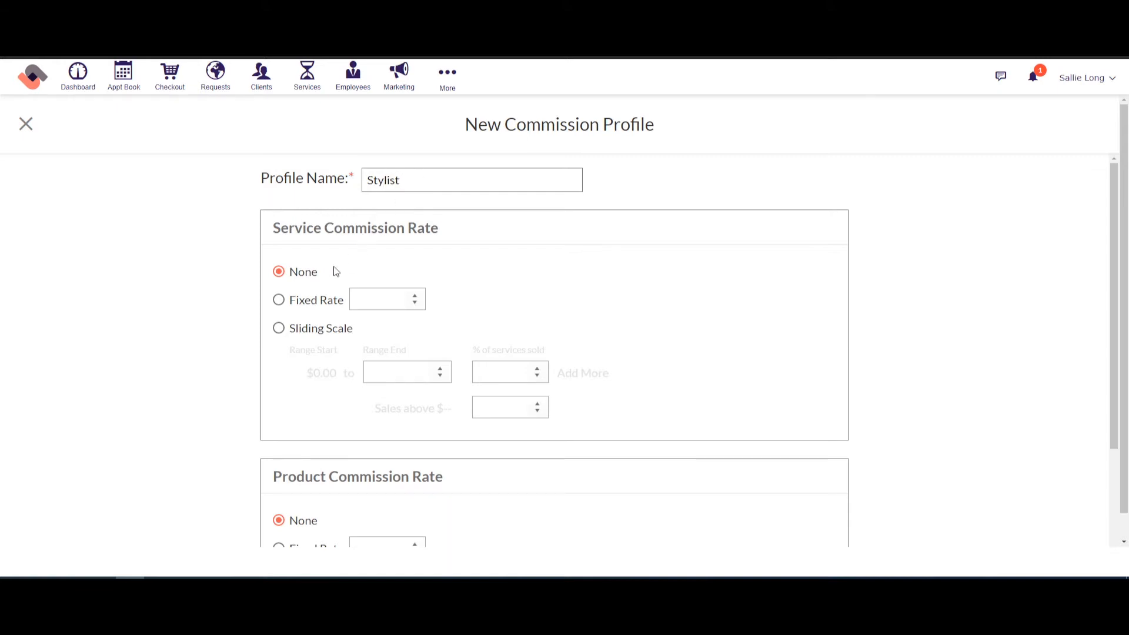
pyautogui.click(279, 300)
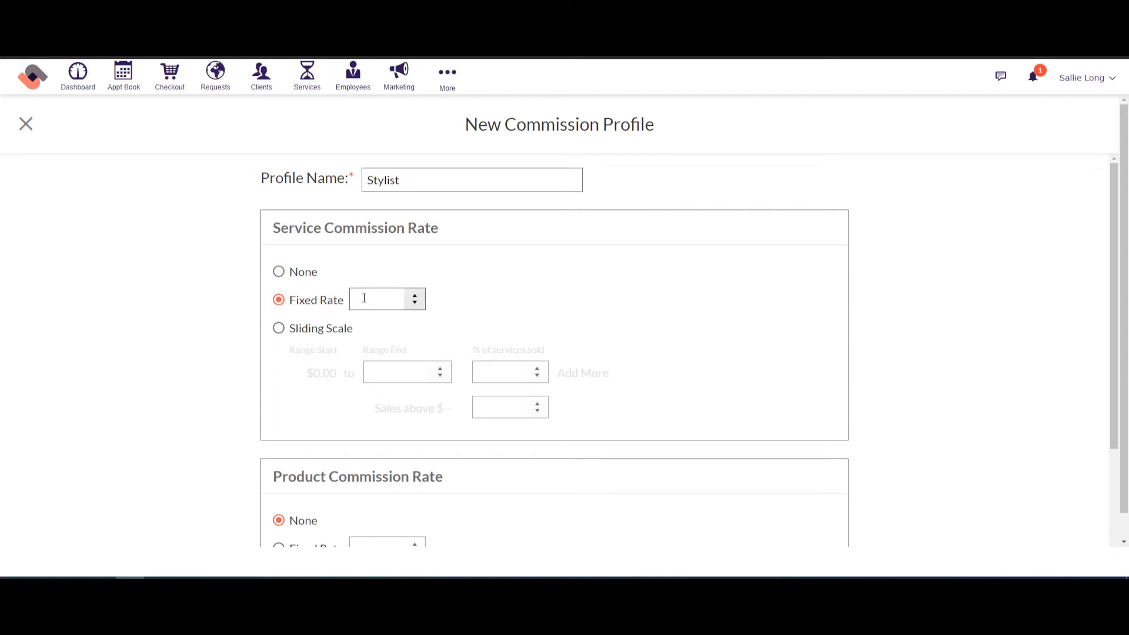
pyautogui.write('50')
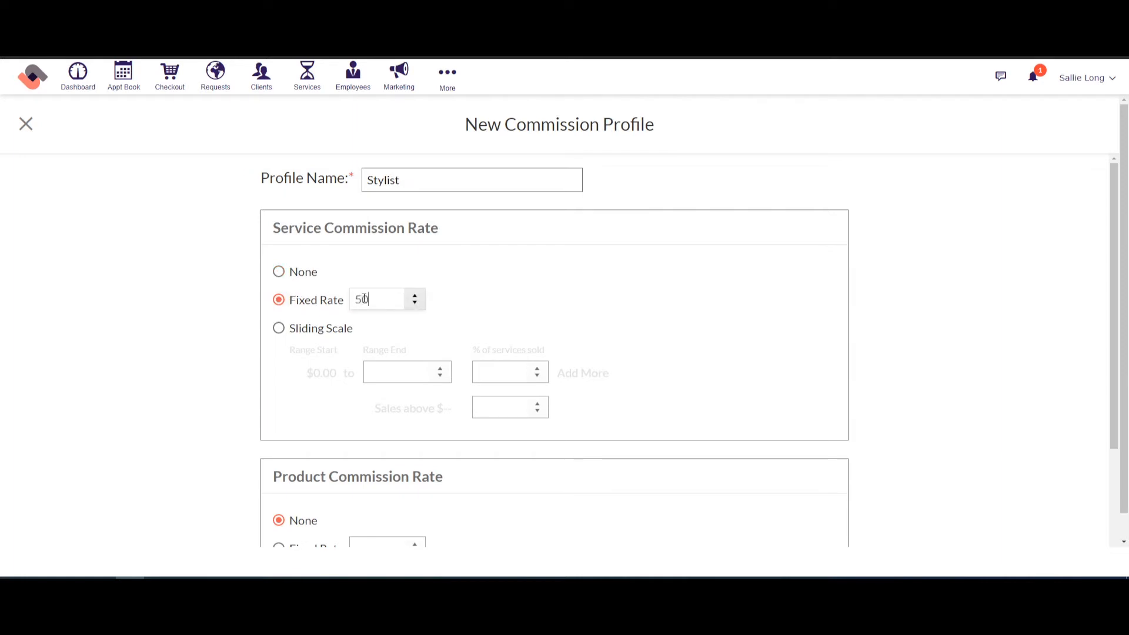
pyautogui.moveTo(361, 280)
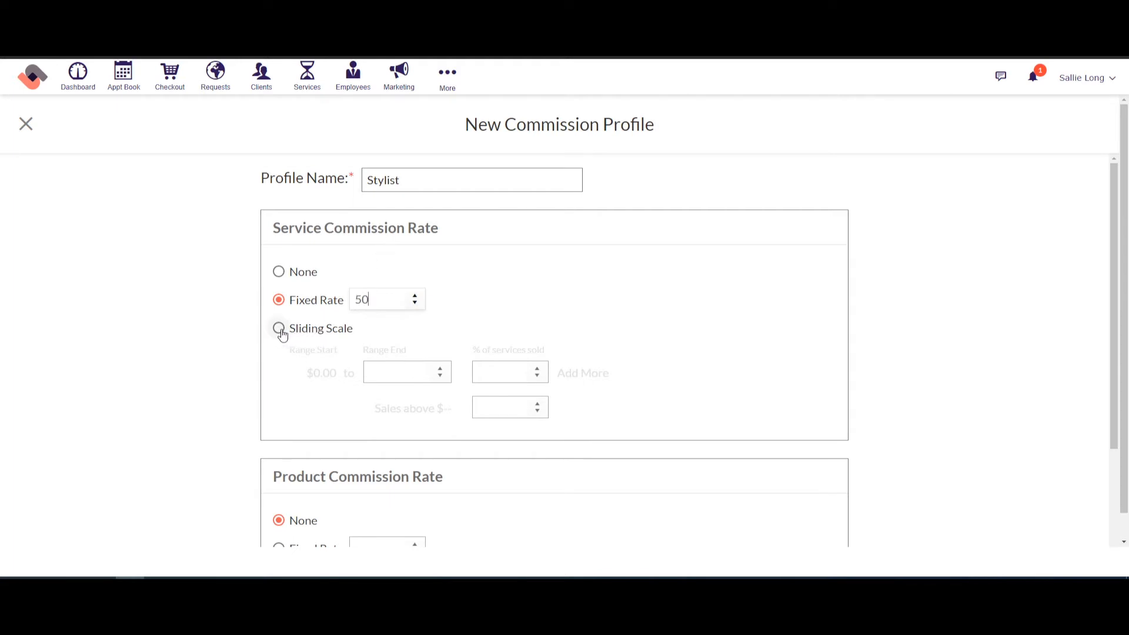
pyautogui.click(278, 329)
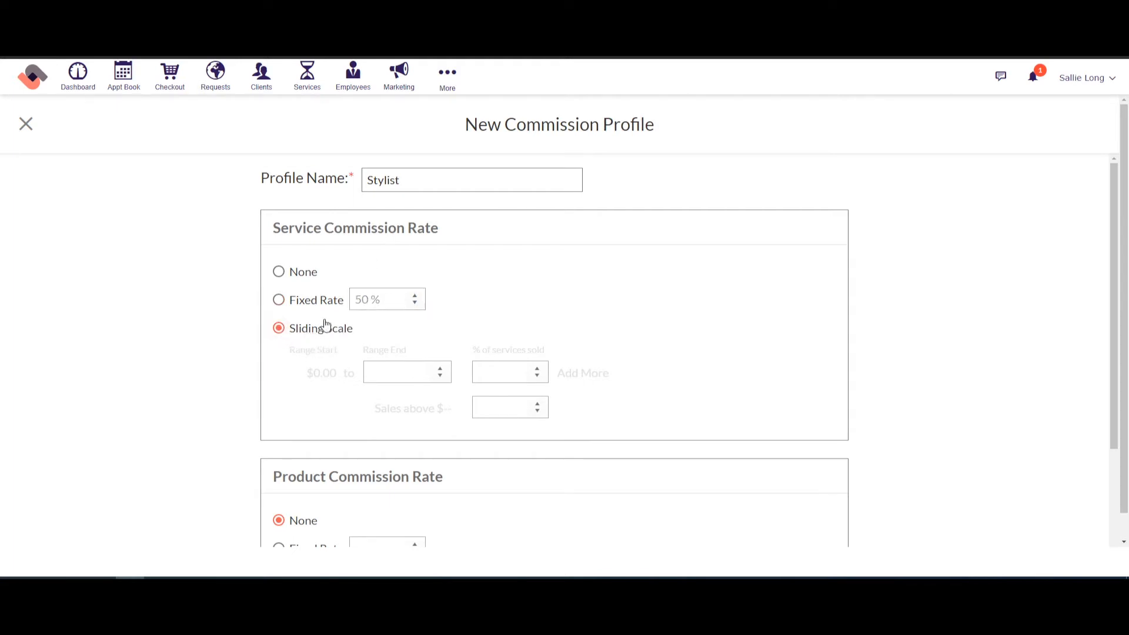
pyautogui.click(279, 300)
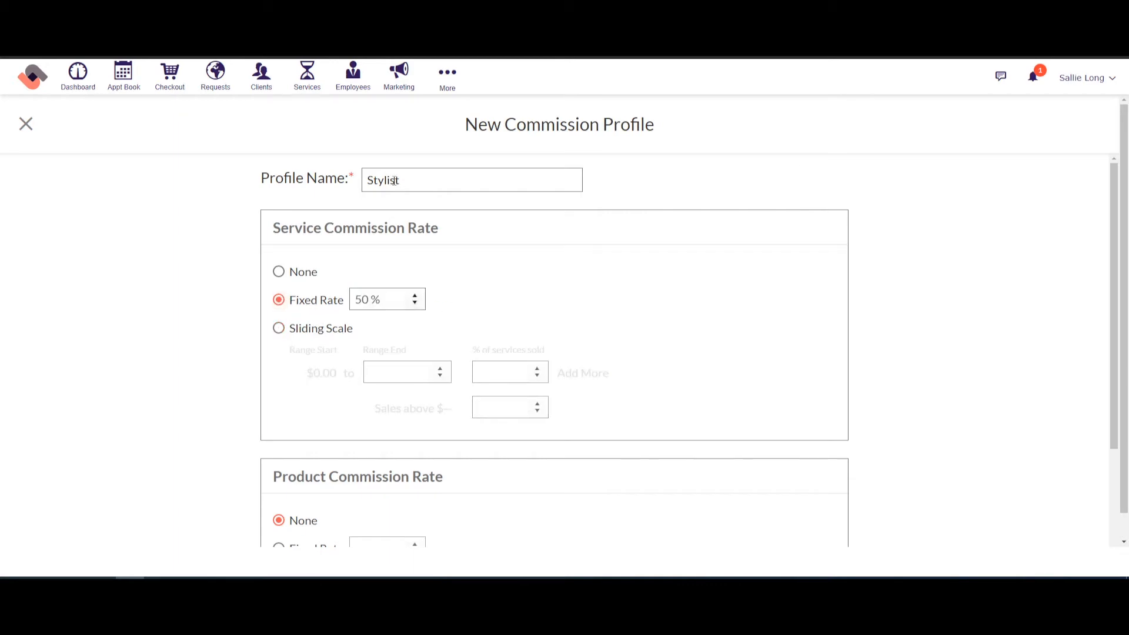
# Give the Stylist profile a 10% fixed product rate and save it
pyautogui.scroll(-3)
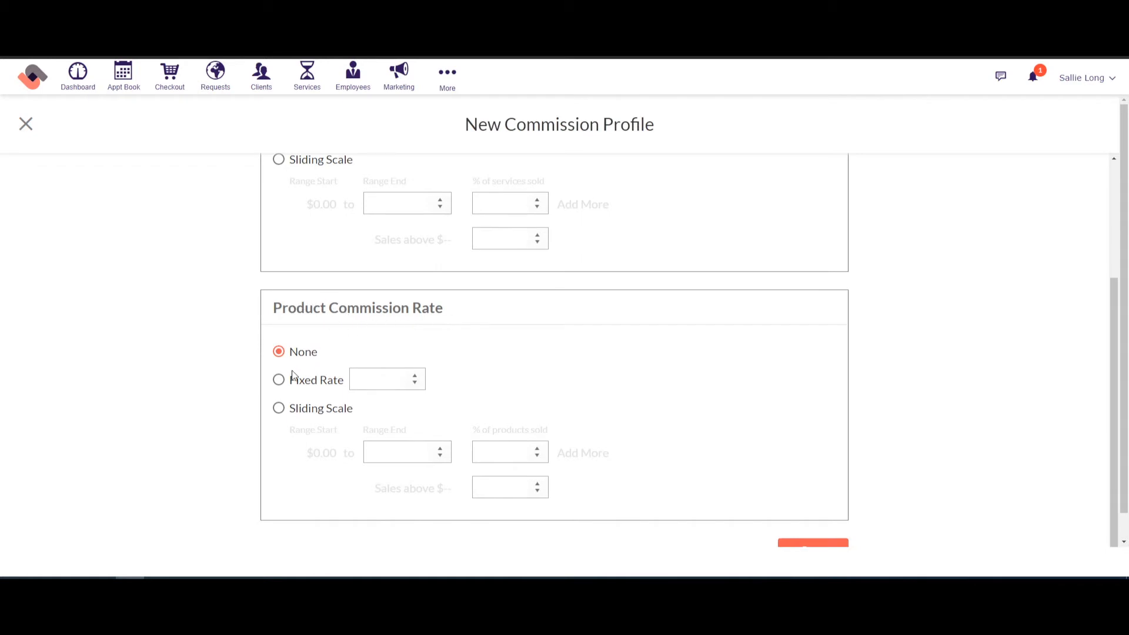
pyautogui.click(279, 380)
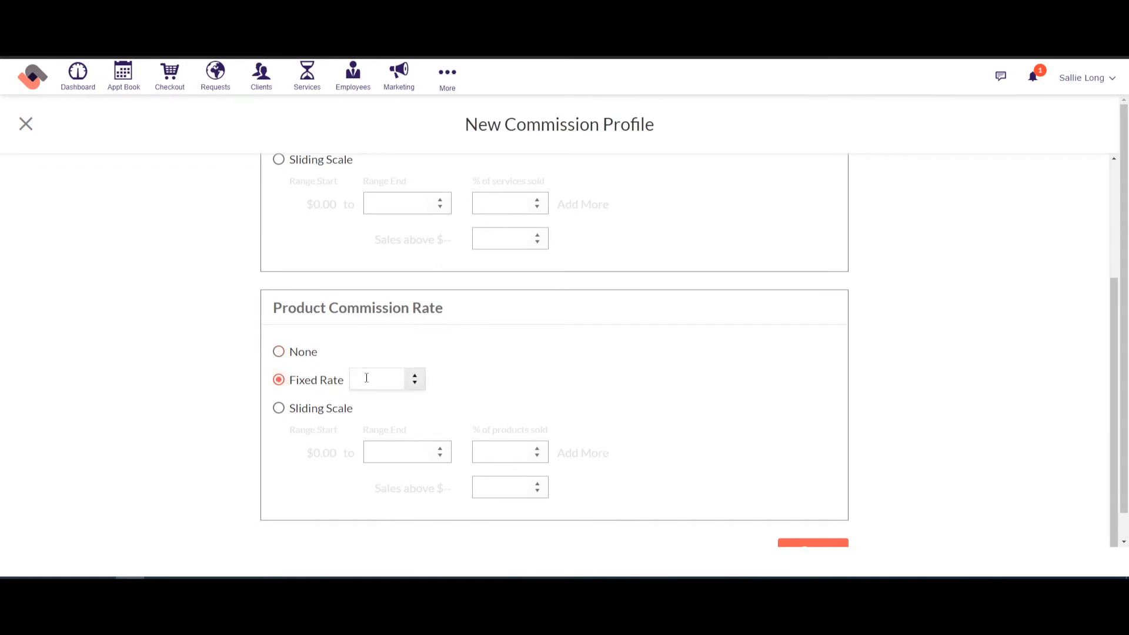
pyautogui.write('10')
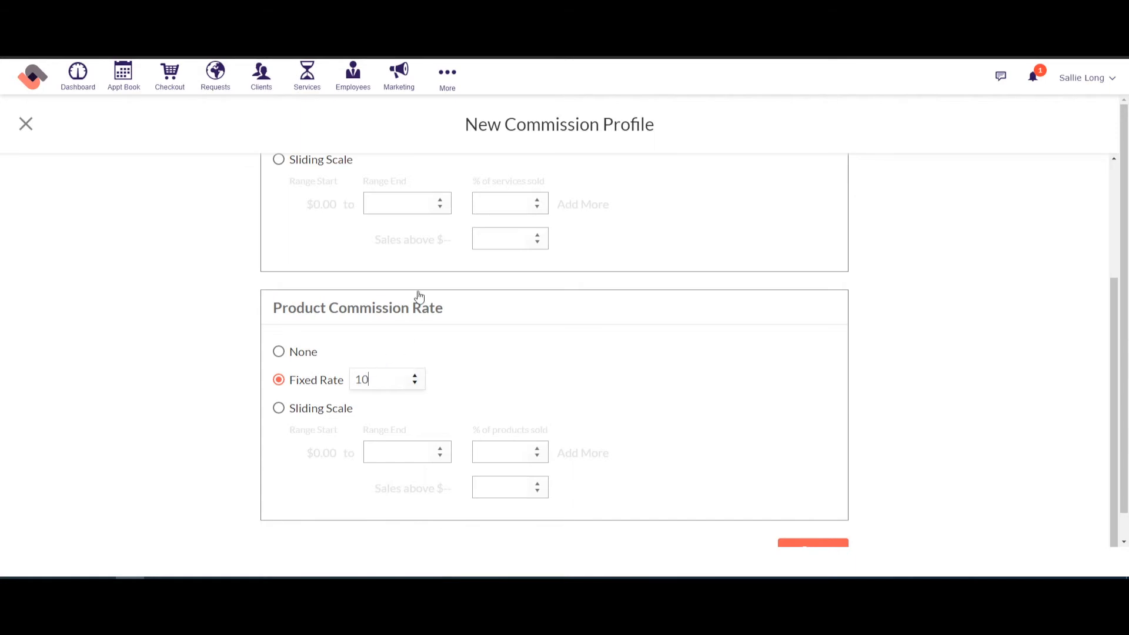
pyautogui.moveTo(963, 316)
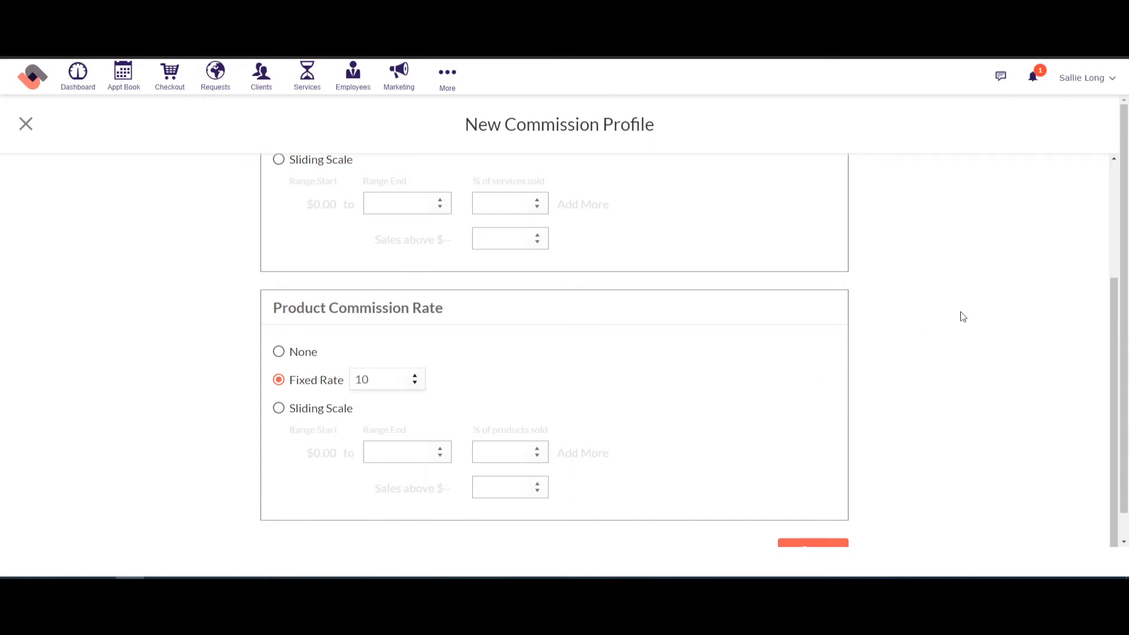
pyautogui.scroll(-3)
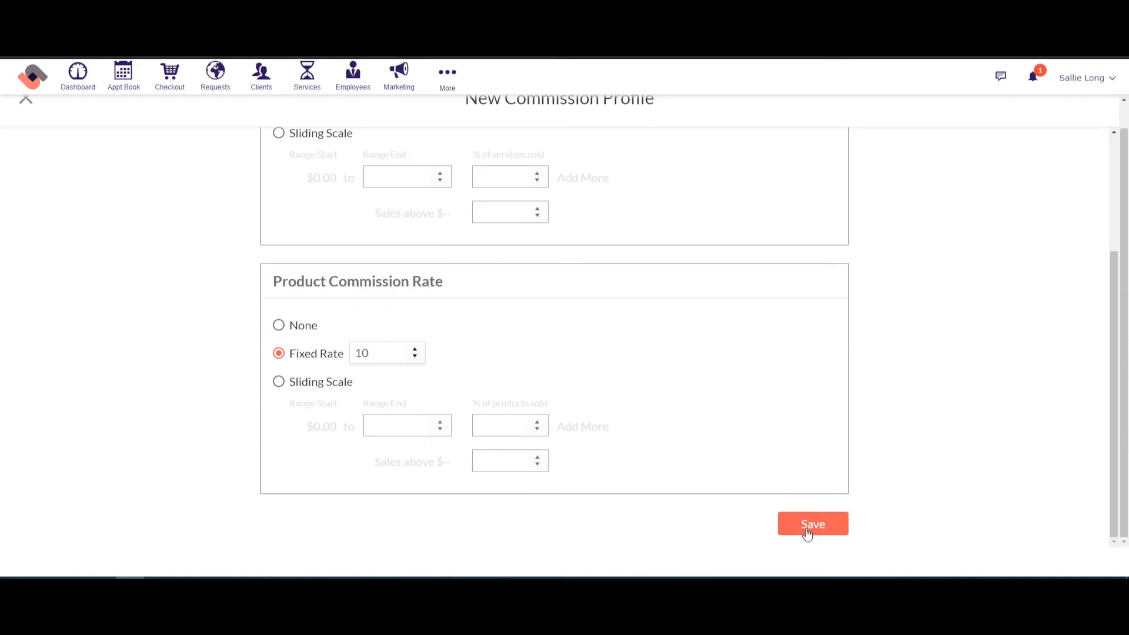
pyautogui.click(813, 523)
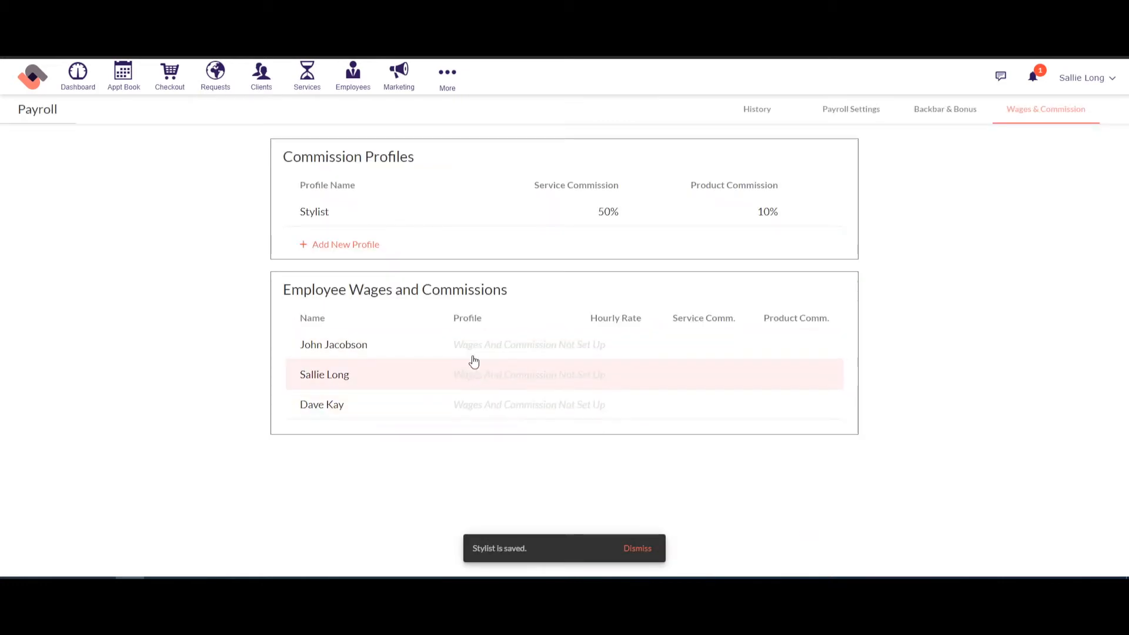
pyautogui.click(333, 344)
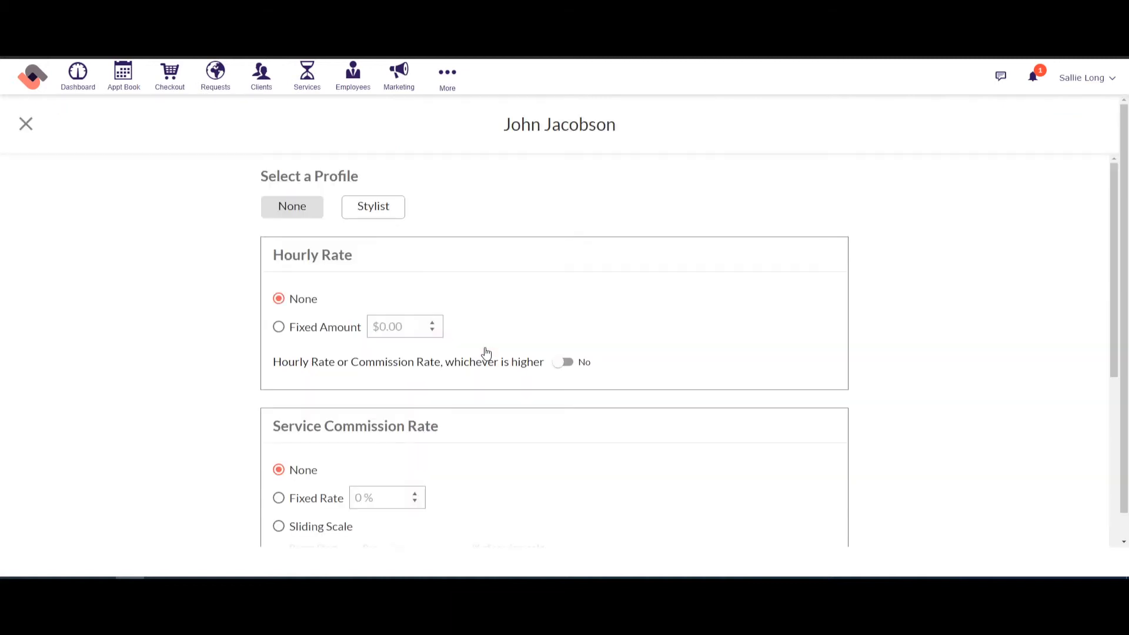
pyautogui.moveTo(333, 248)
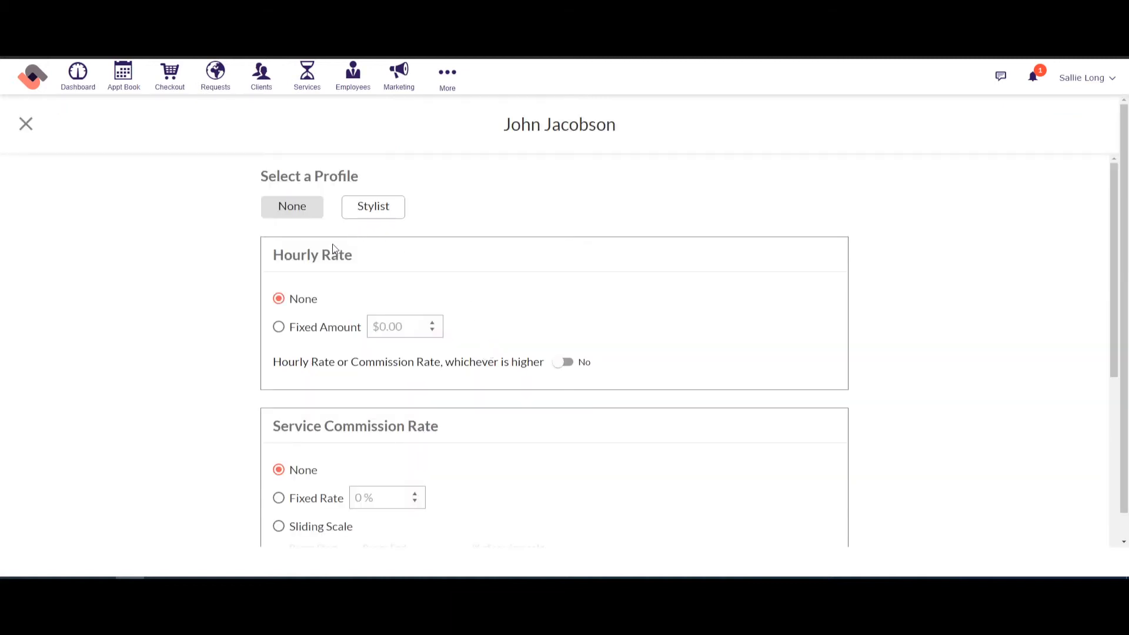
pyautogui.doubleClick(312, 255)
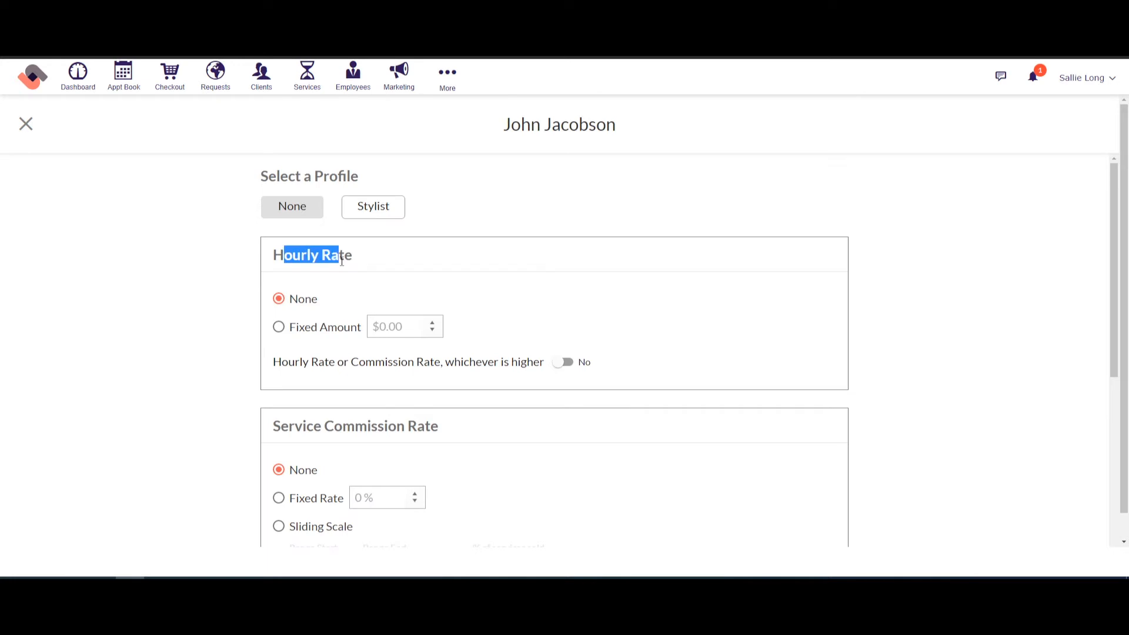
pyautogui.scroll(-3)
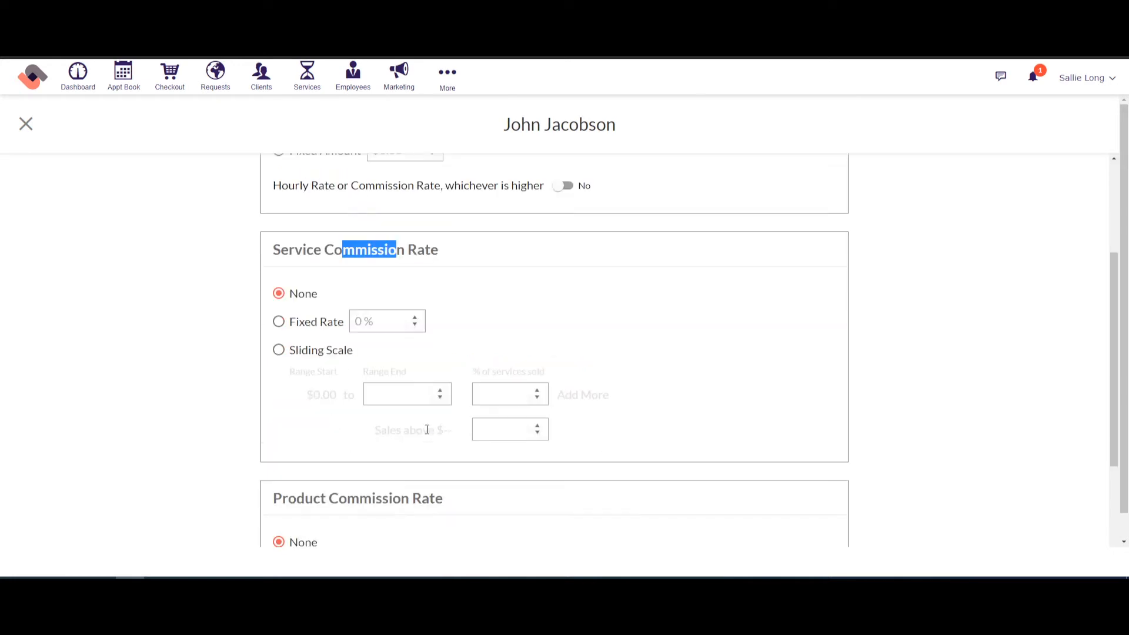
pyautogui.scroll(3)
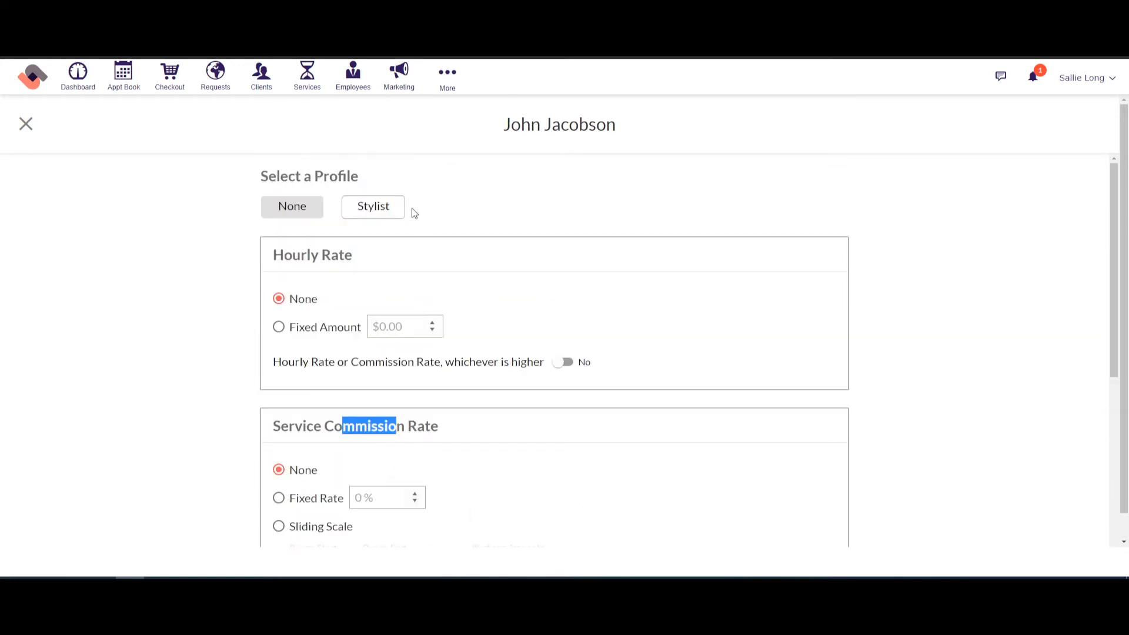
pyautogui.moveTo(373, 208)
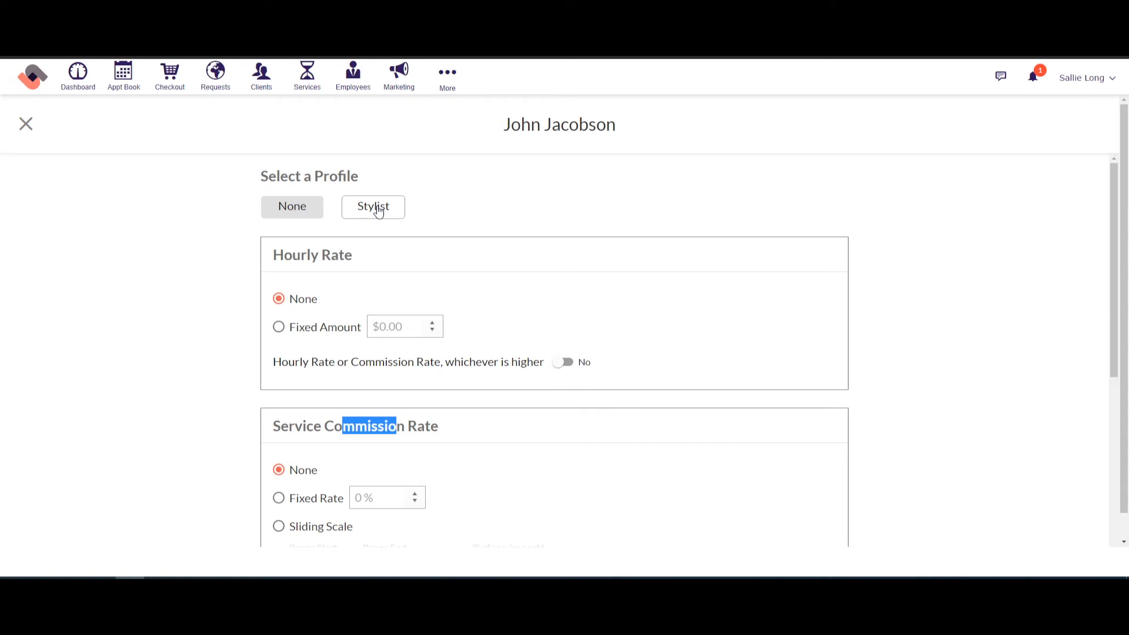
# Apply the Stylist profile to John Jacobson, then revert him to no profile
pyautogui.click(373, 207)
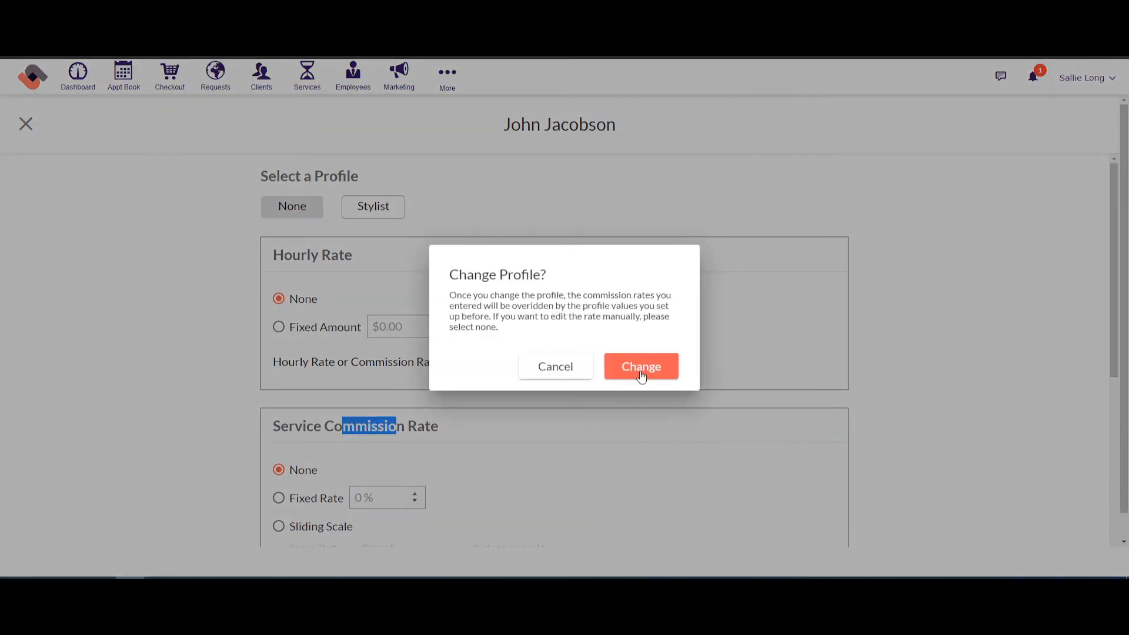
pyautogui.click(640, 366)
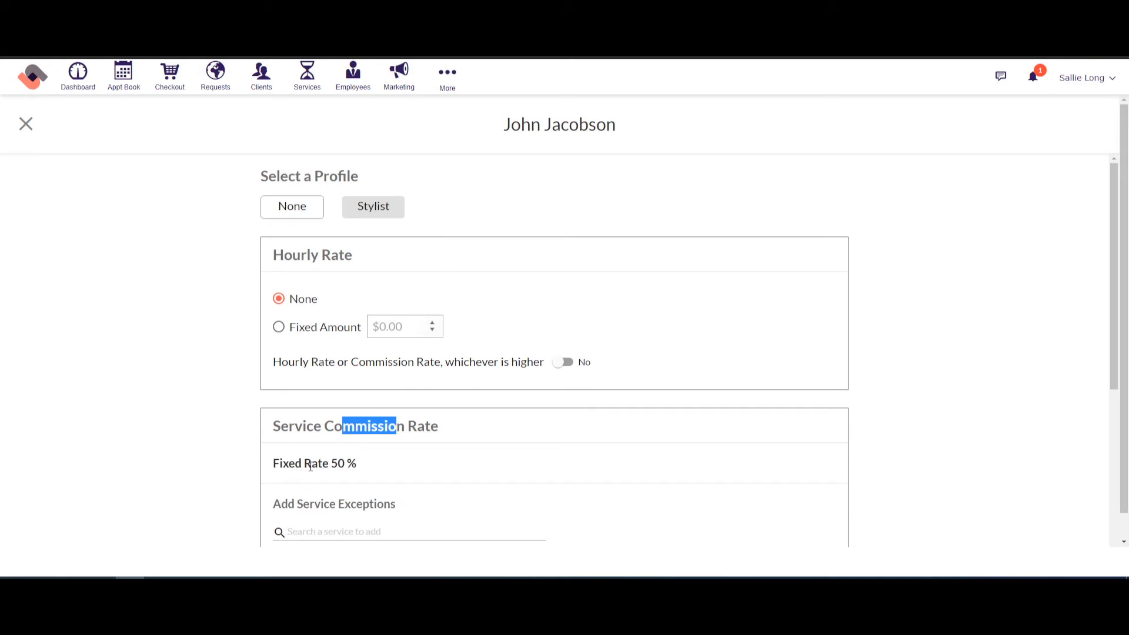
pyautogui.click(291, 208)
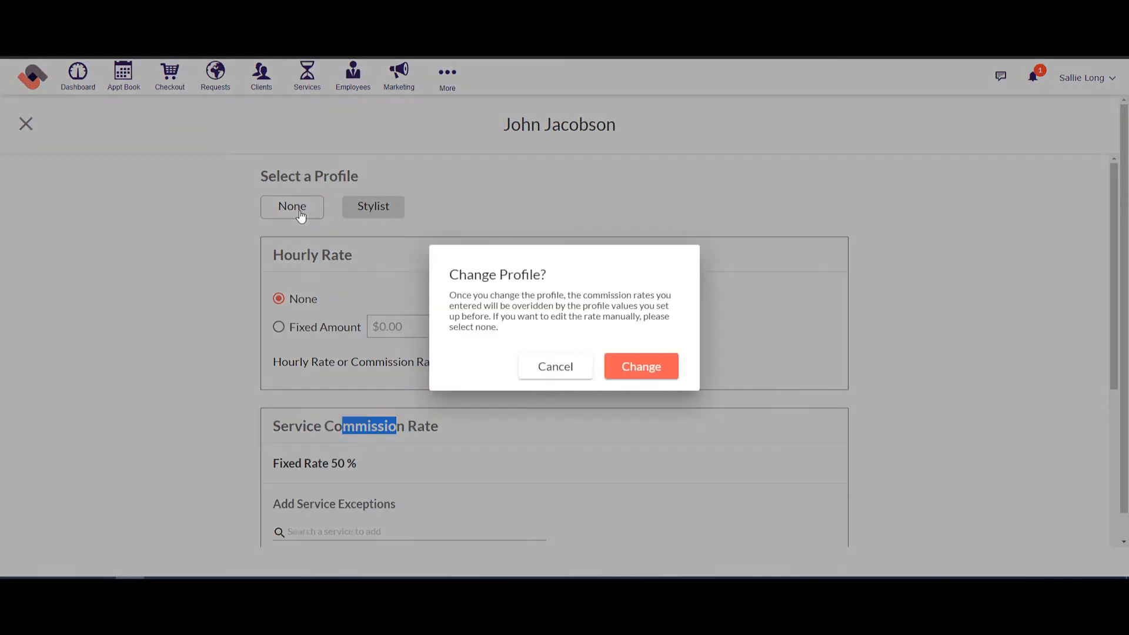
pyautogui.click(640, 366)
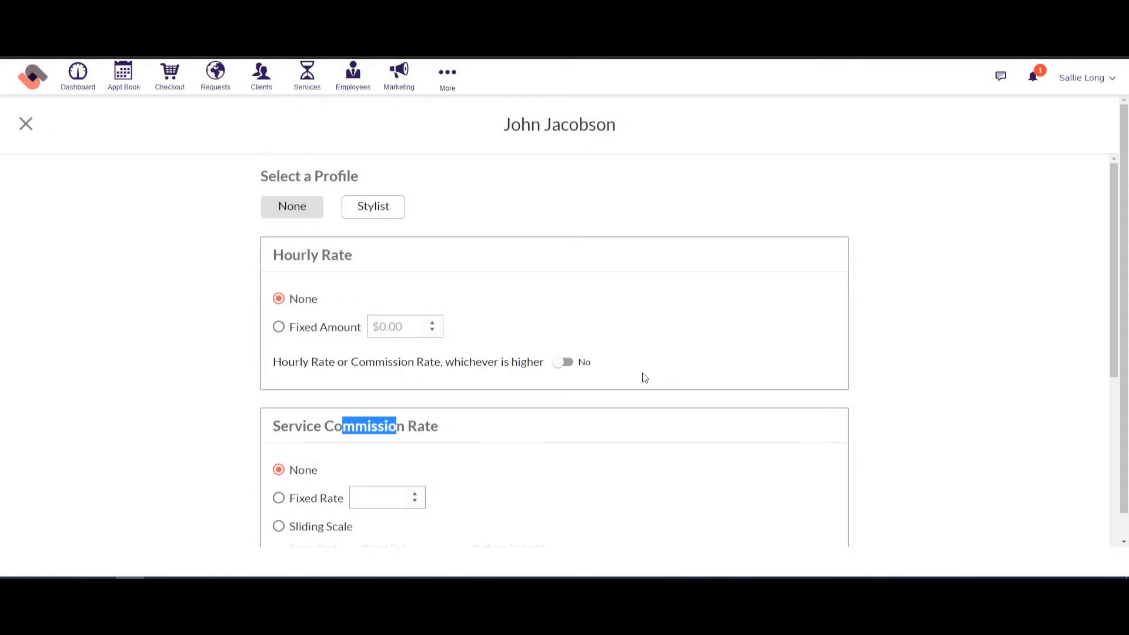
pyautogui.scroll(-3)
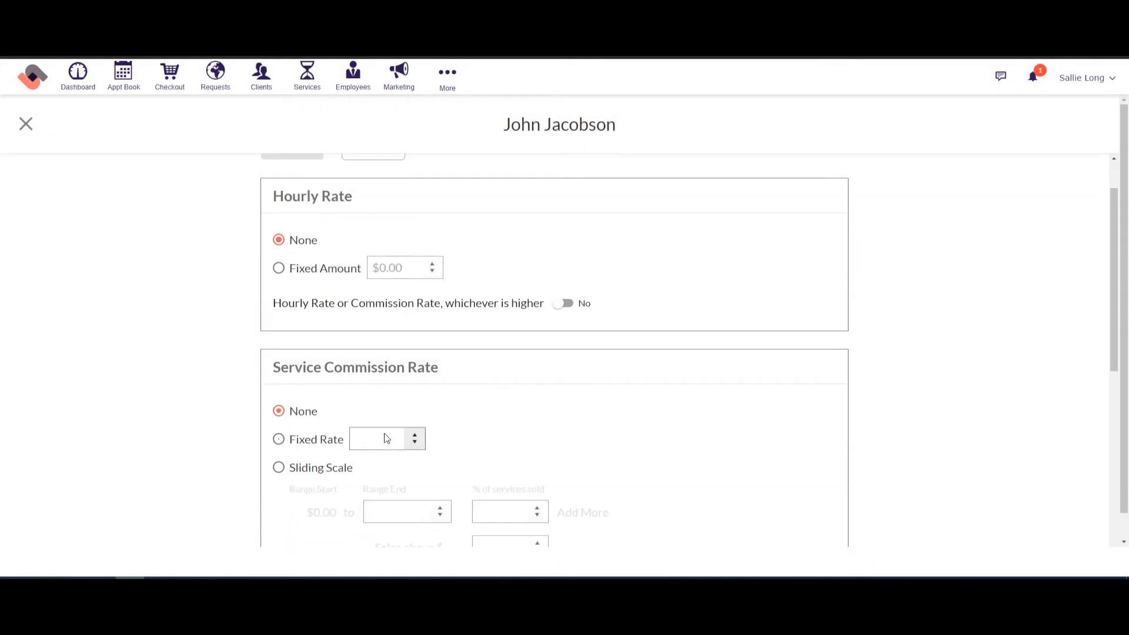
pyautogui.click(279, 438)
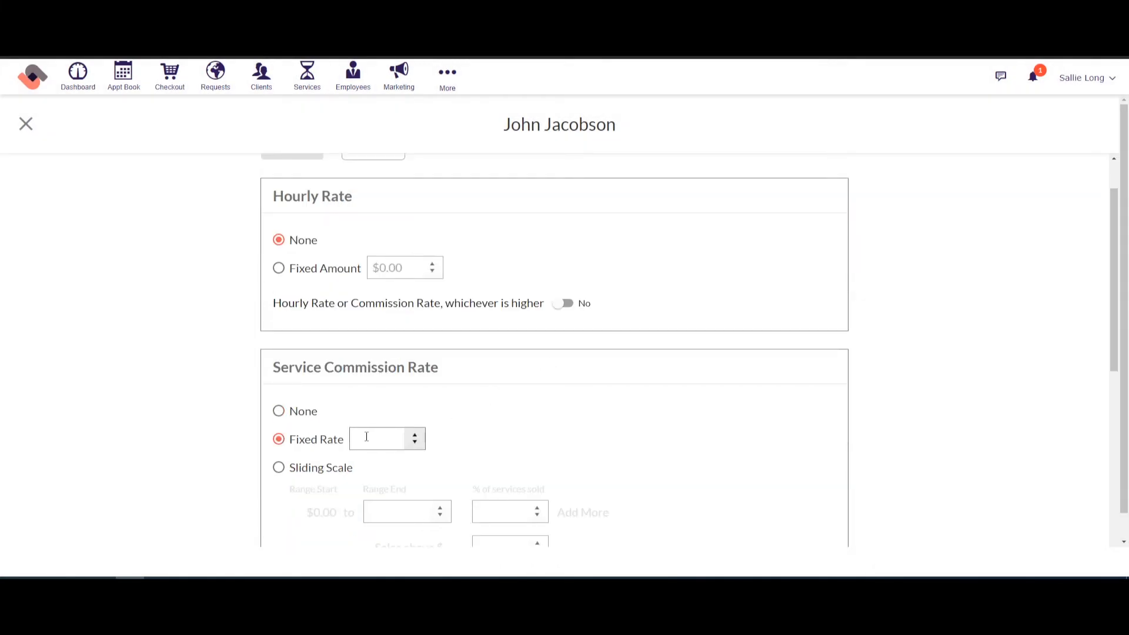
pyautogui.write('60')
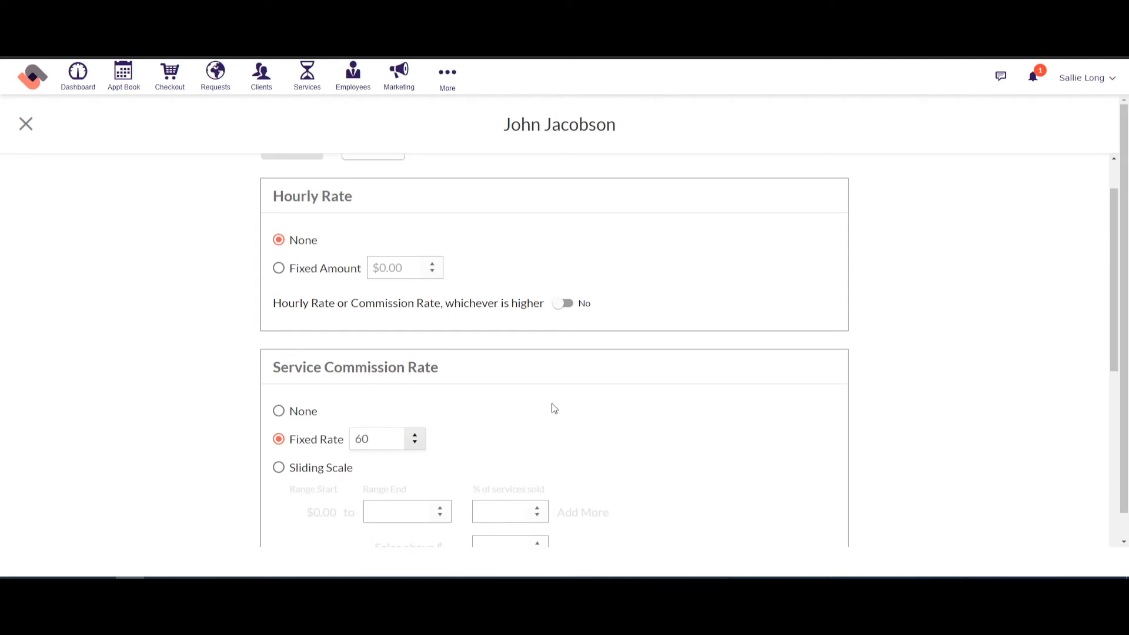
pyautogui.scroll(-3)
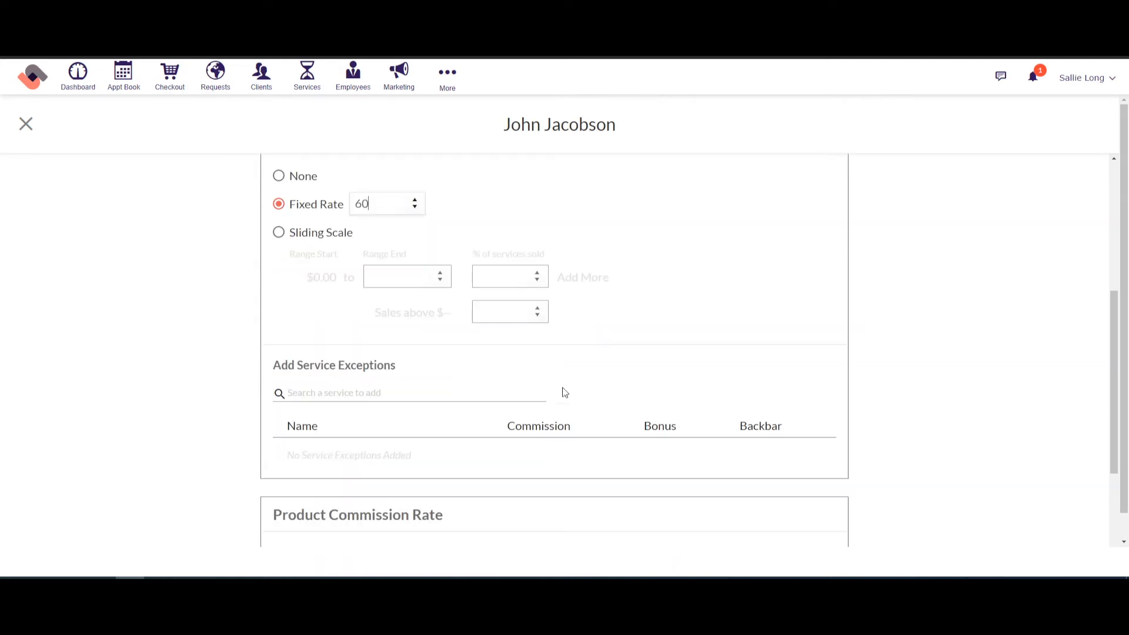
pyautogui.scroll(-3)
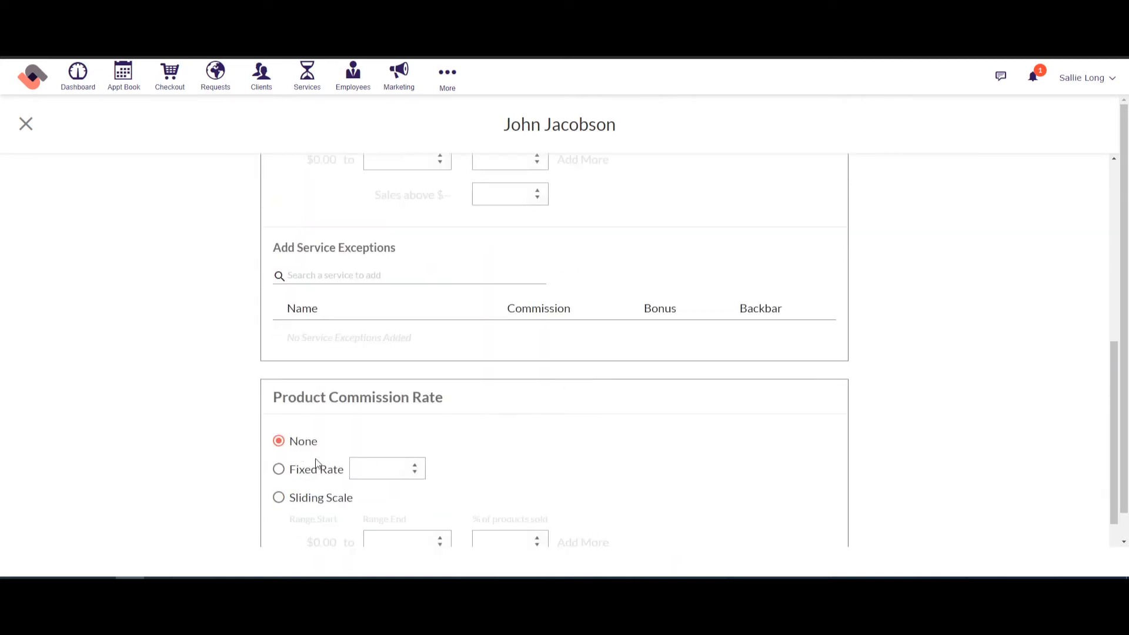
pyautogui.click(279, 469)
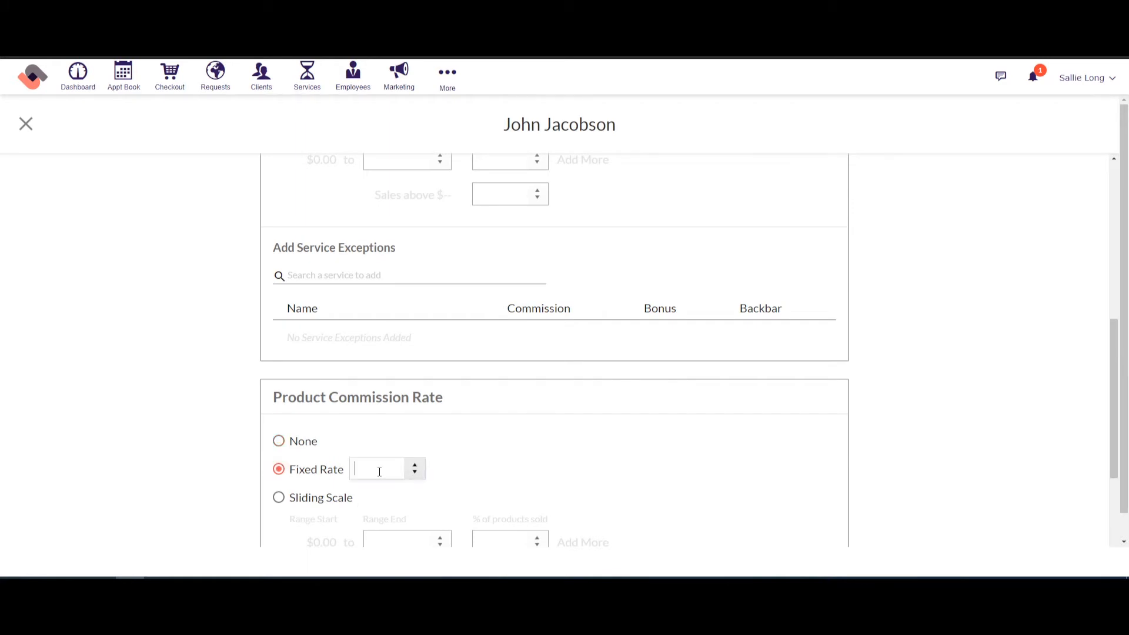
pyautogui.write('10')
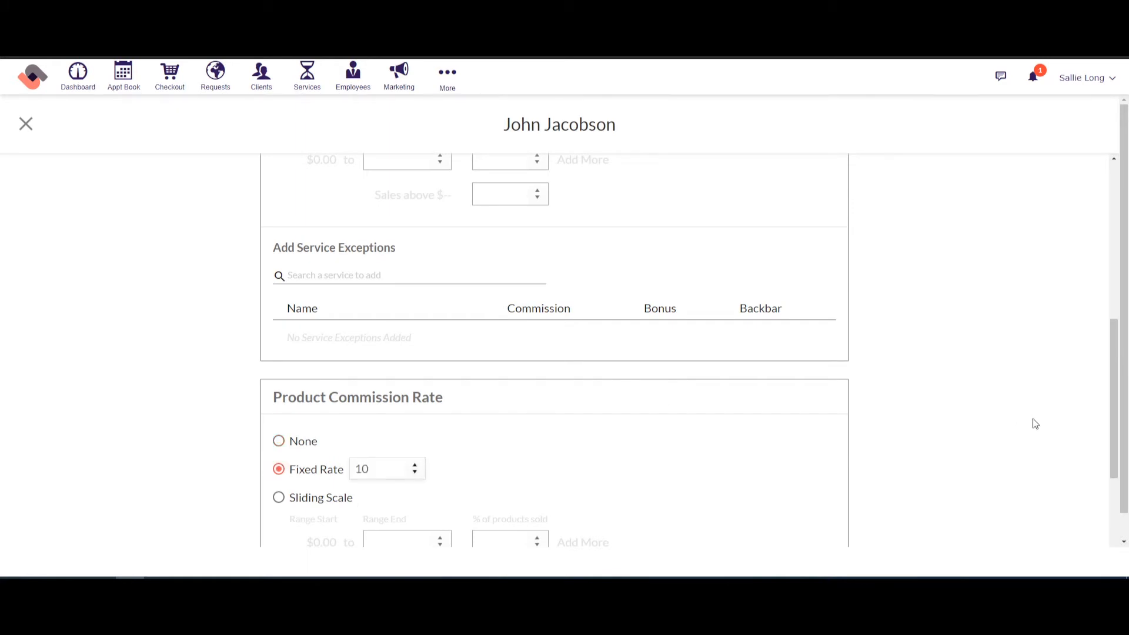
pyautogui.scroll(-3)
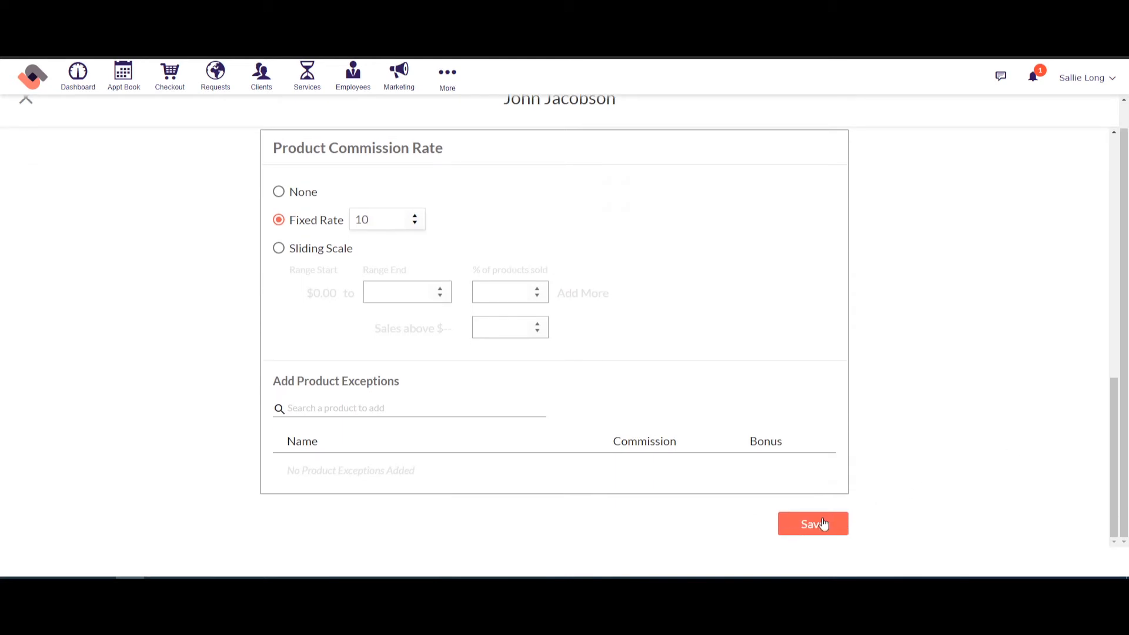
pyautogui.click(813, 523)
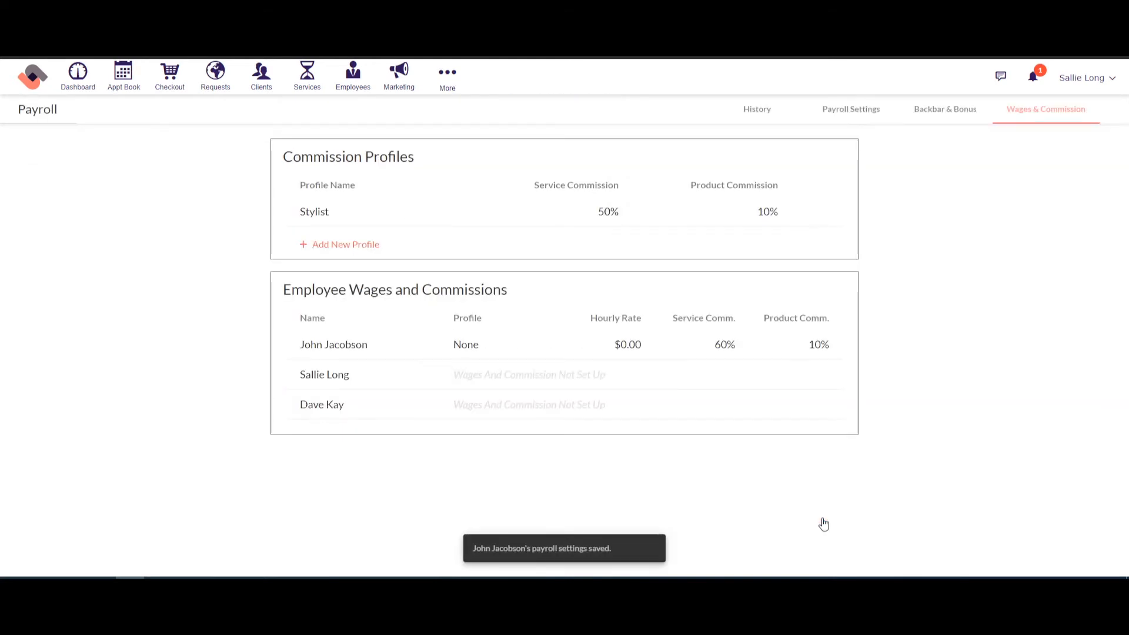
pyautogui.moveTo(723, 361)
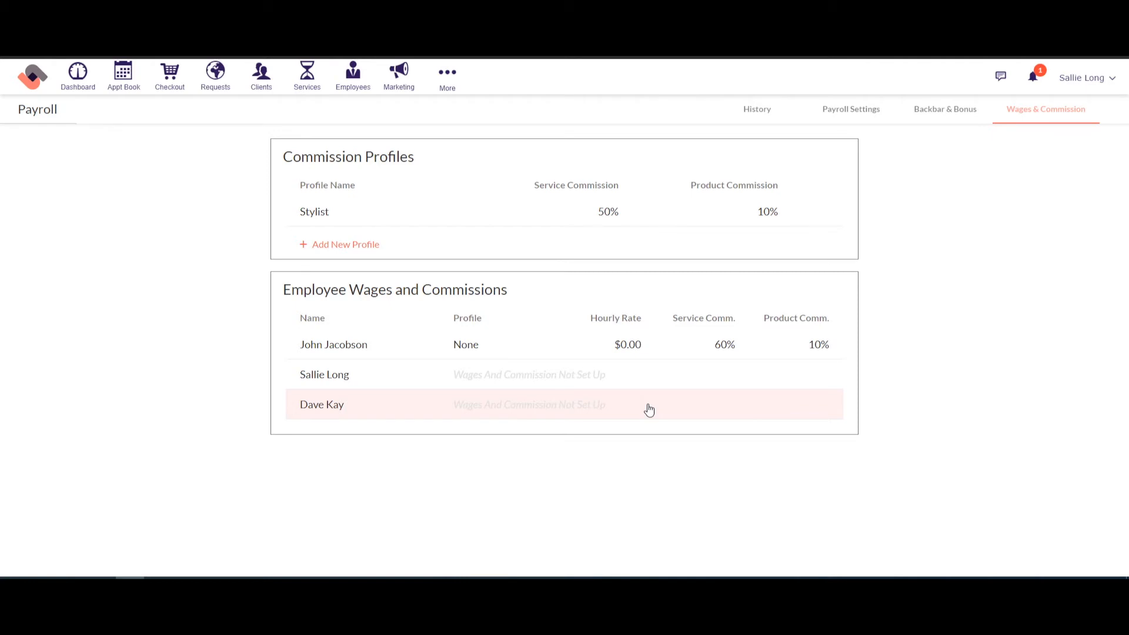
pyautogui.moveTo(800, 245)
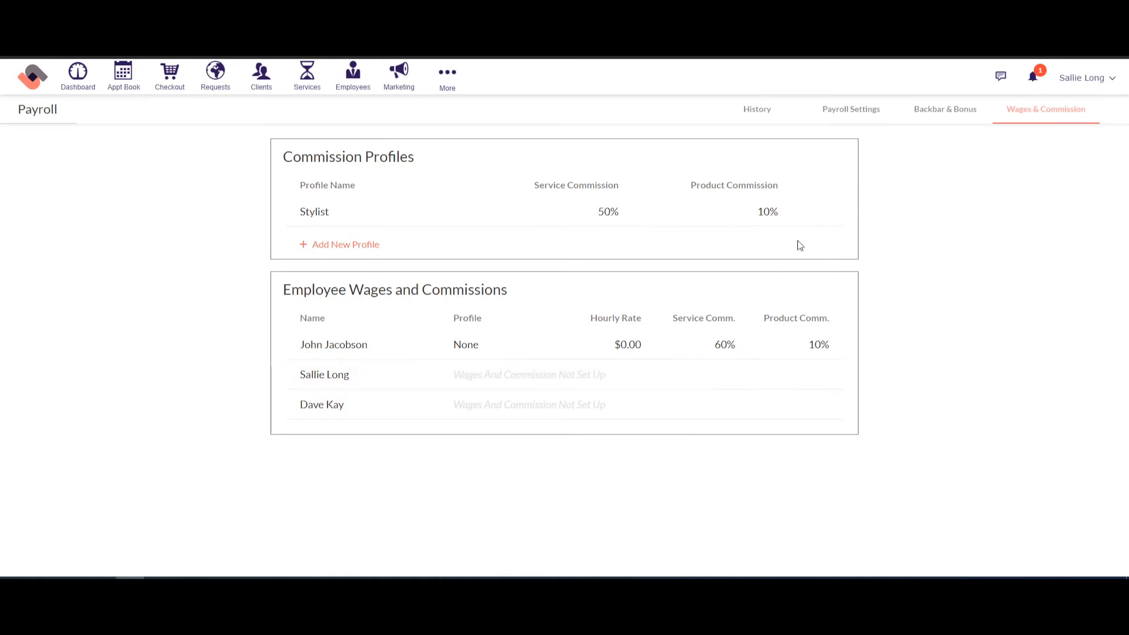
pyautogui.moveTo(945, 115)
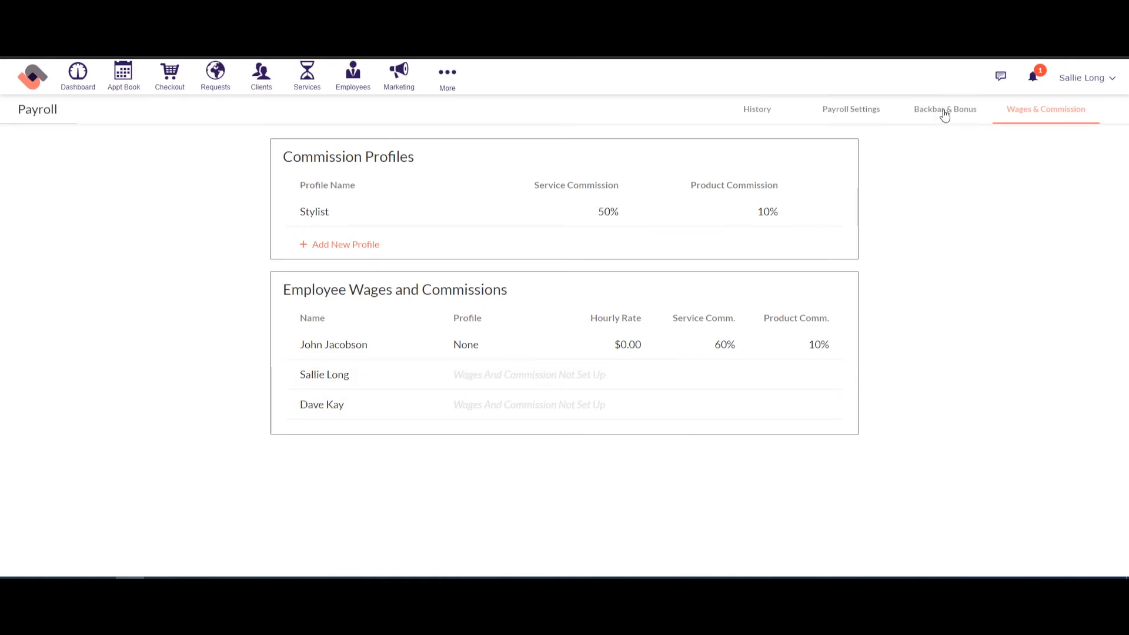
# Add All Over Color to the Backbar & Bonus service list
pyautogui.click(945, 108)
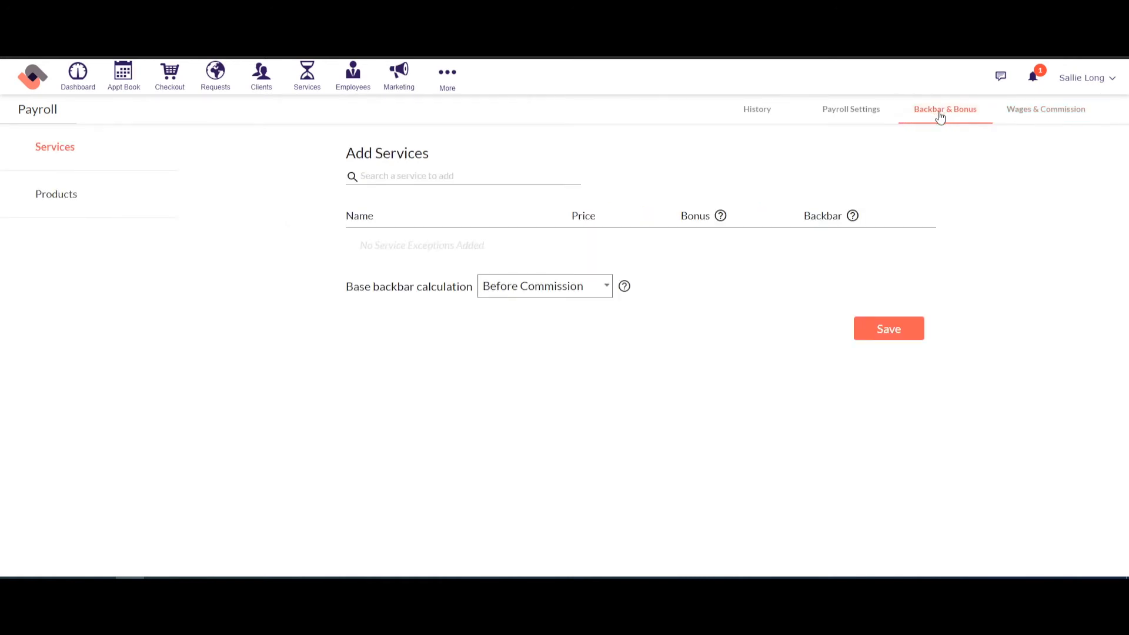
pyautogui.click(463, 175)
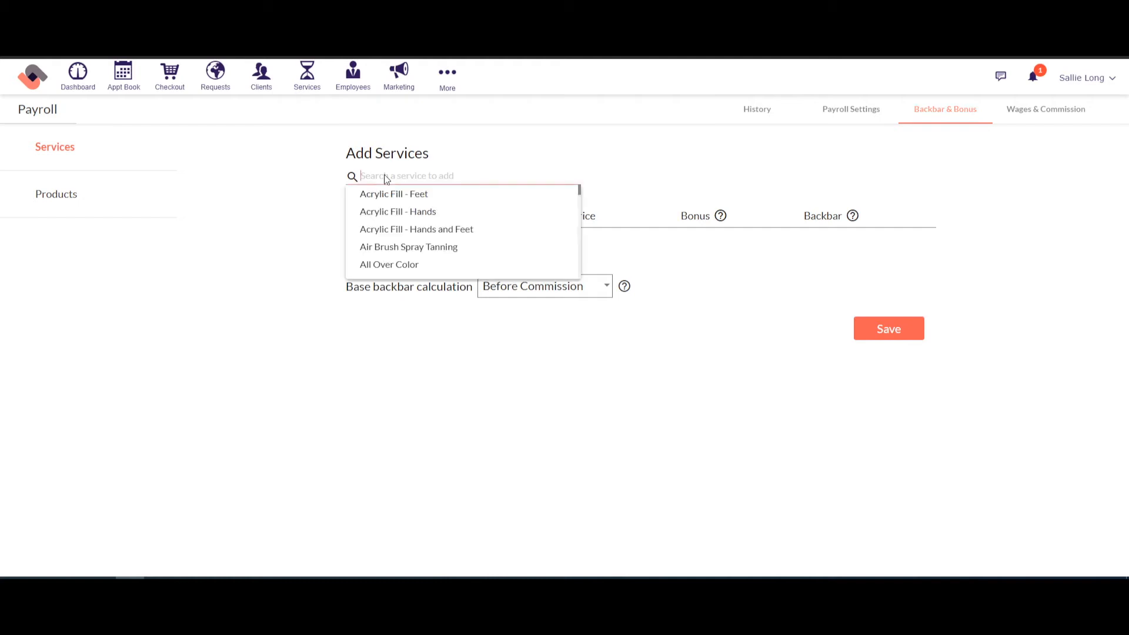
pyautogui.moveTo(402, 265)
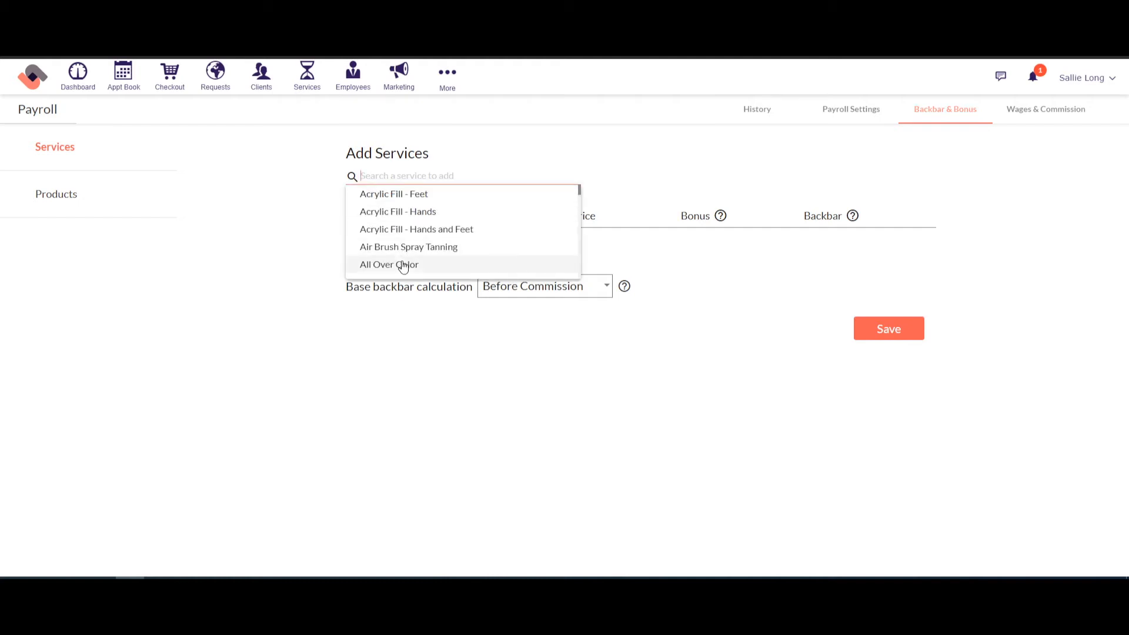
pyautogui.click(389, 264)
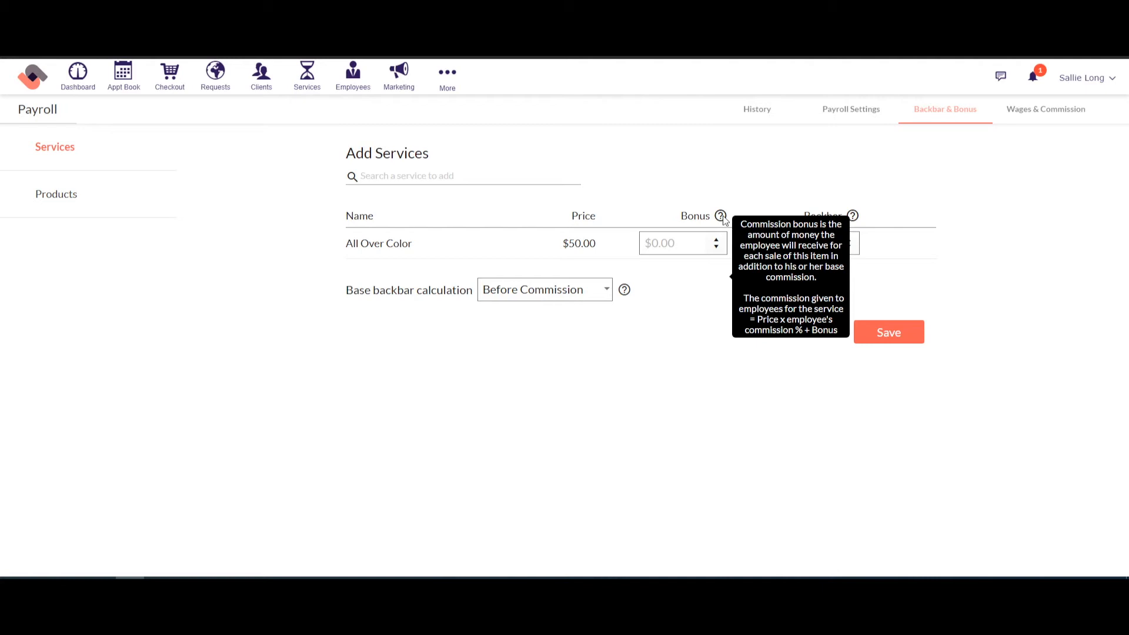
pyautogui.moveTo(812, 217)
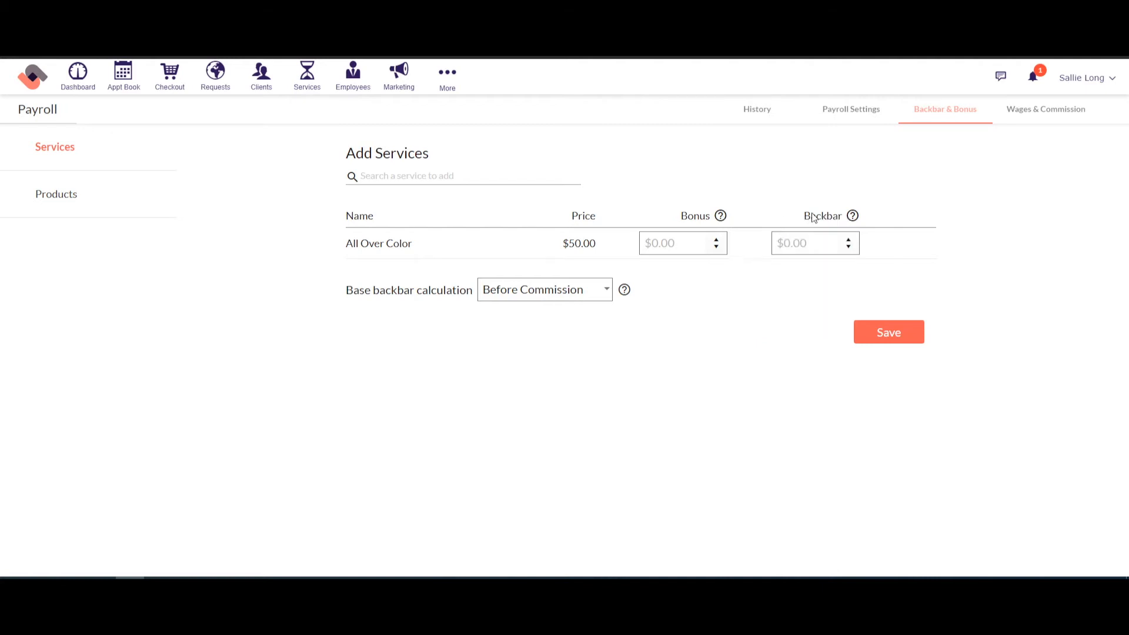
pyautogui.moveTo(853, 215)
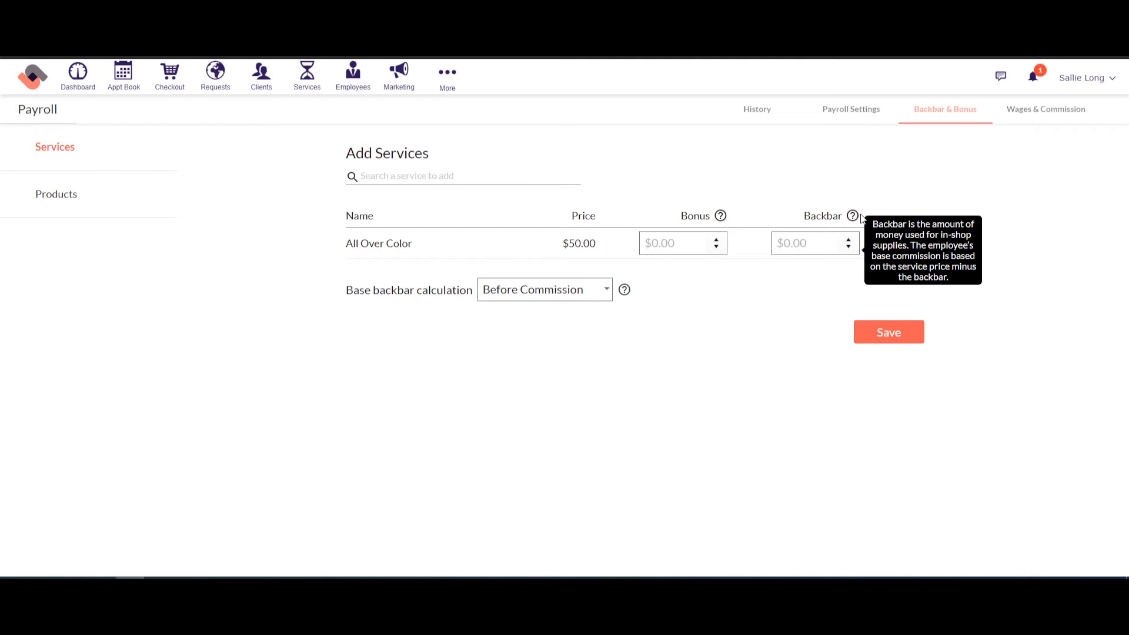
pyautogui.moveTo(854, 222)
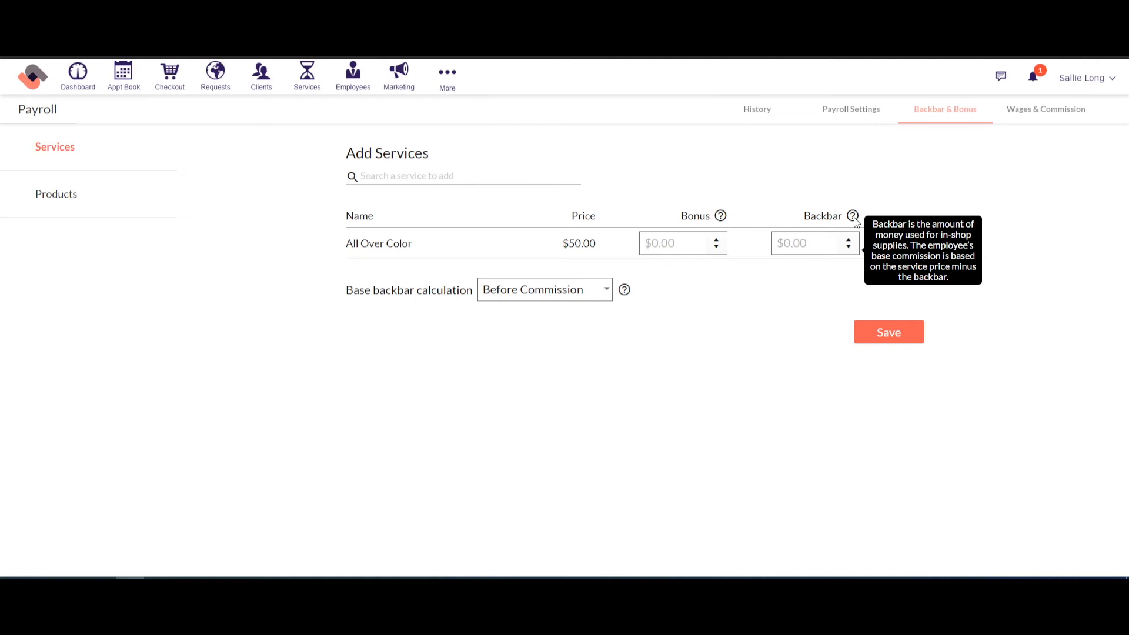
# Enter a bonus of 2 and a backbar of 2 for All Over Color
pyautogui.click(675, 243)
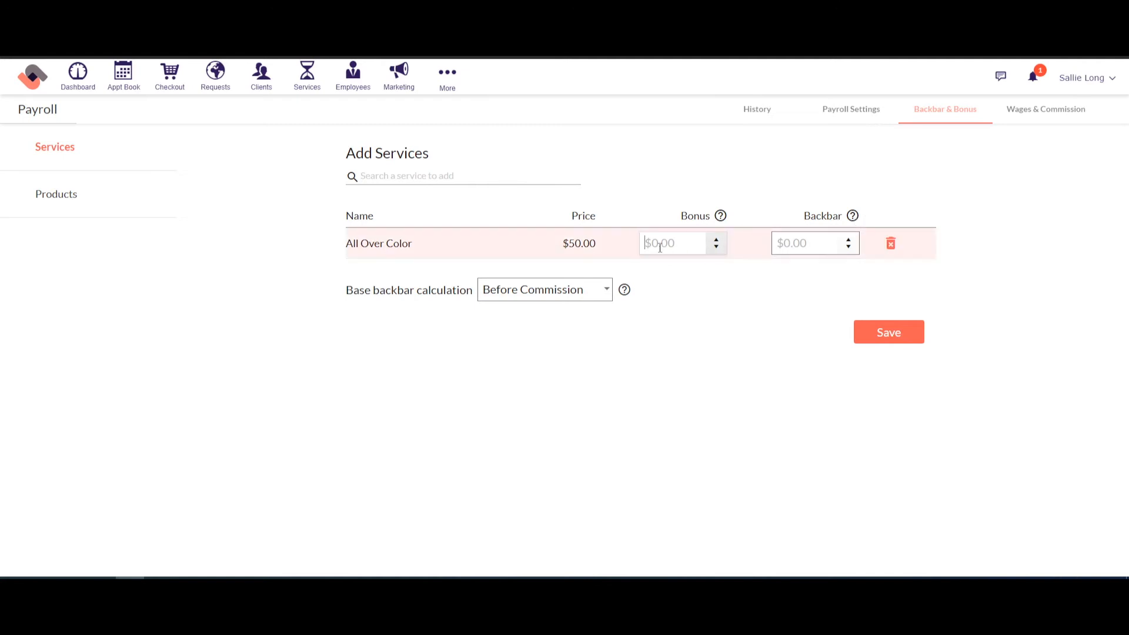
pyautogui.write('2')
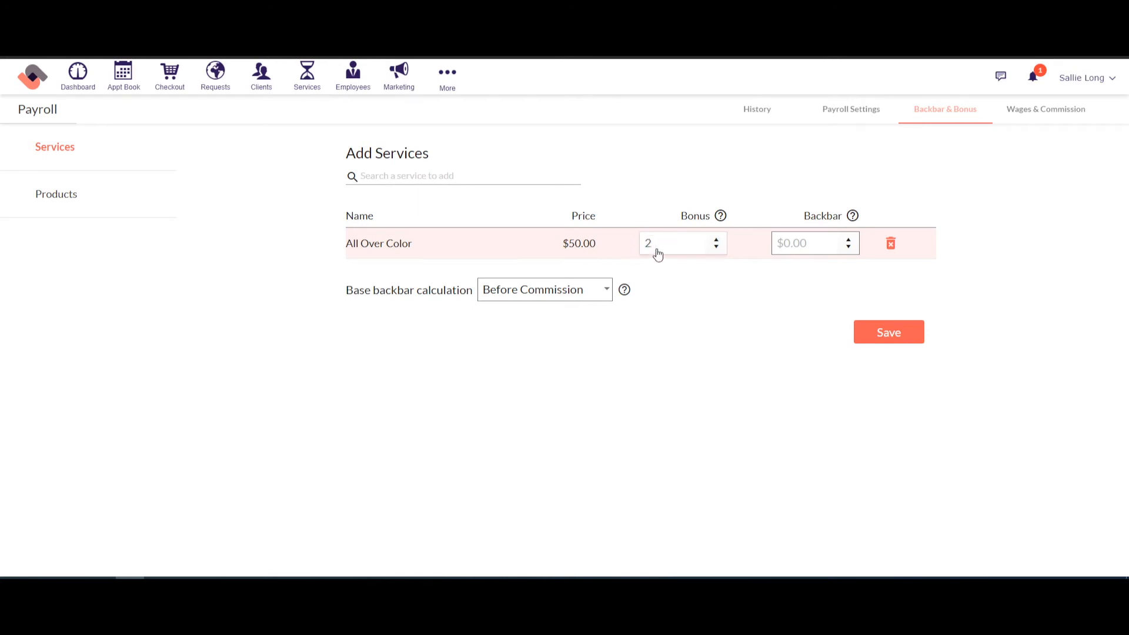
pyautogui.click(807, 243)
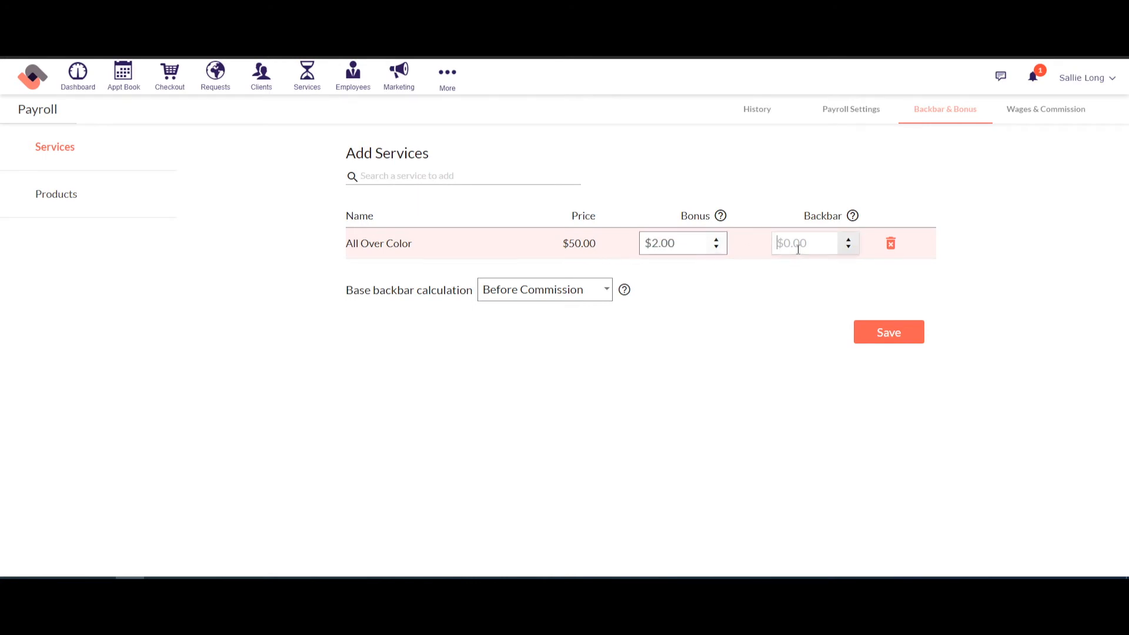
pyautogui.write('2.00')
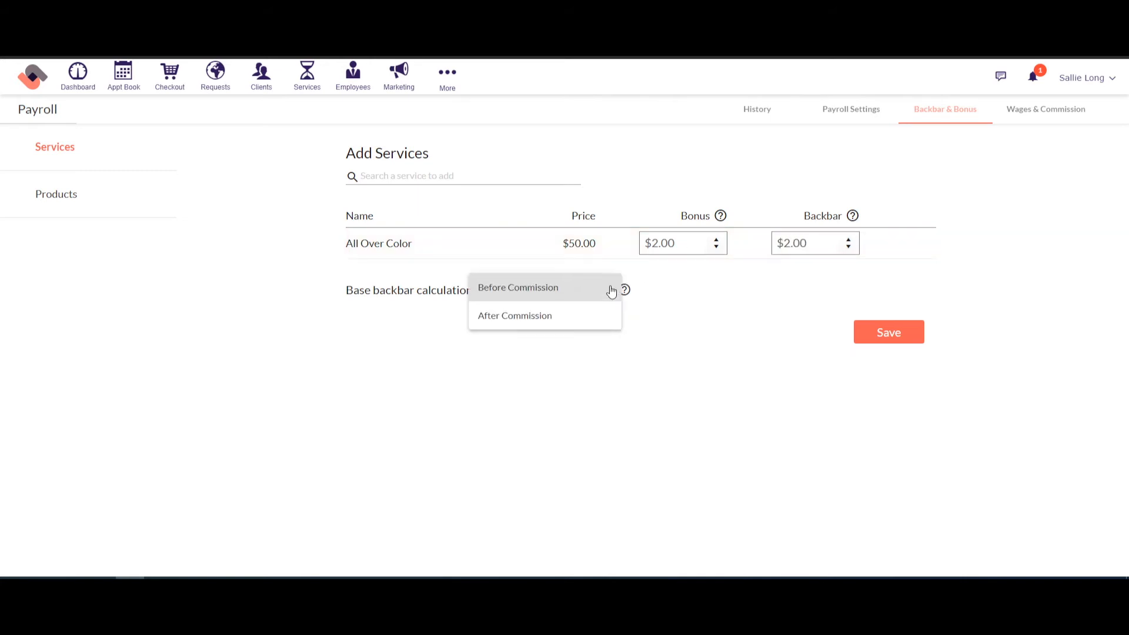
pyautogui.moveTo(517, 292)
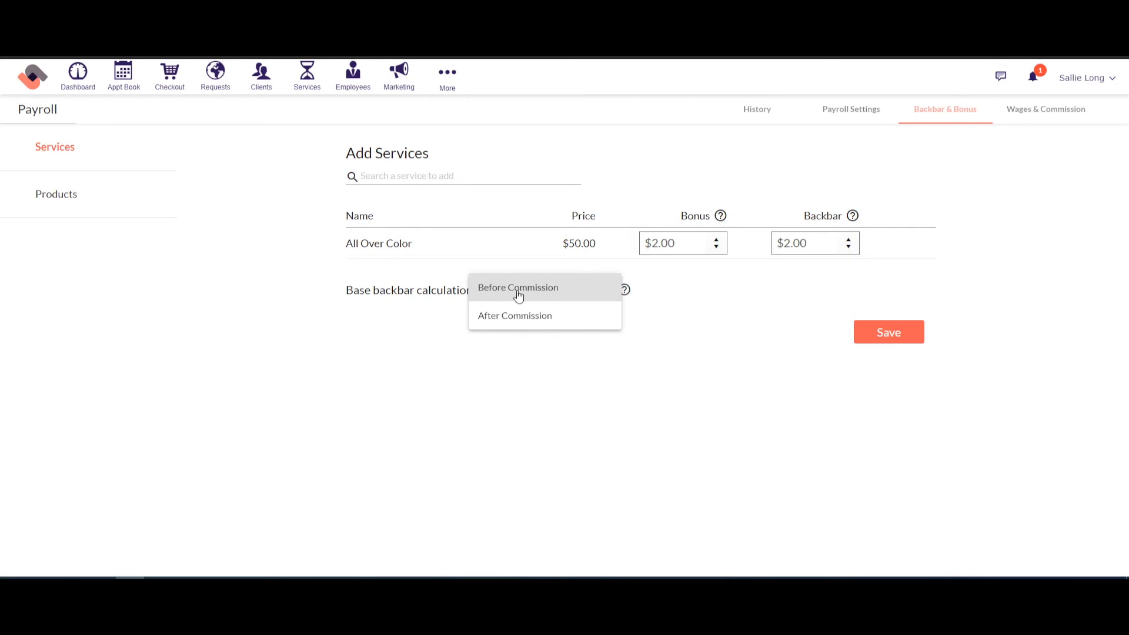
pyautogui.moveTo(532, 320)
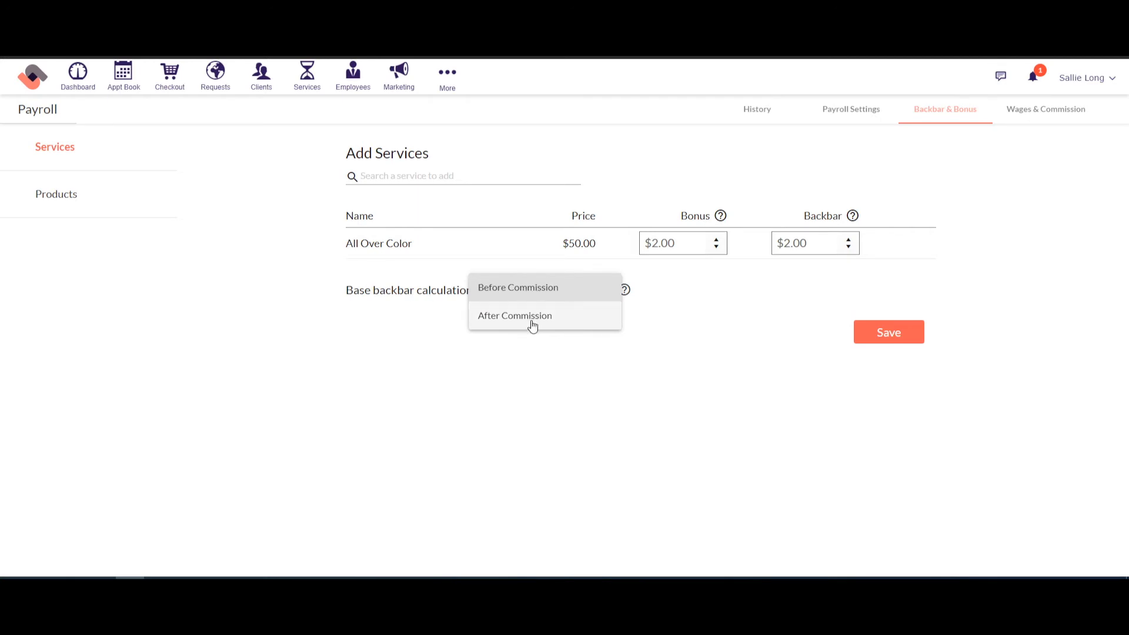
pyautogui.moveTo(569, 320)
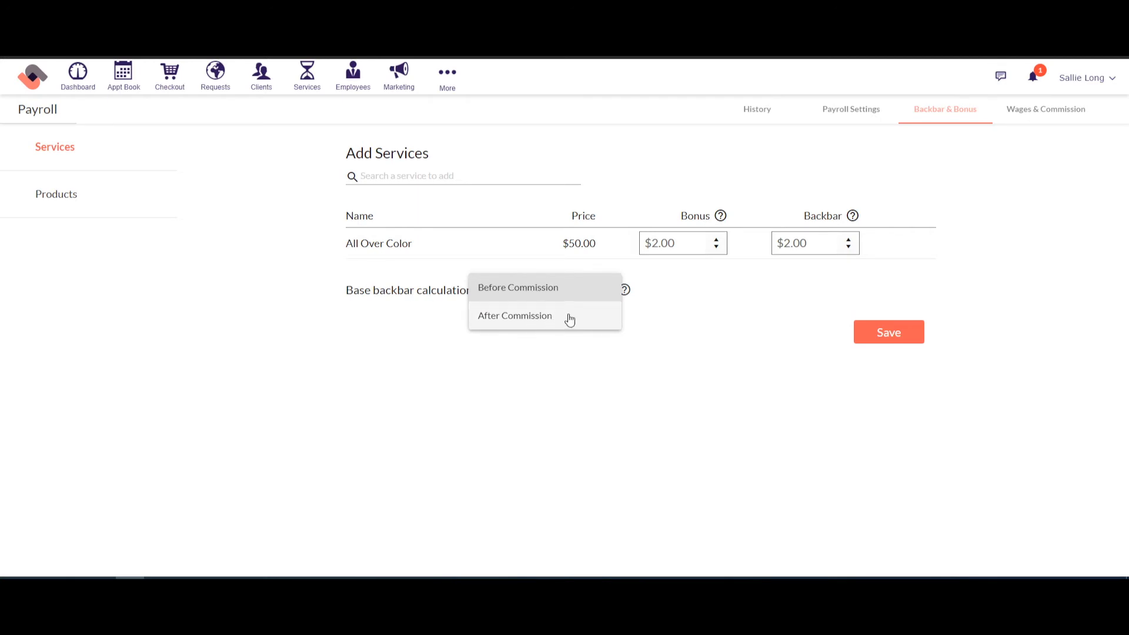
# Base backbar on Before Commission and delete the All Over Color exception
pyautogui.click(518, 287)
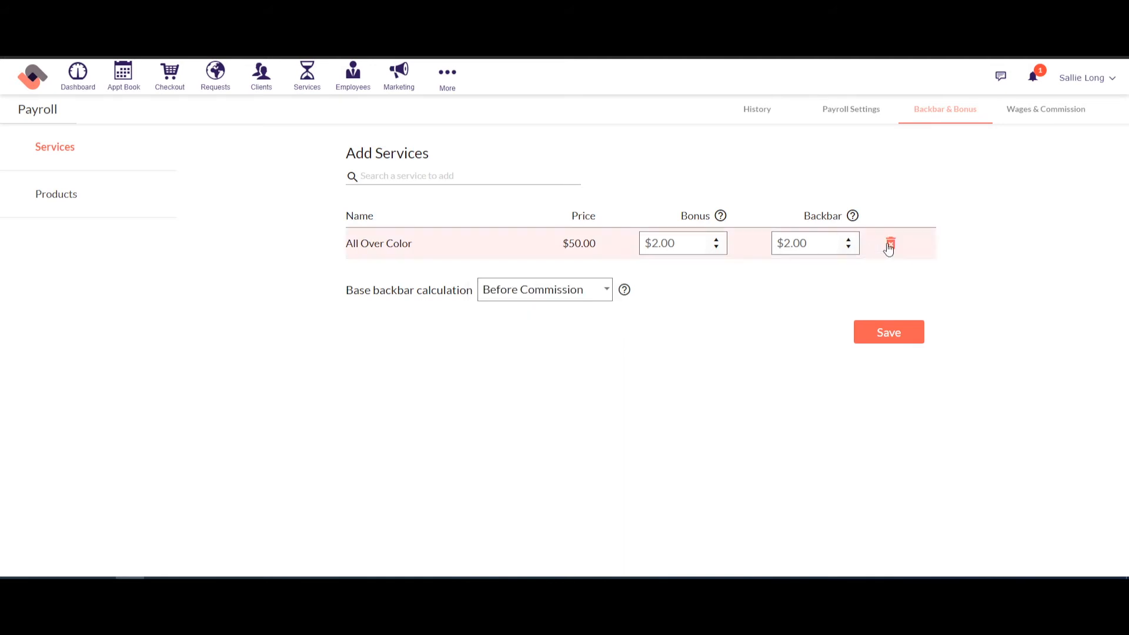
pyautogui.click(891, 243)
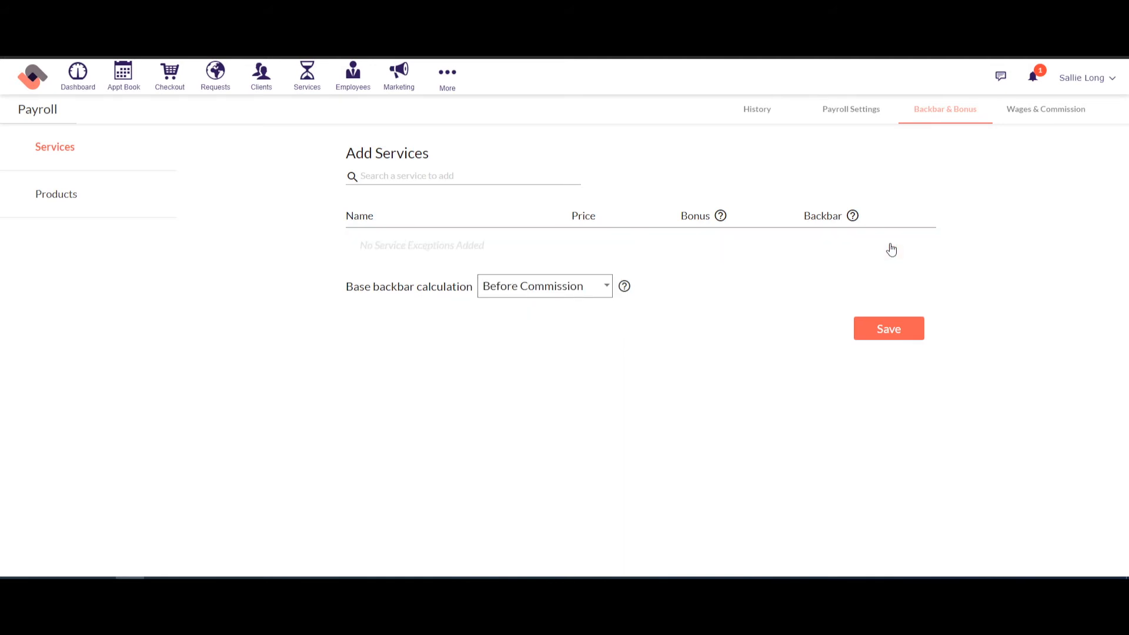
pyautogui.moveTo(852, 117)
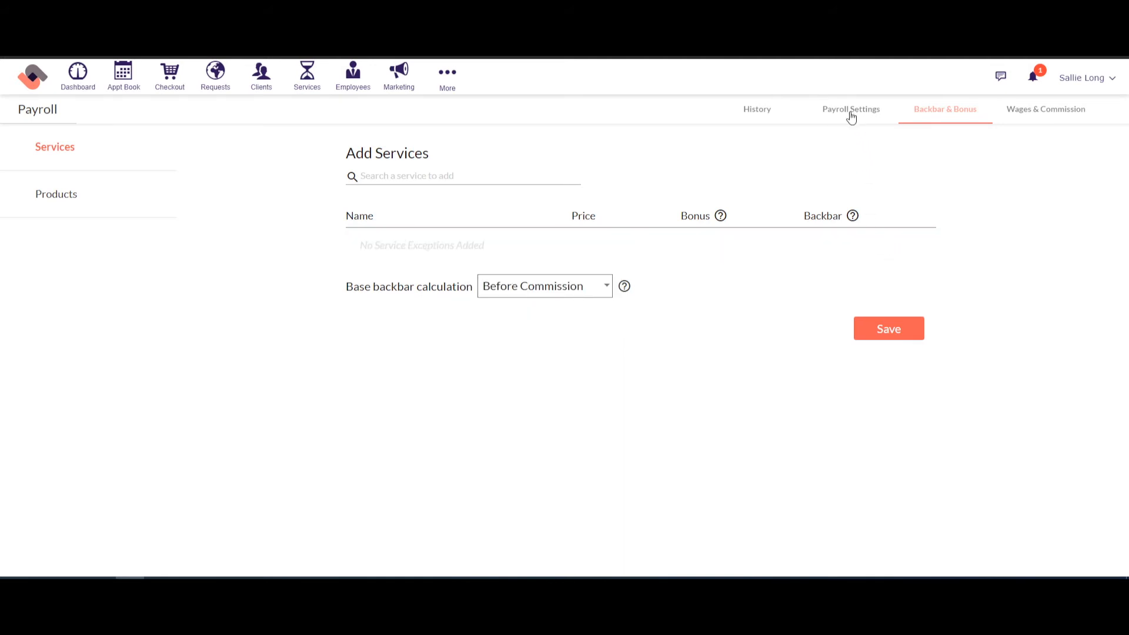
# Turn on overtime in Payroll Settings, adding then removing extra overtime rules
pyautogui.click(851, 108)
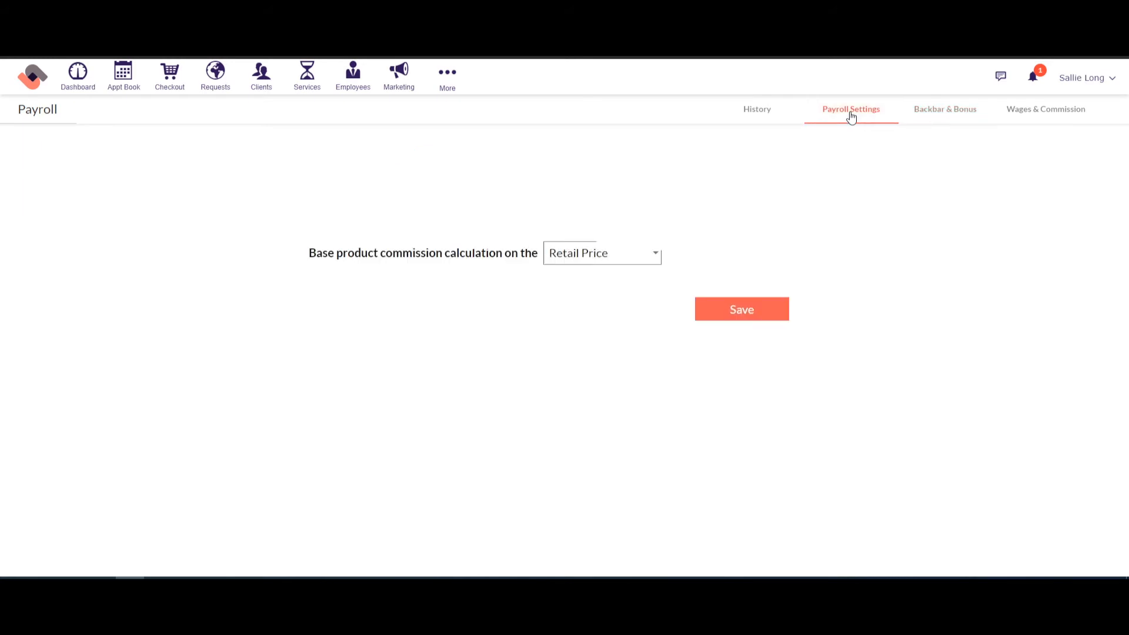
pyautogui.click(850, 108)
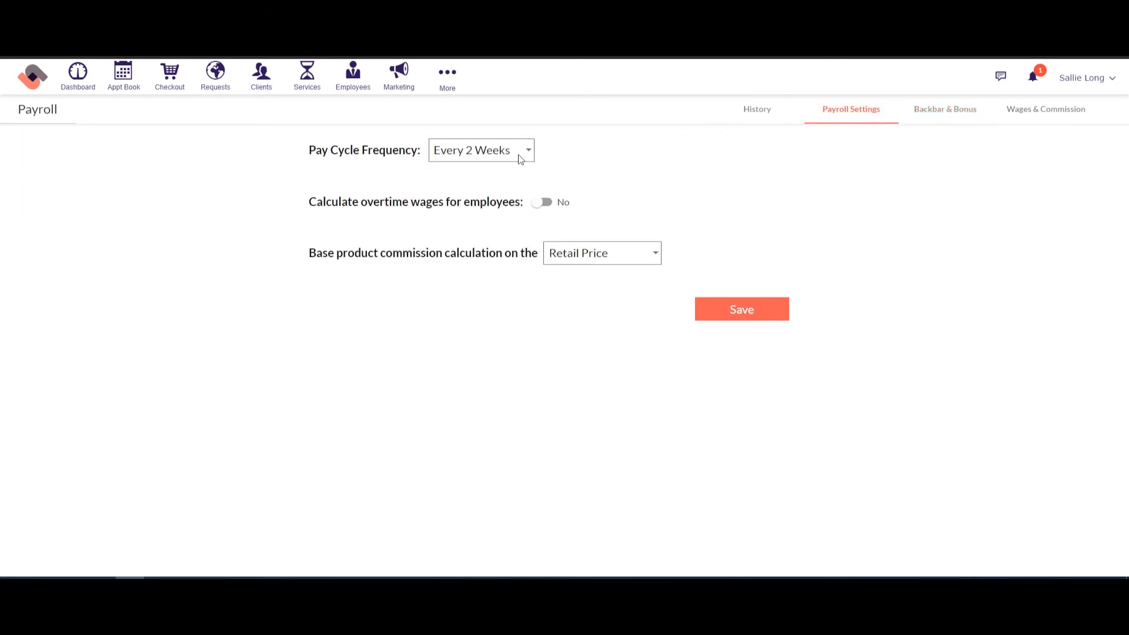
pyautogui.moveTo(505, 156)
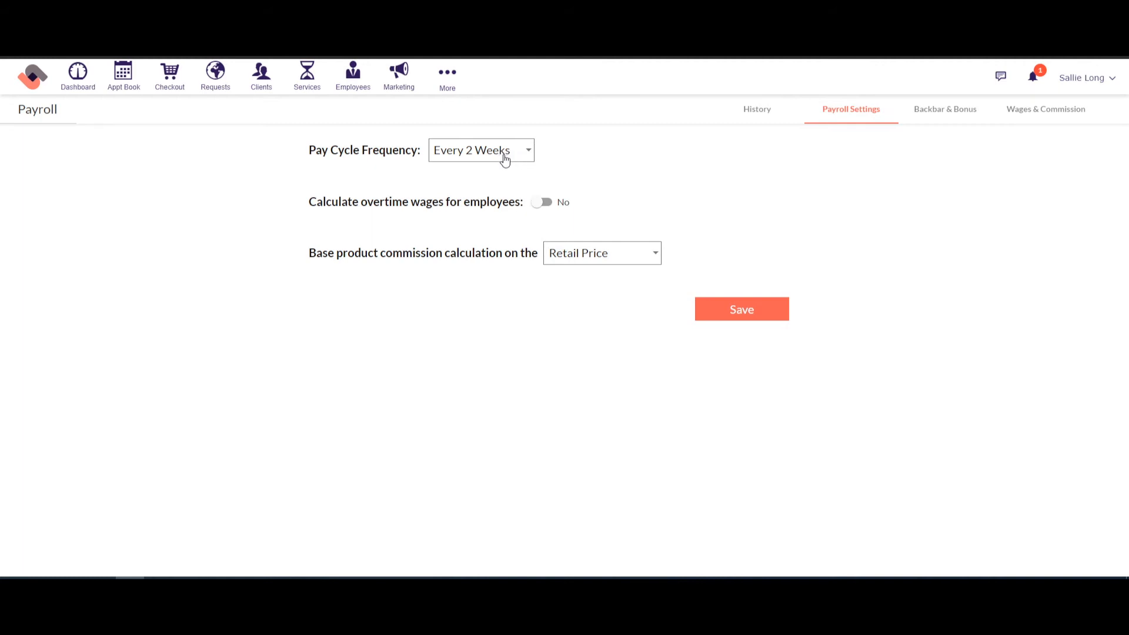
pyautogui.moveTo(541, 202)
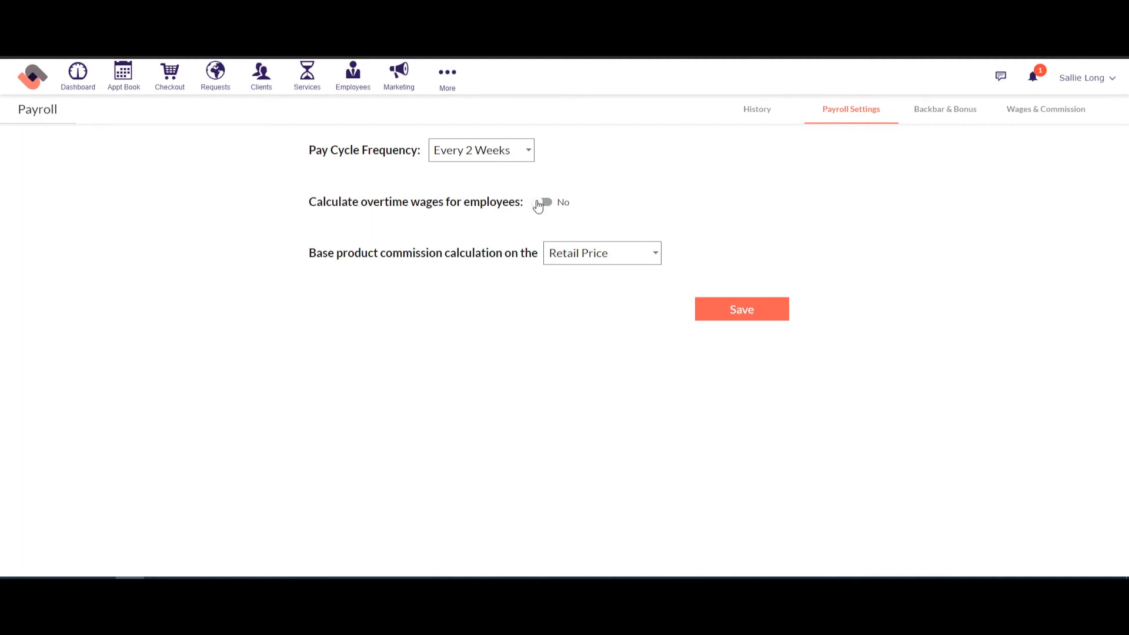
pyautogui.click(541, 202)
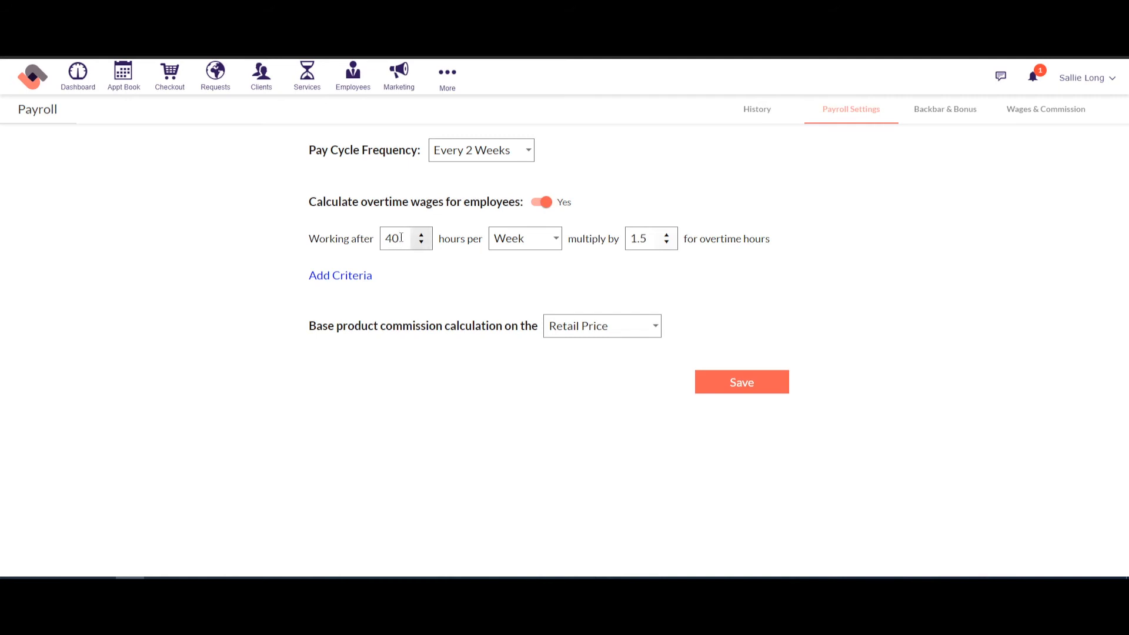
pyautogui.click(340, 275)
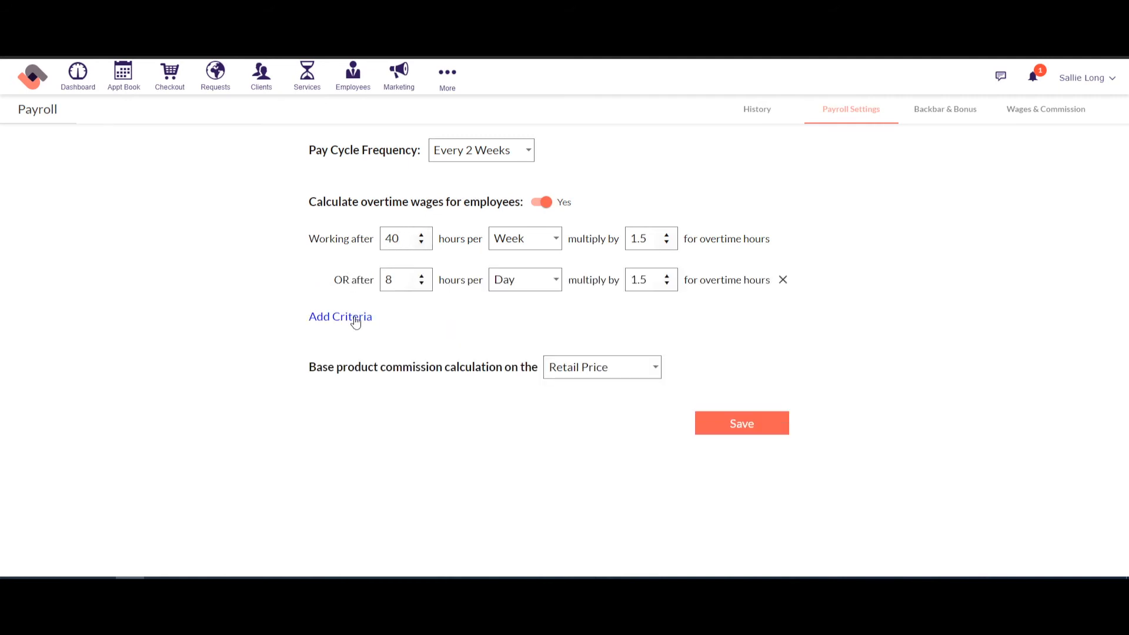
pyautogui.click(340, 316)
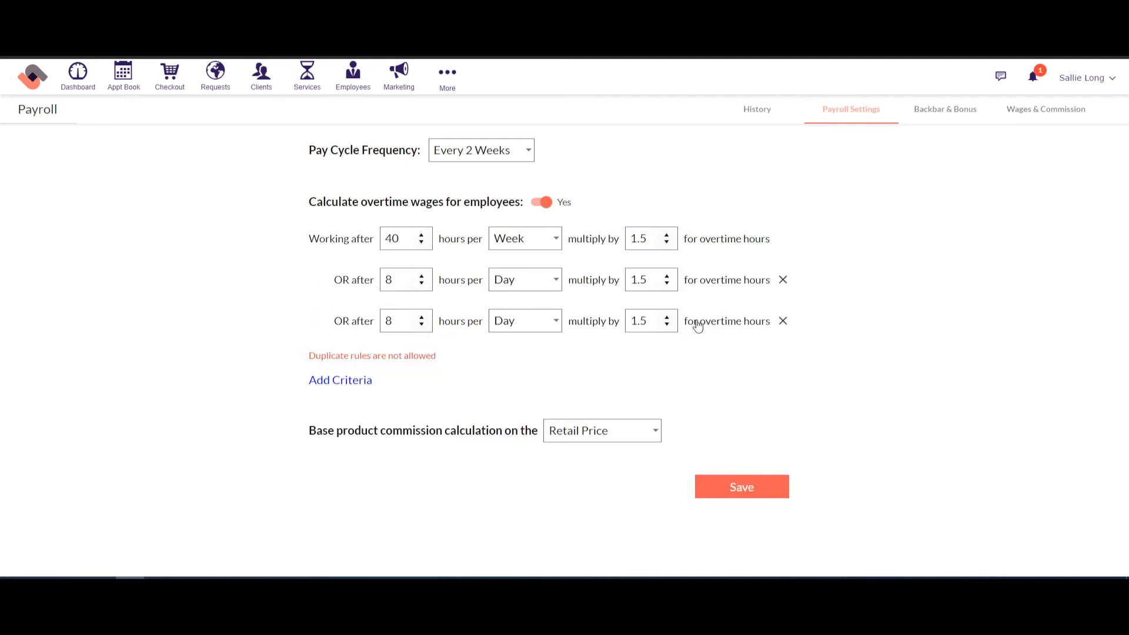
pyautogui.click(783, 320)
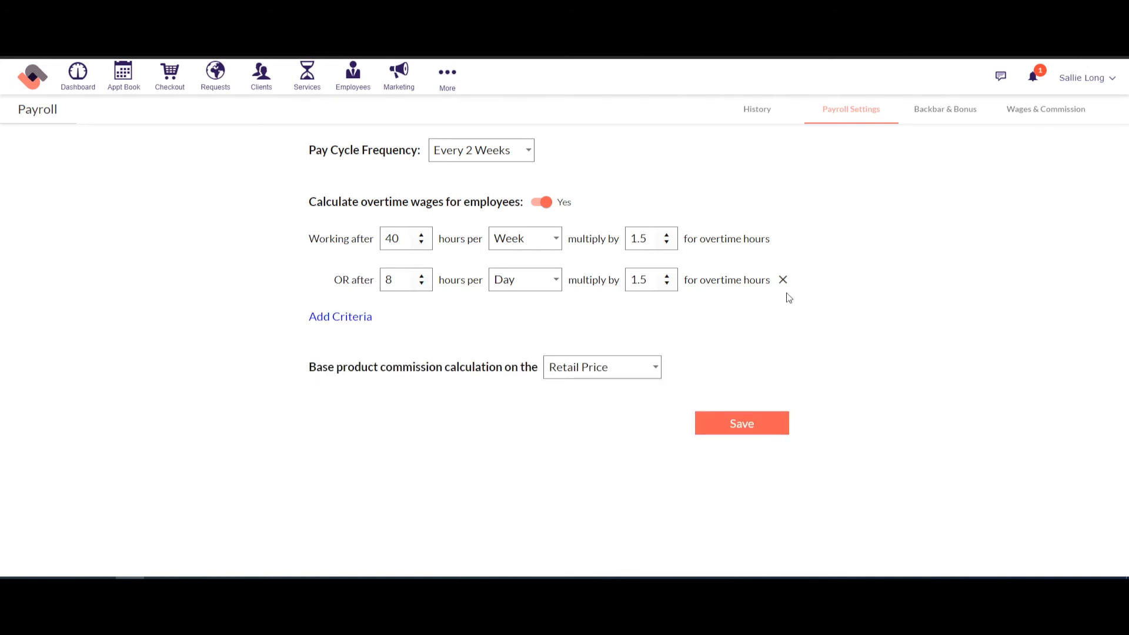
pyautogui.click(783, 280)
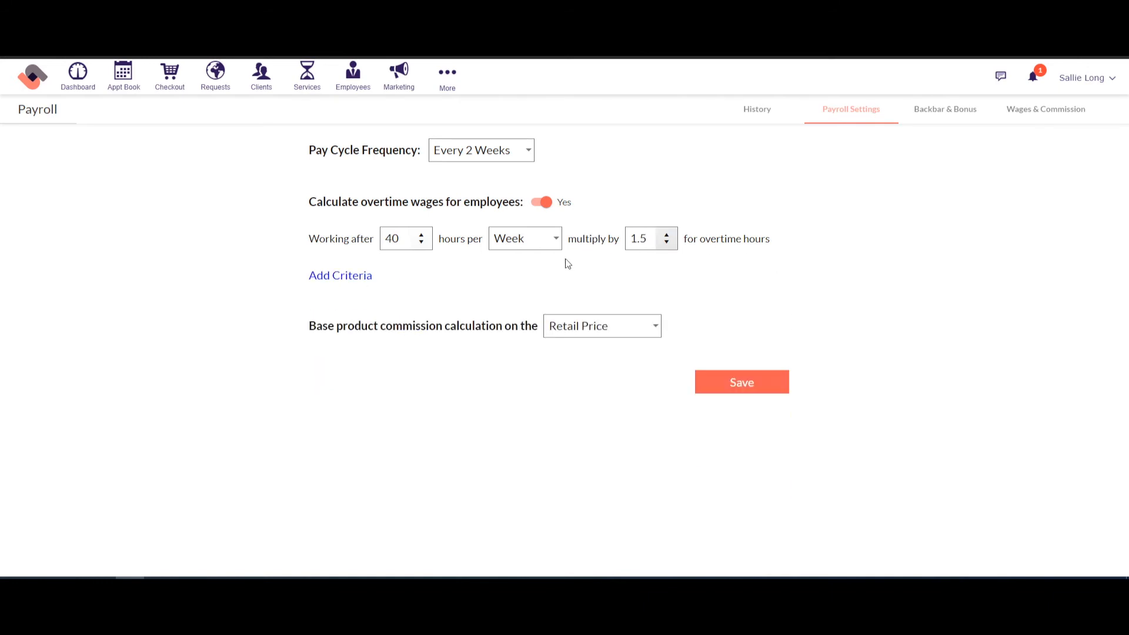
# Keep product commission based on Retail Price and save the payroll settings
pyautogui.click(602, 326)
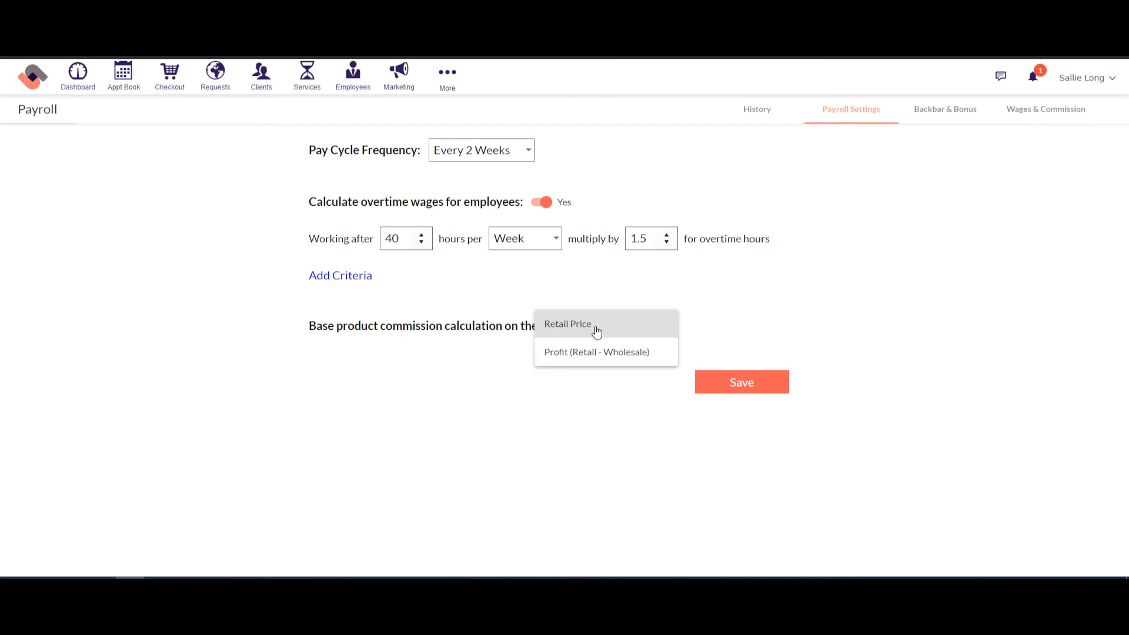
pyautogui.moveTo(592, 337)
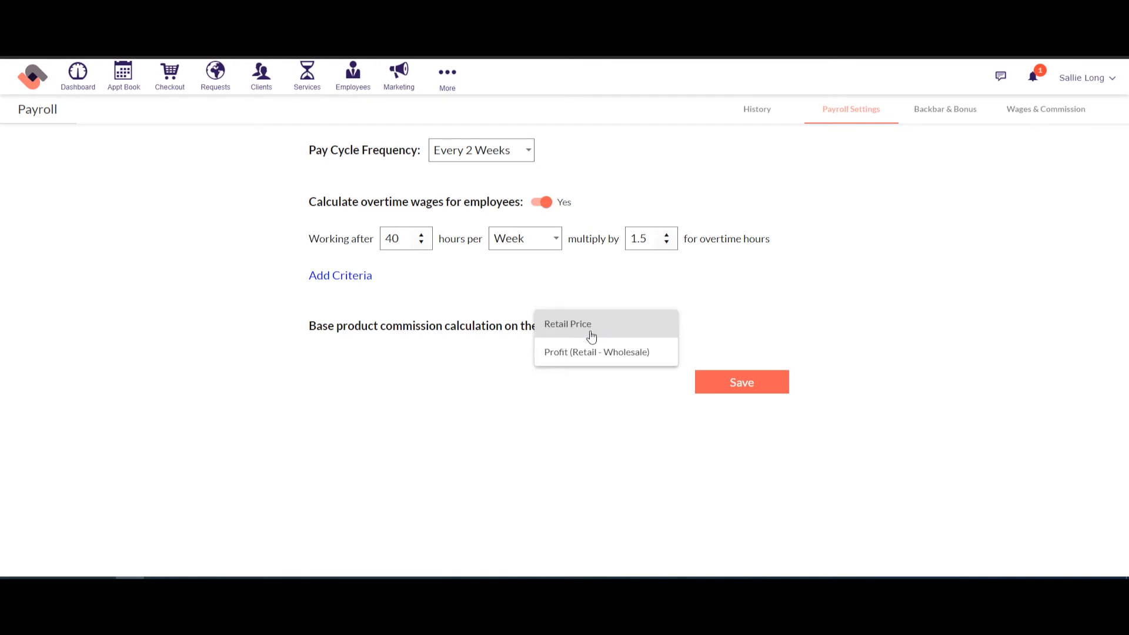
pyautogui.moveTo(598, 356)
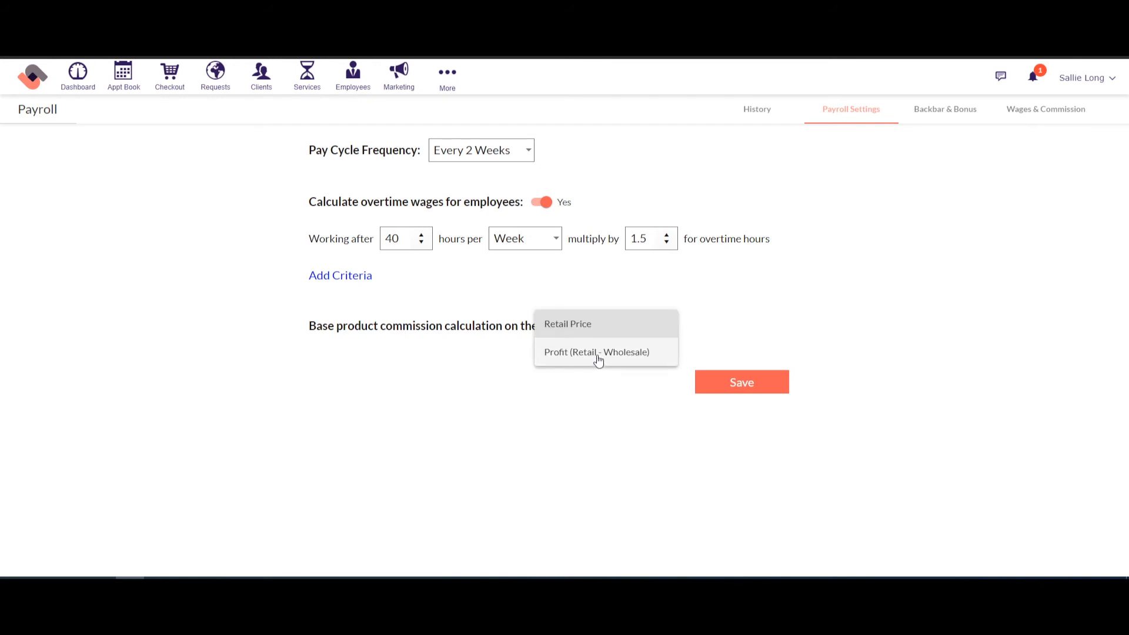
pyautogui.click(567, 324)
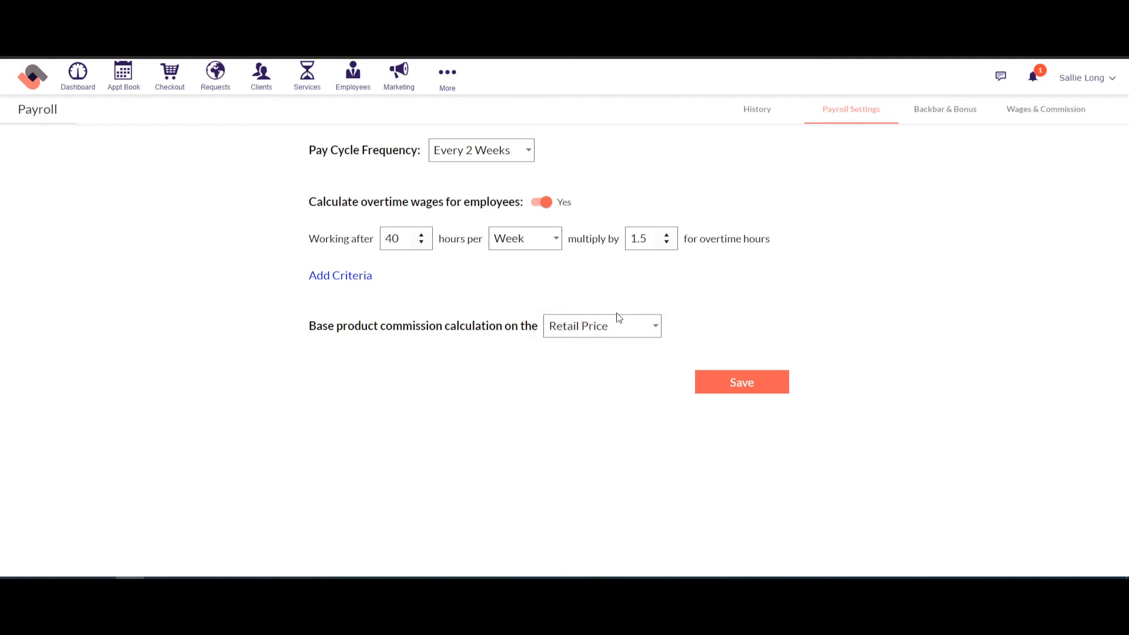
pyautogui.moveTo(738, 381)
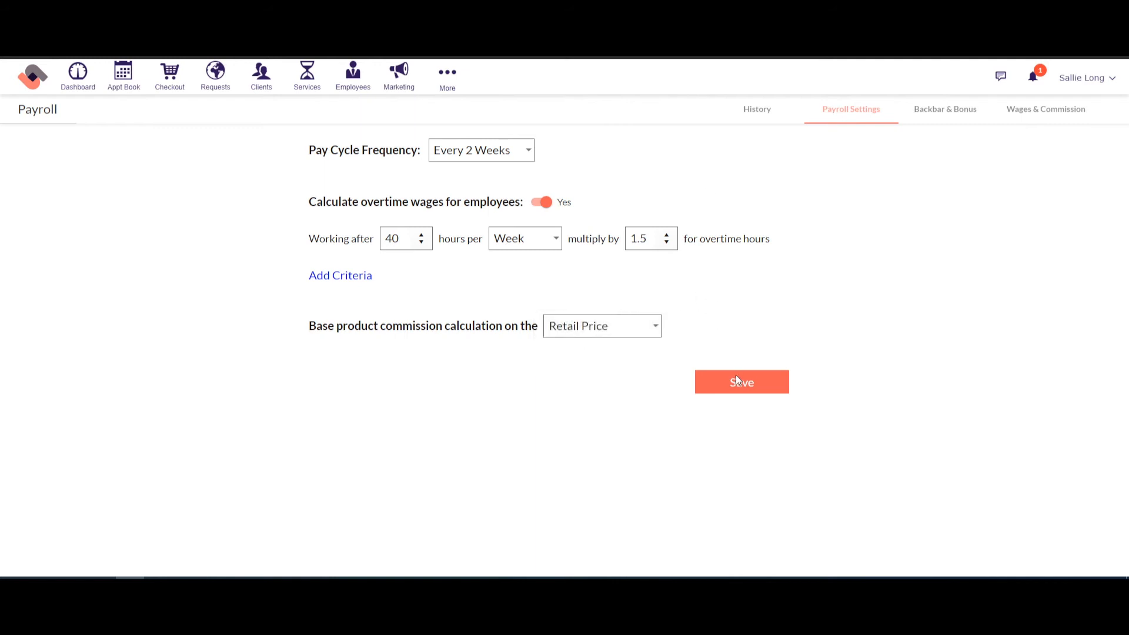
pyautogui.click(741, 381)
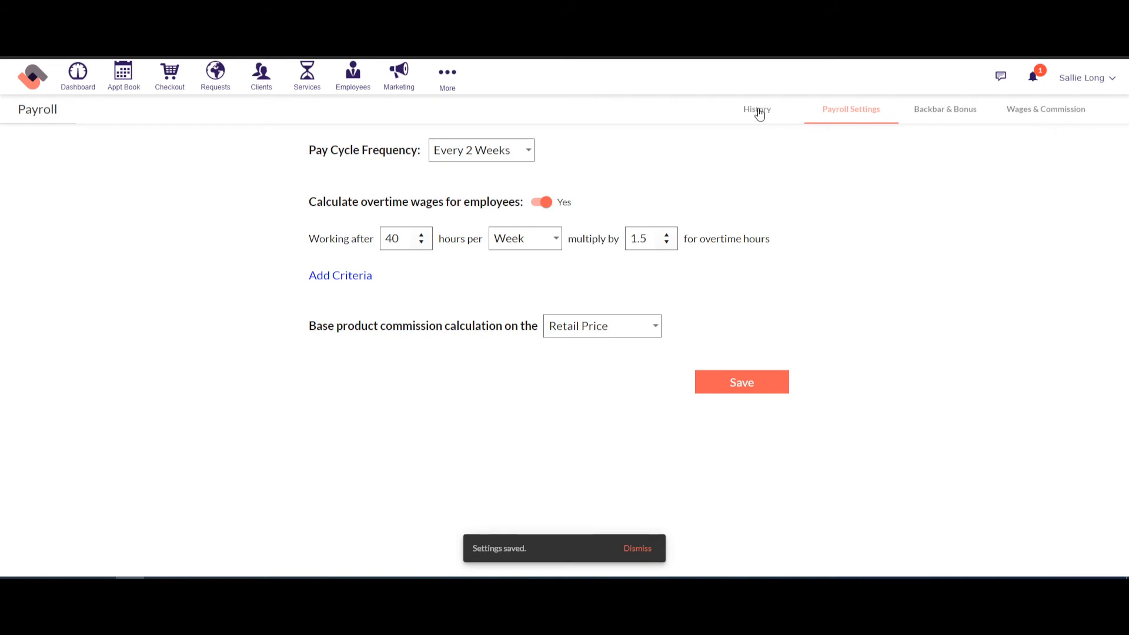
# Return to the payroll History page, which shows no 2021 reports
pyautogui.click(757, 109)
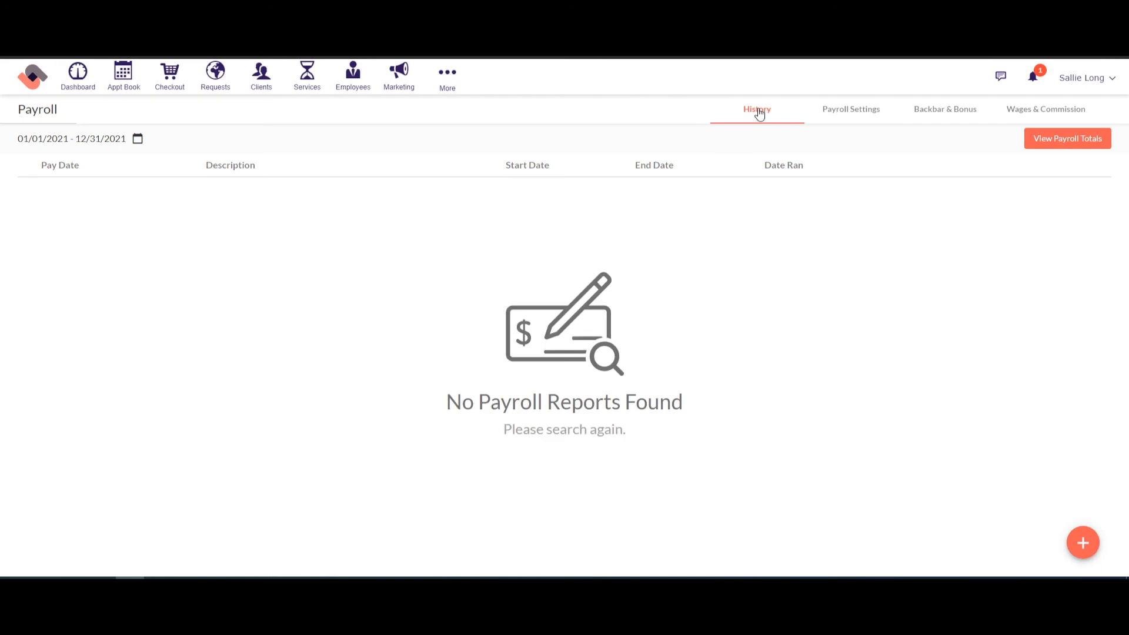
pyautogui.moveTo(980, 511)
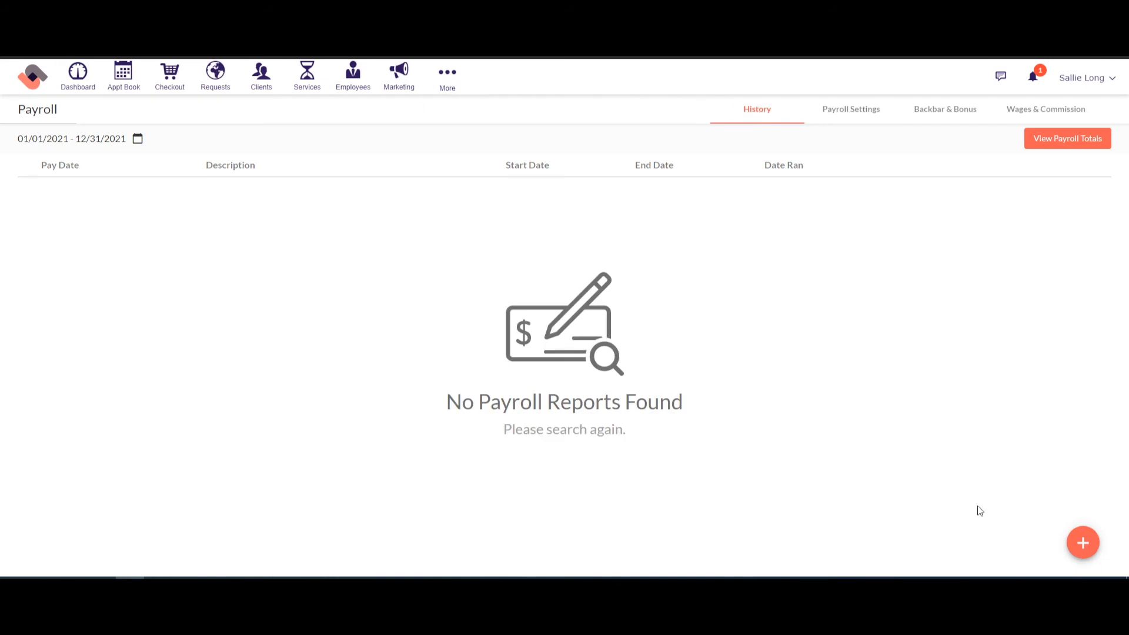
pyautogui.moveTo(1084, 543)
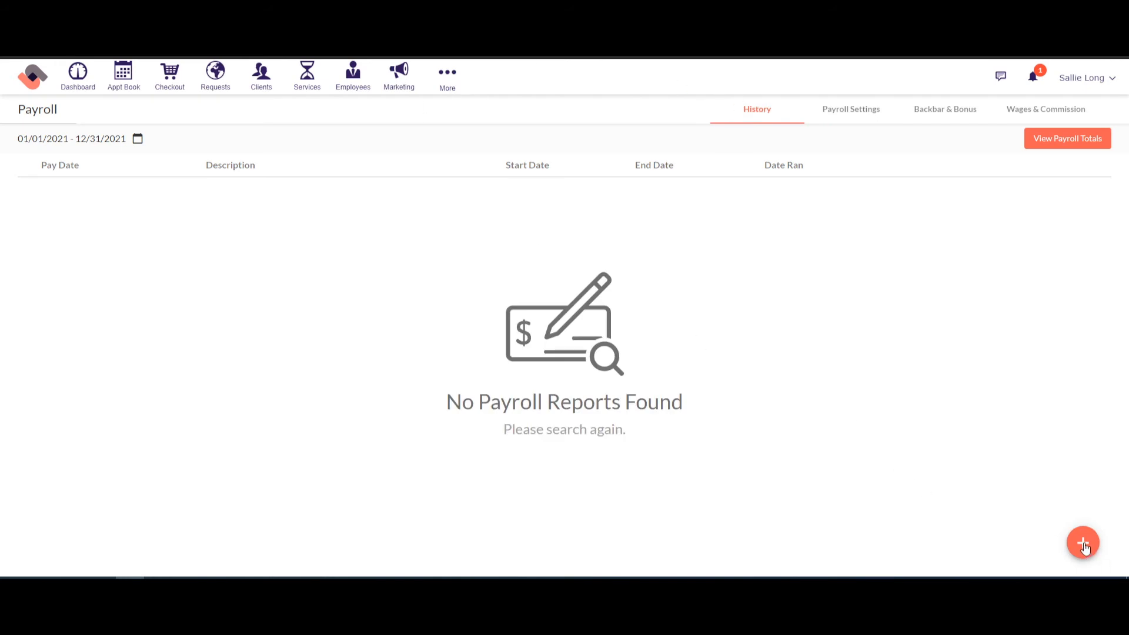
# Start a new payroll run and set the pay cycle end date to September 1, 2021
pyautogui.click(1083, 543)
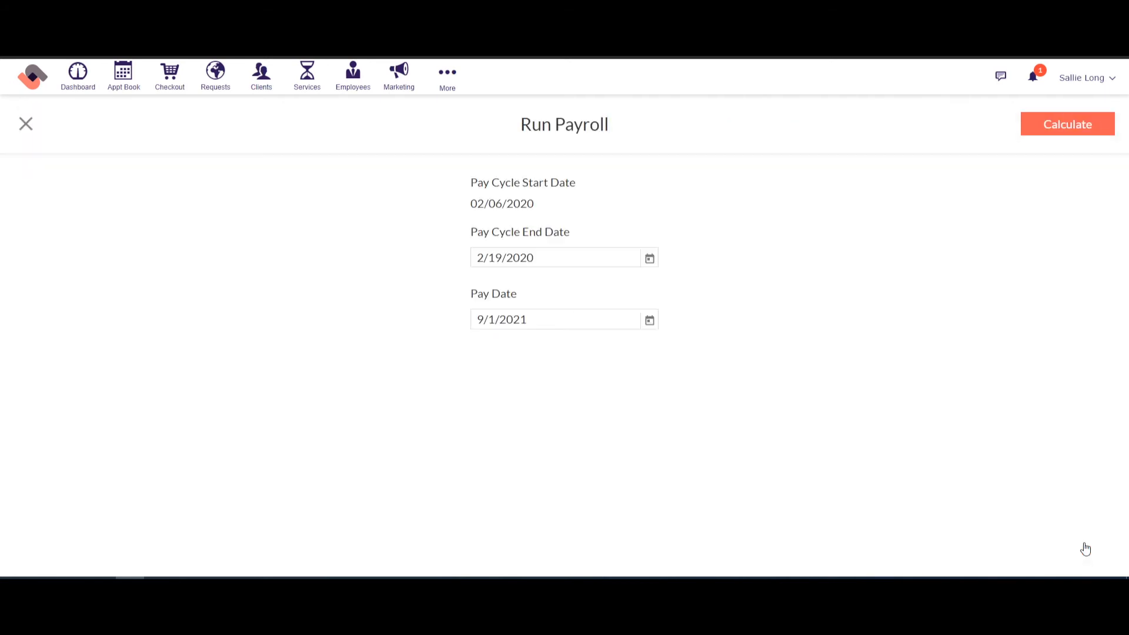
pyautogui.moveTo(526, 201)
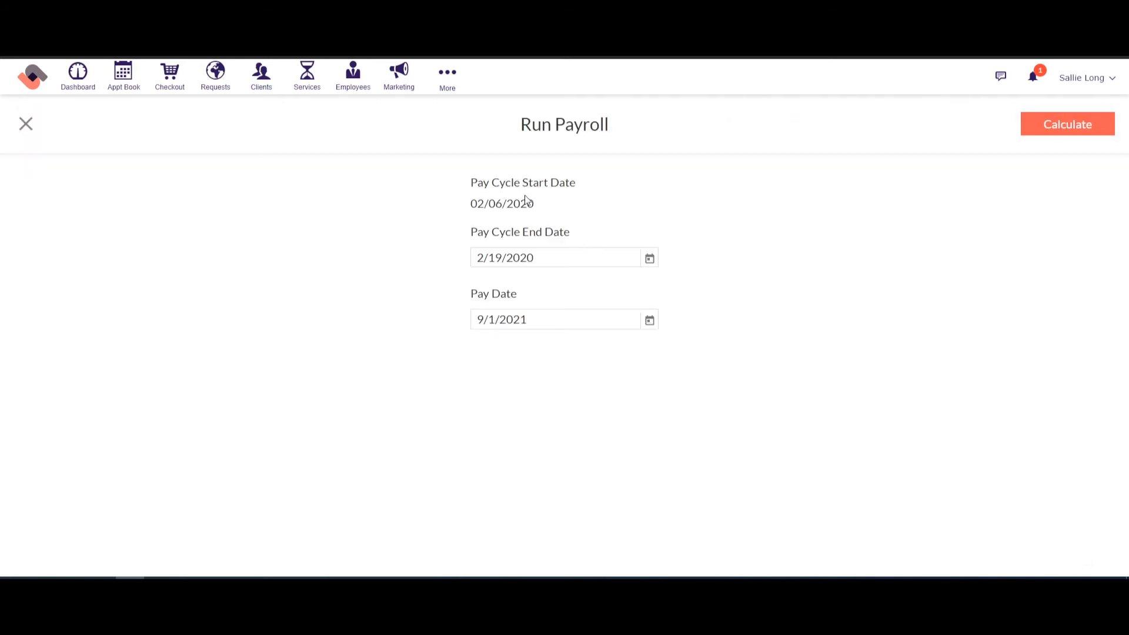
pyautogui.moveTo(555, 238)
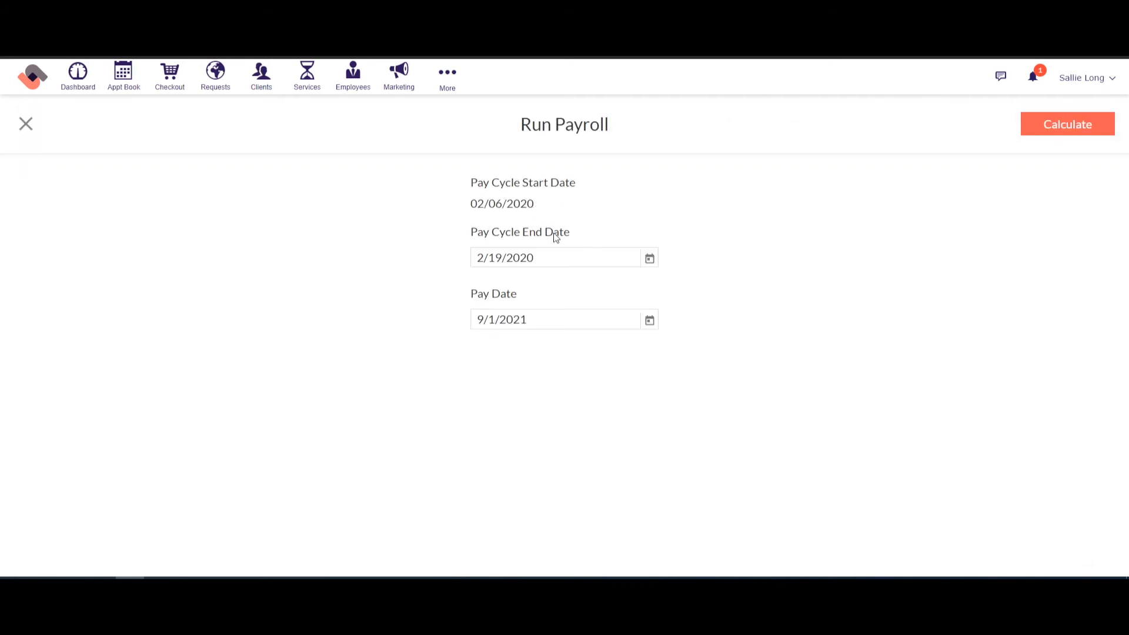
pyautogui.click(649, 258)
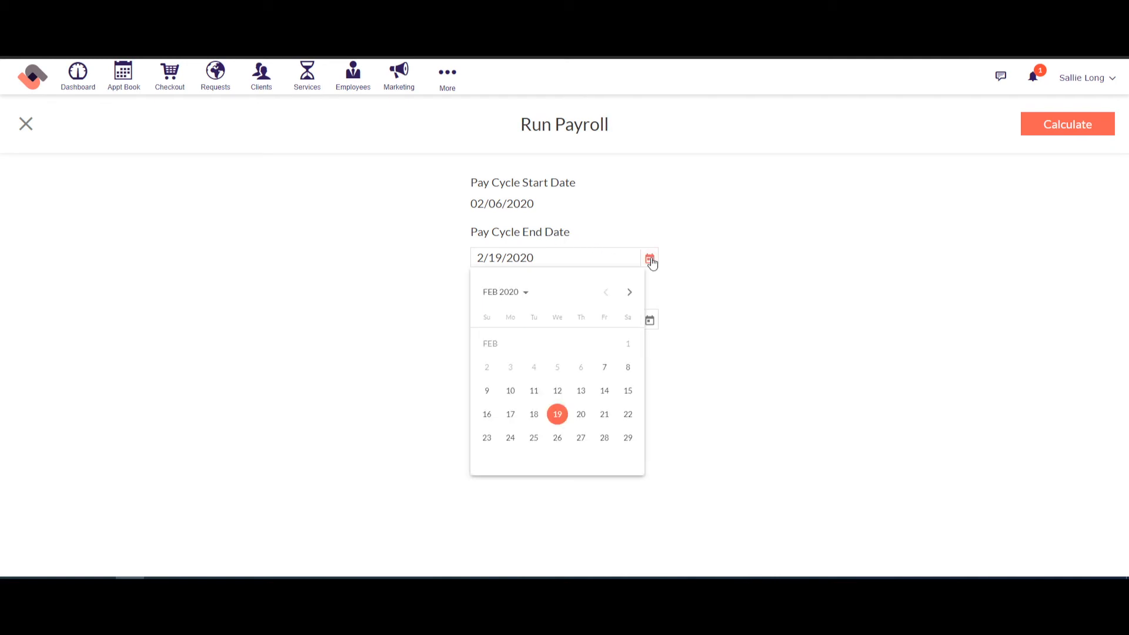
pyautogui.click(628, 293)
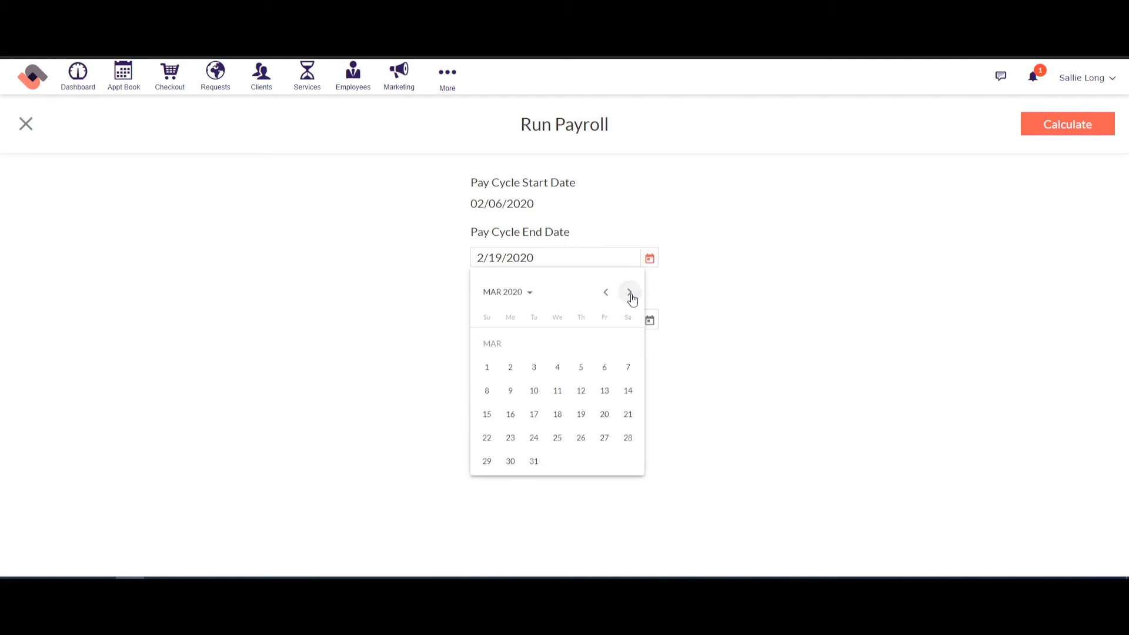
pyautogui.click(628, 292)
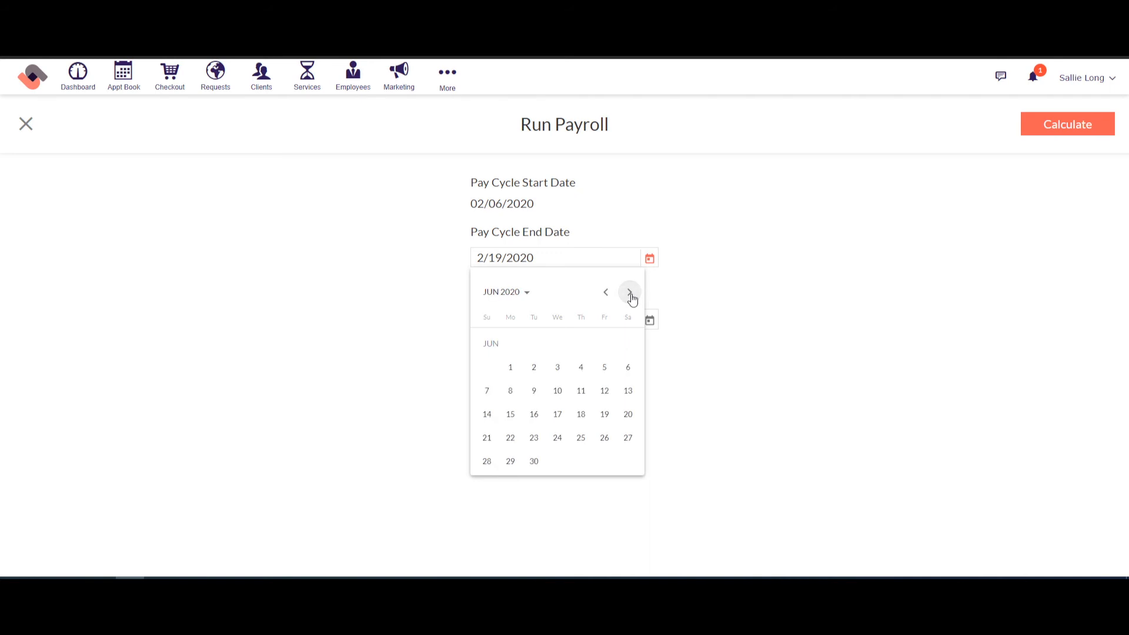
pyautogui.click(628, 292)
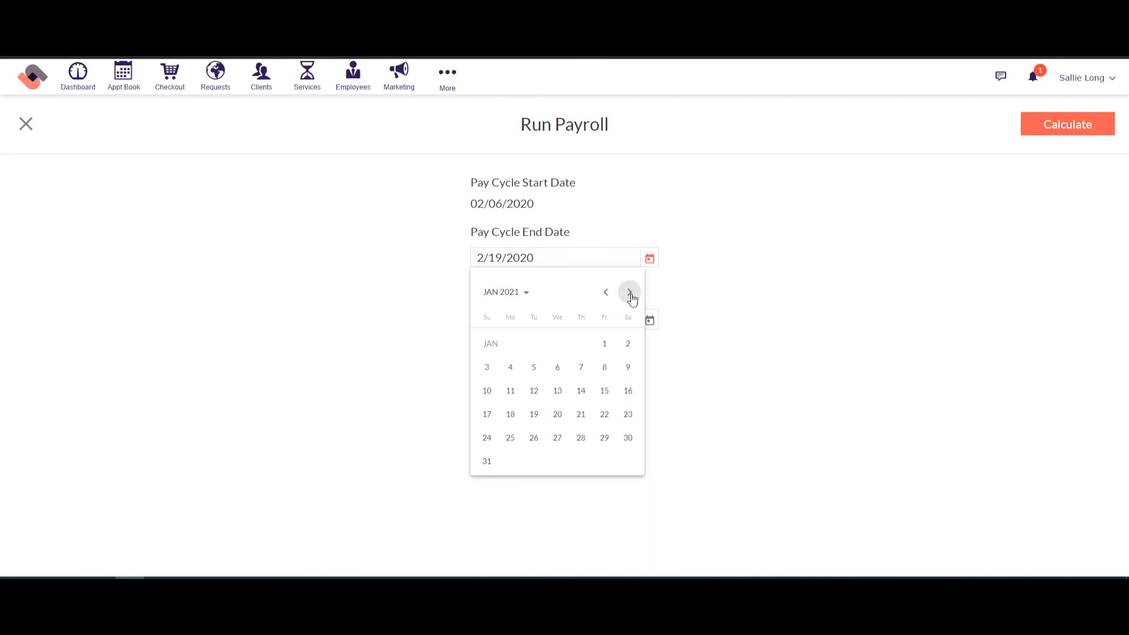
pyautogui.click(628, 291)
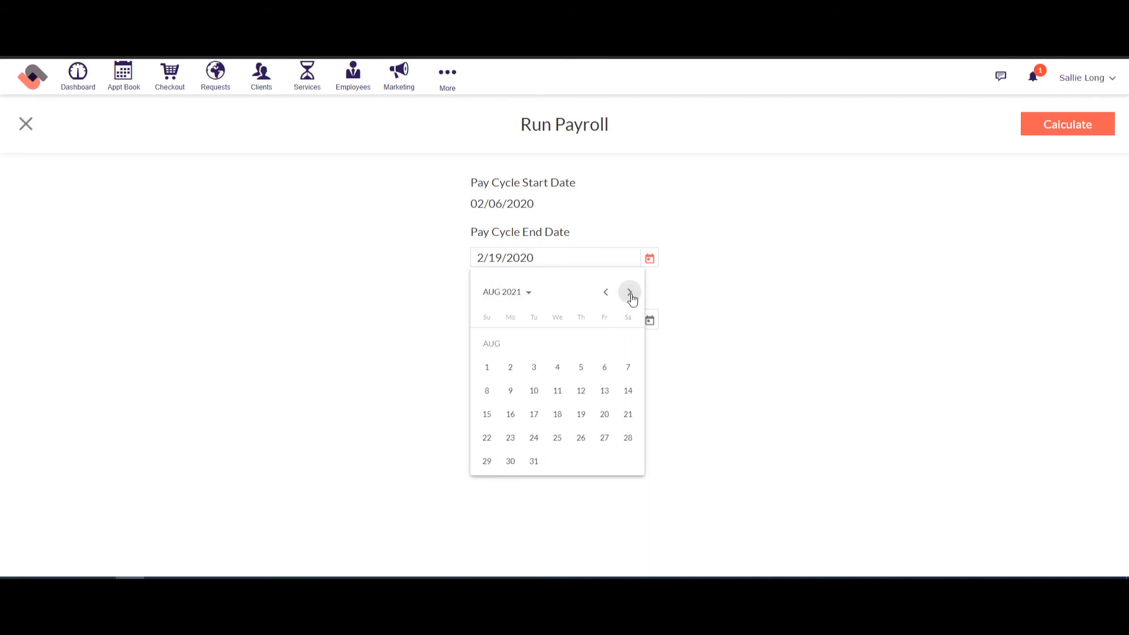
pyautogui.click(628, 292)
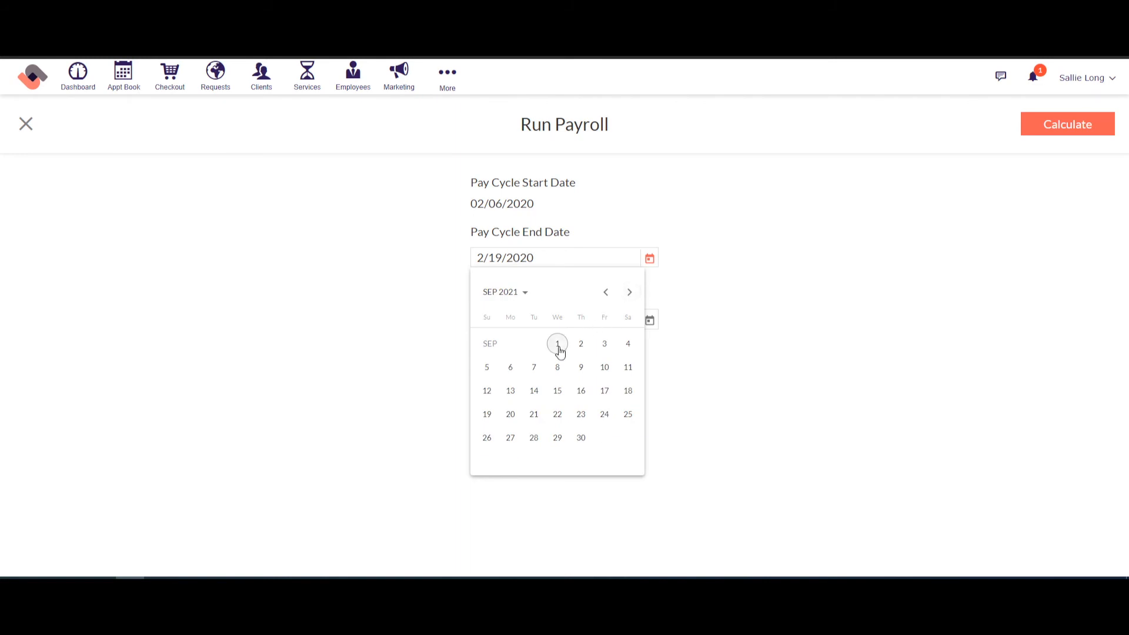
pyautogui.click(1067, 123)
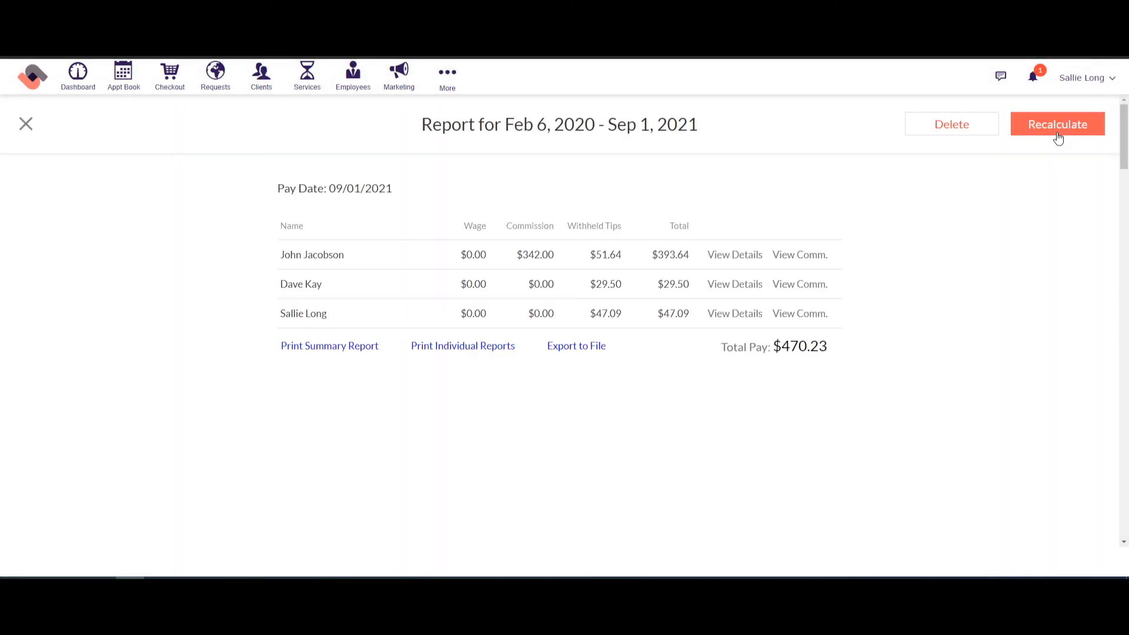
pyautogui.moveTo(313, 261)
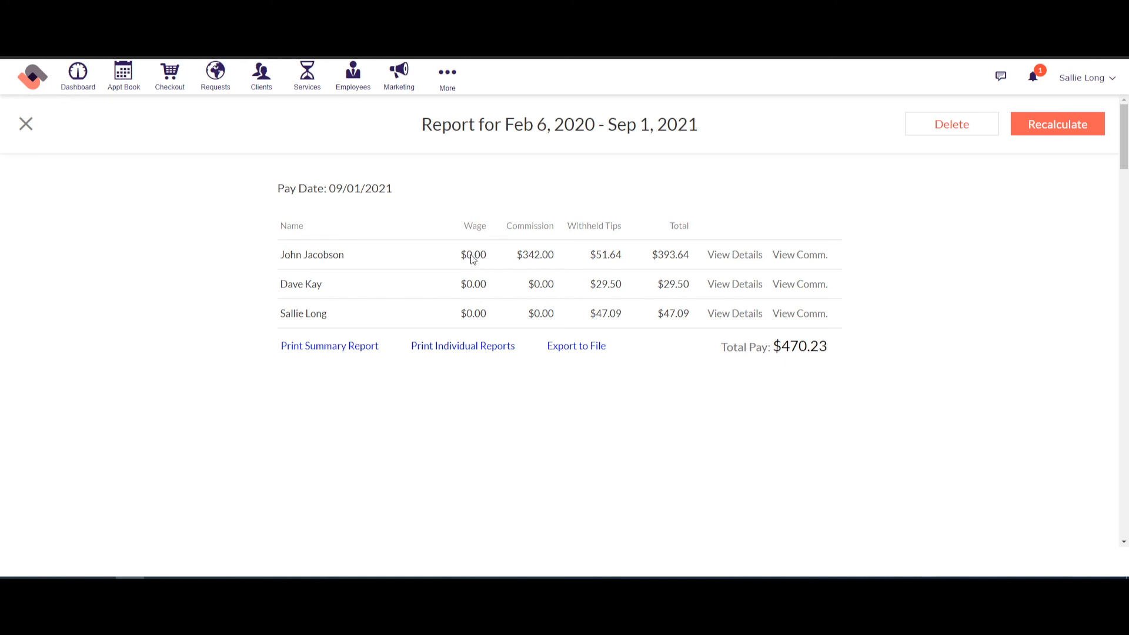
pyautogui.moveTo(530, 254)
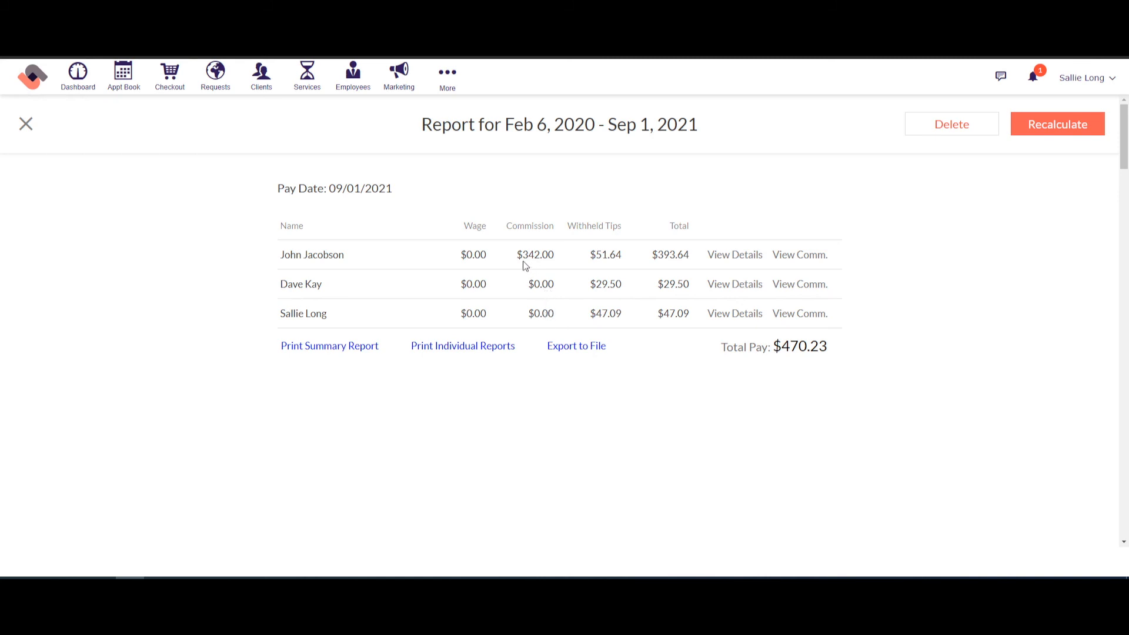
pyautogui.moveTo(601, 267)
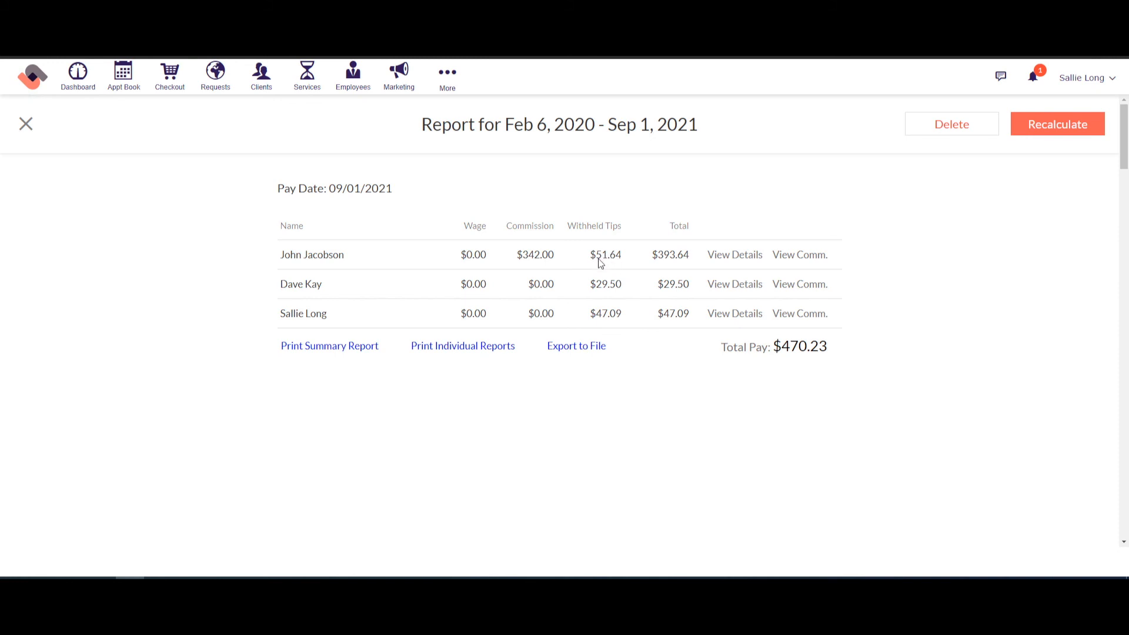
pyautogui.moveTo(478, 258)
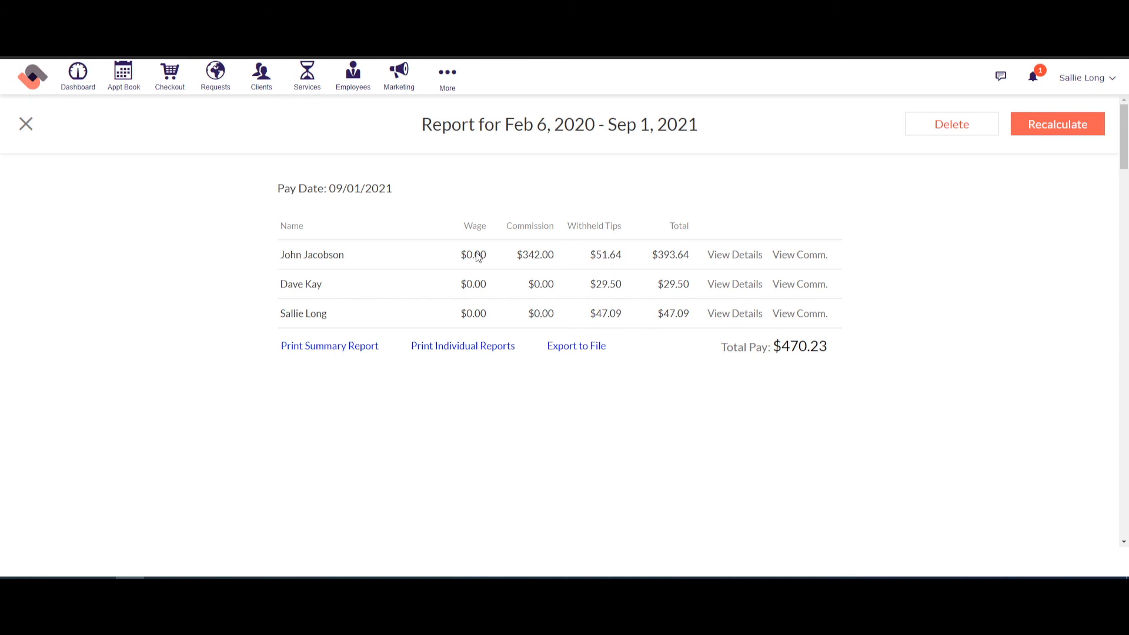
pyautogui.moveTo(527, 243)
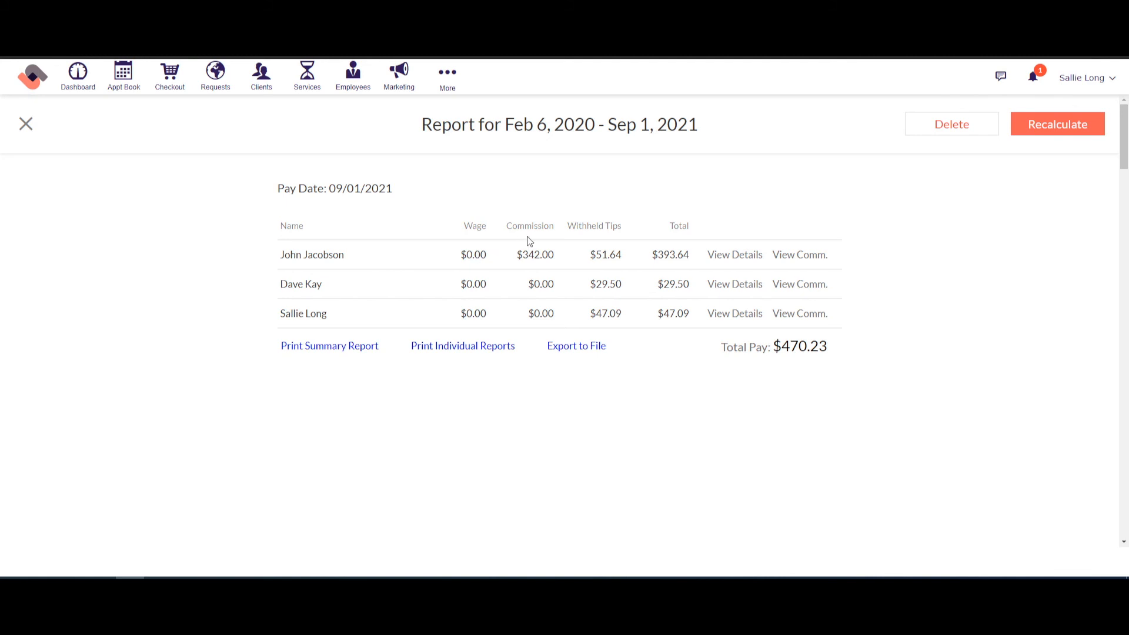
pyautogui.moveTo(605, 242)
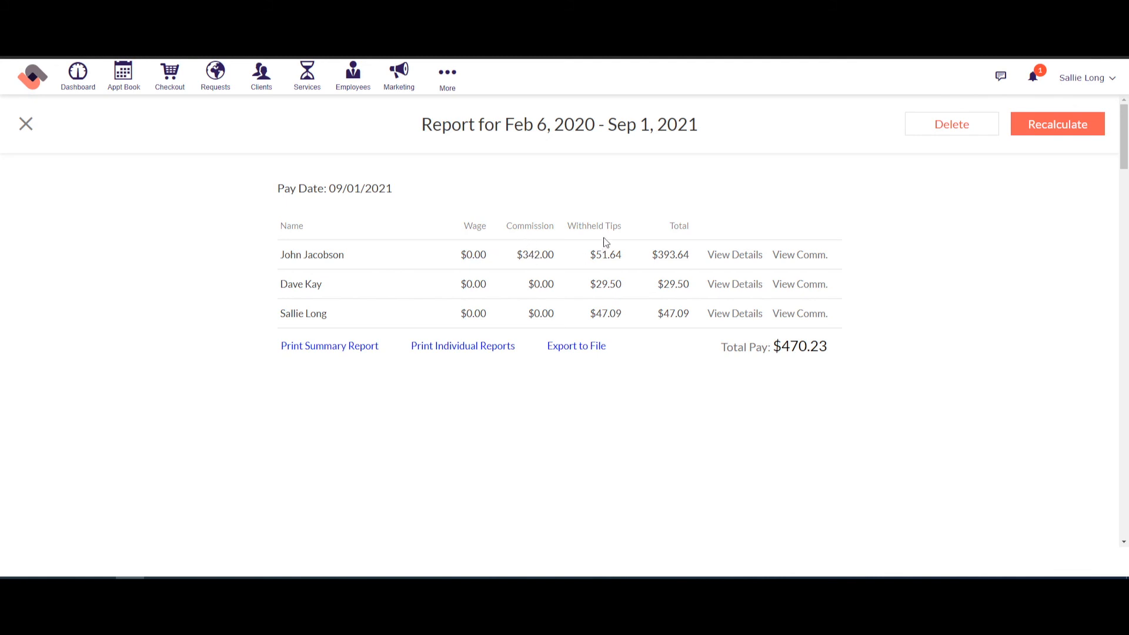
pyautogui.moveTo(675, 258)
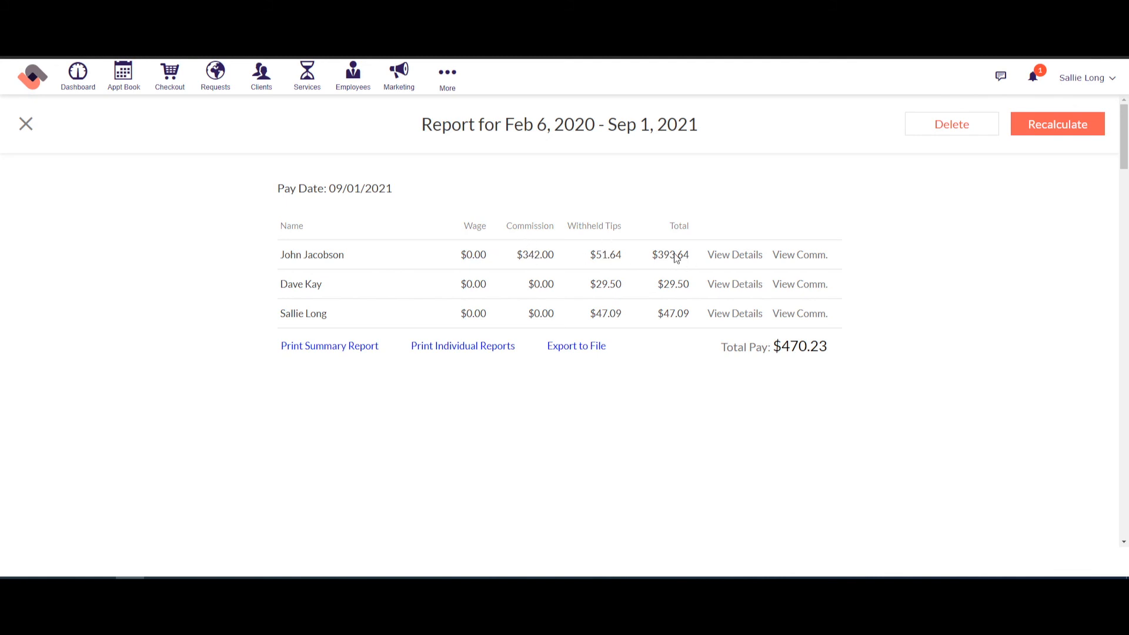
pyautogui.click(734, 254)
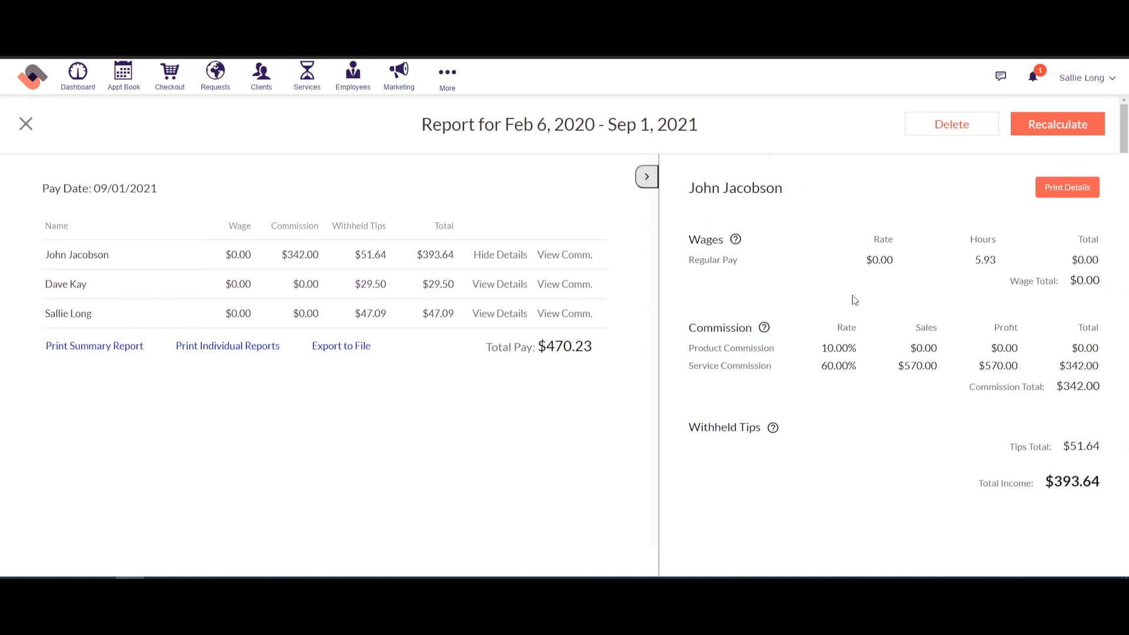
pyautogui.moveTo(848, 204)
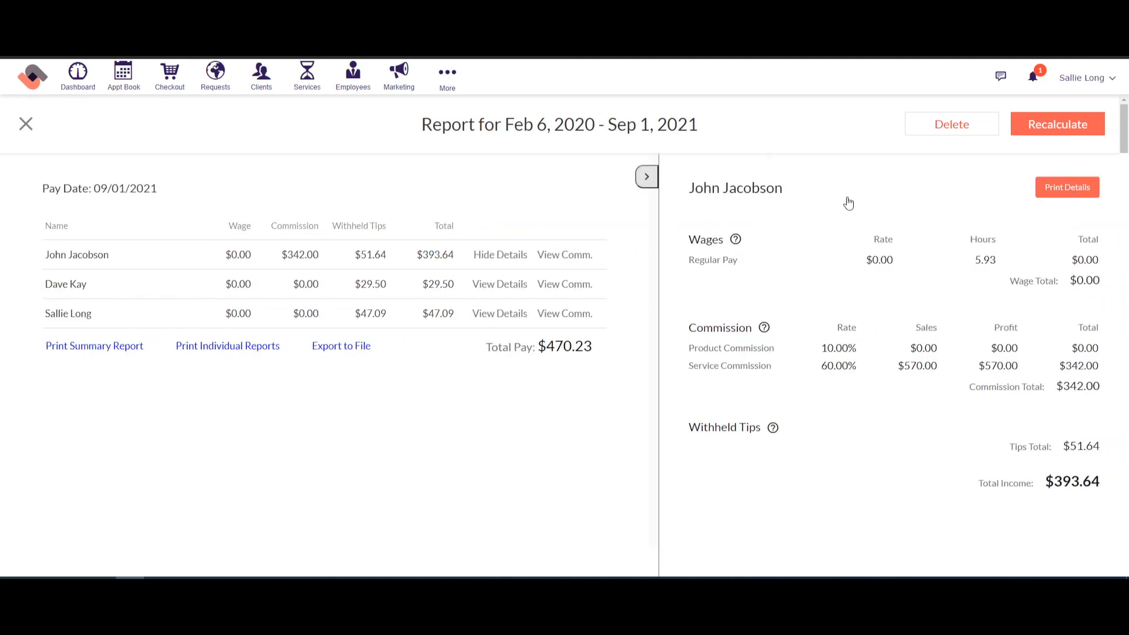
pyautogui.click(500, 254)
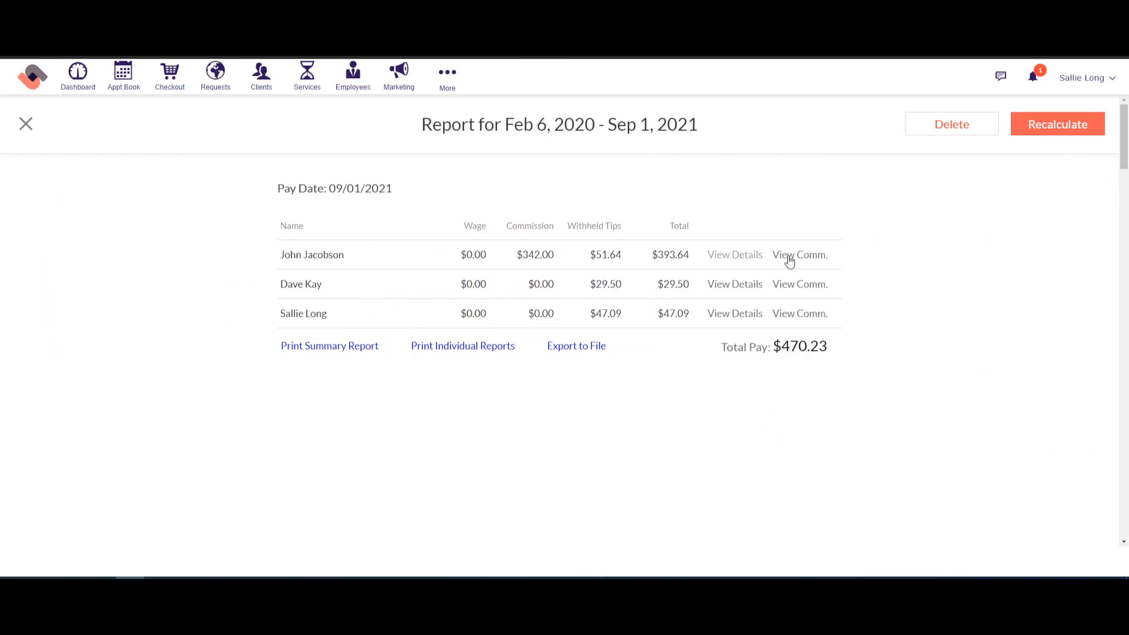
pyautogui.click(799, 254)
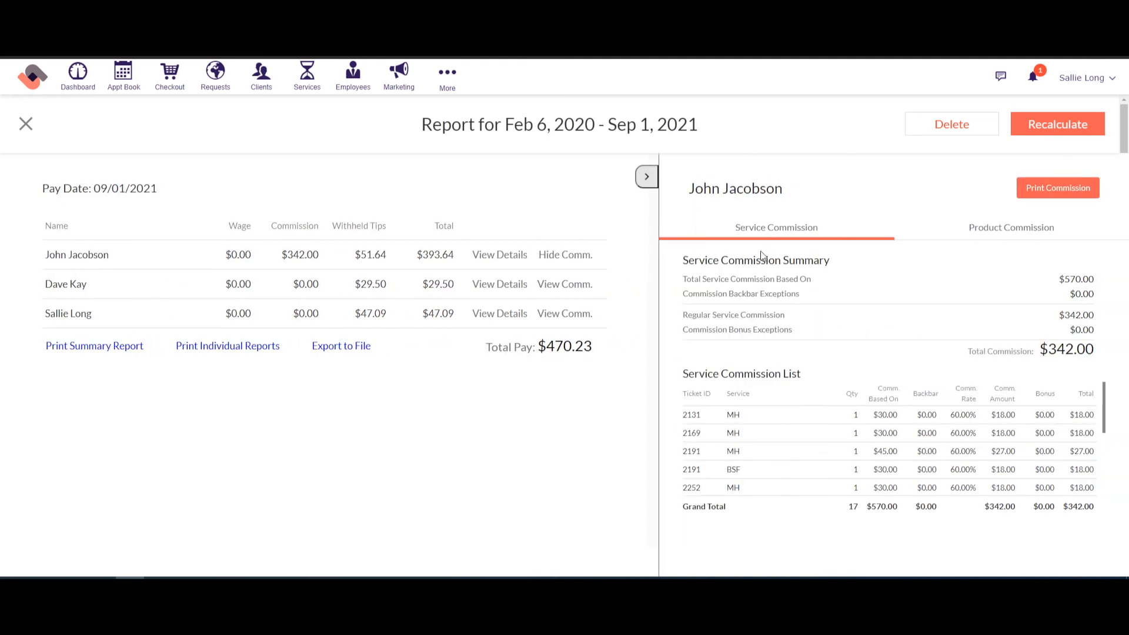
pyautogui.moveTo(796, 430)
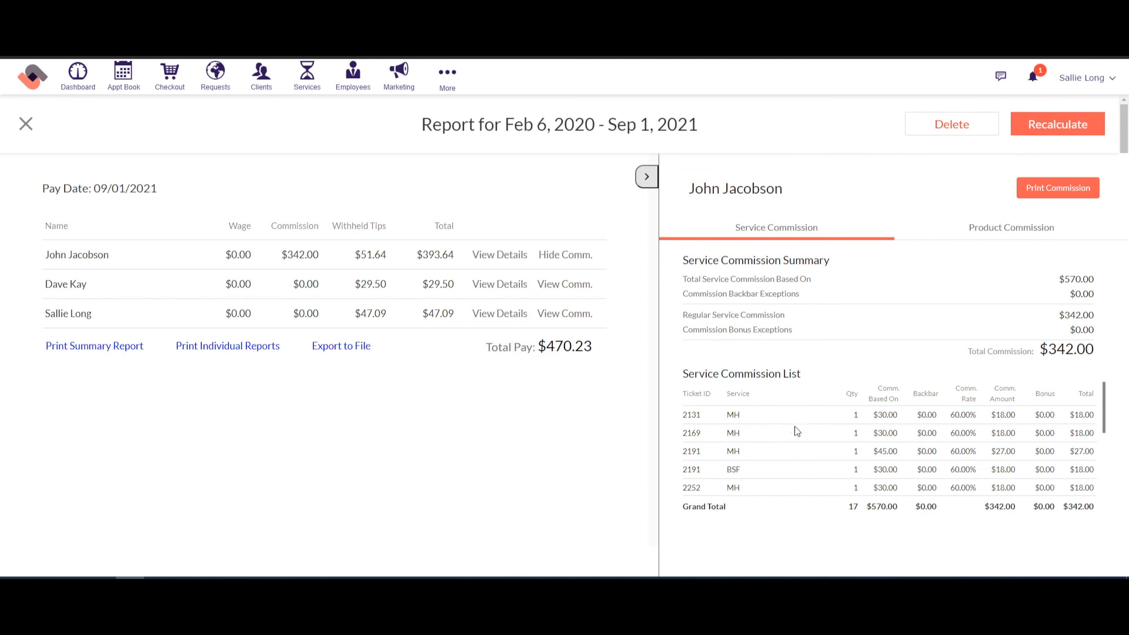
pyautogui.moveTo(916, 460)
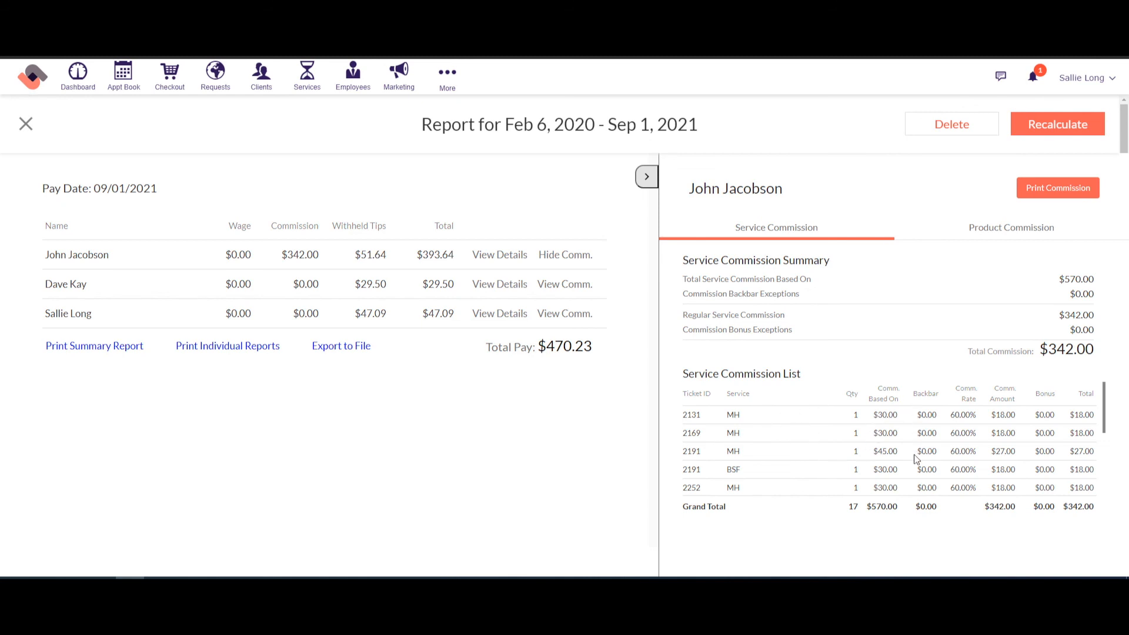
pyautogui.moveTo(1058, 415)
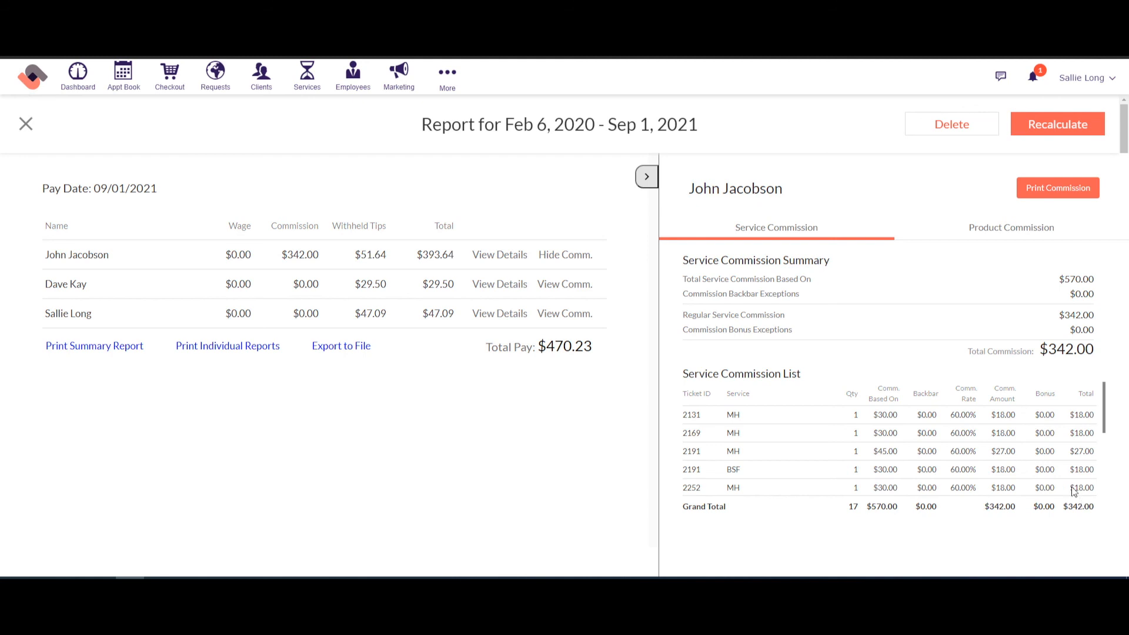
pyautogui.moveTo(1011, 227)
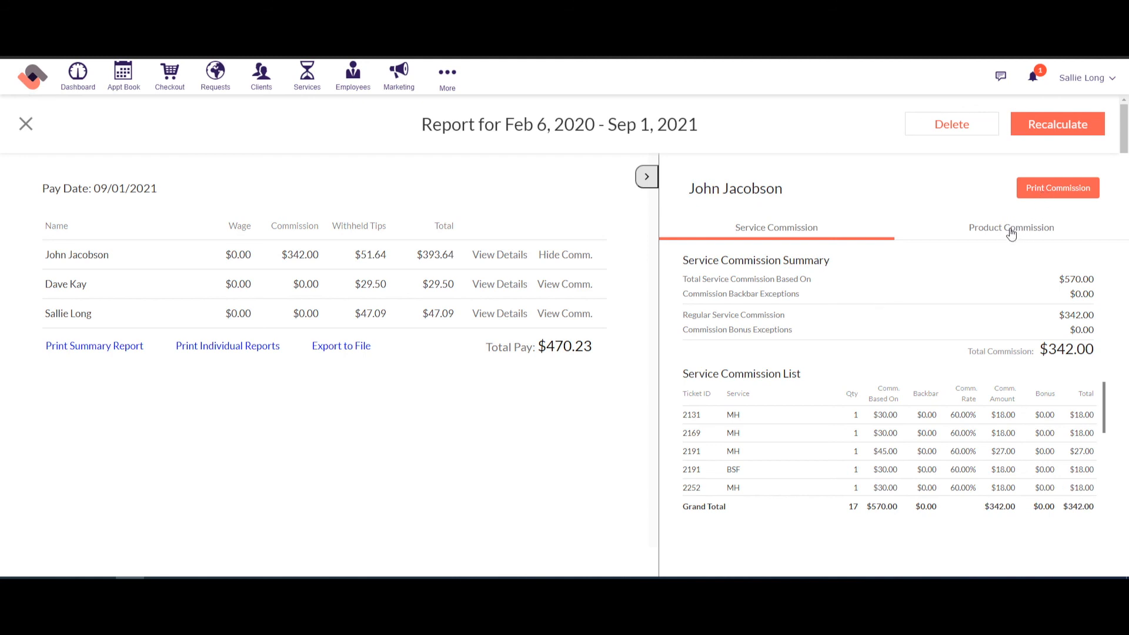
pyautogui.click(1011, 227)
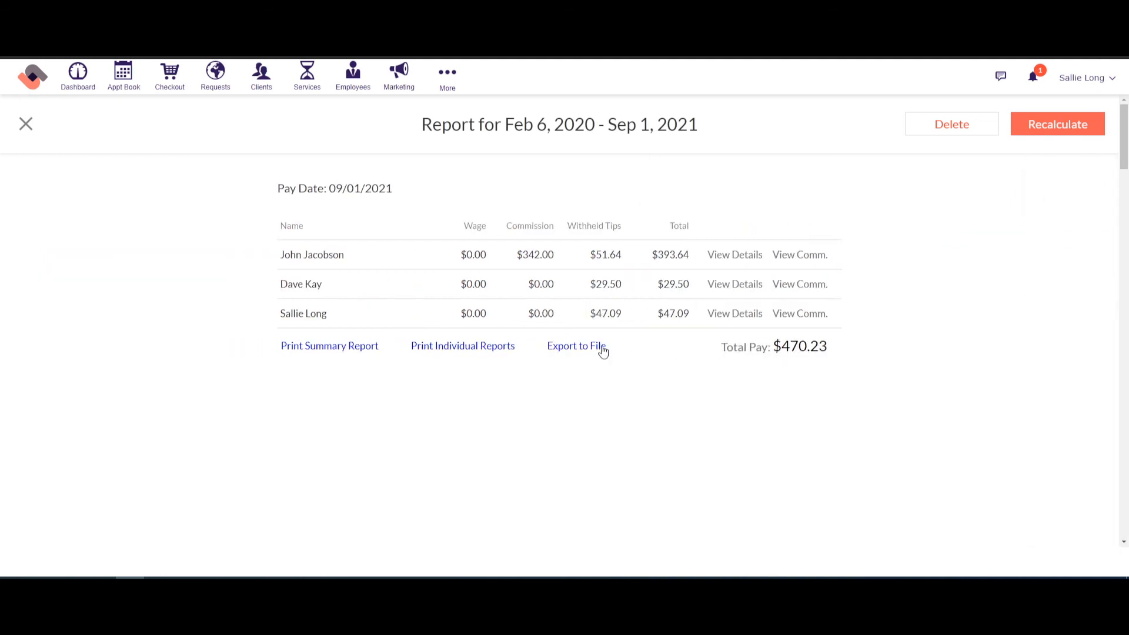
pyautogui.moveTo(588, 358)
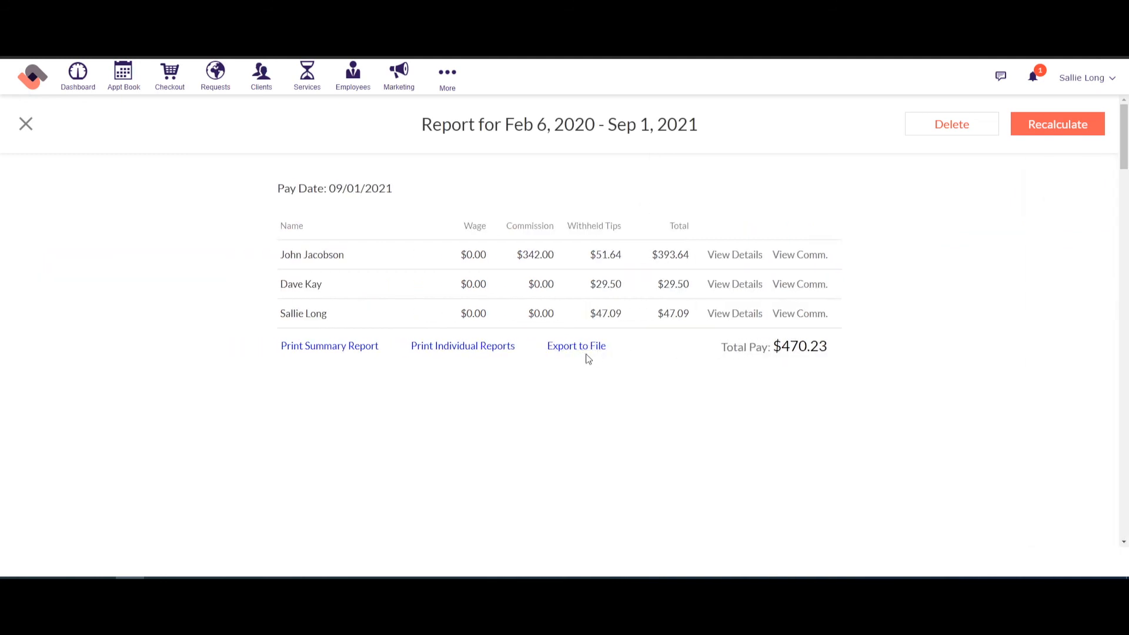
pyautogui.moveTo(464, 345)
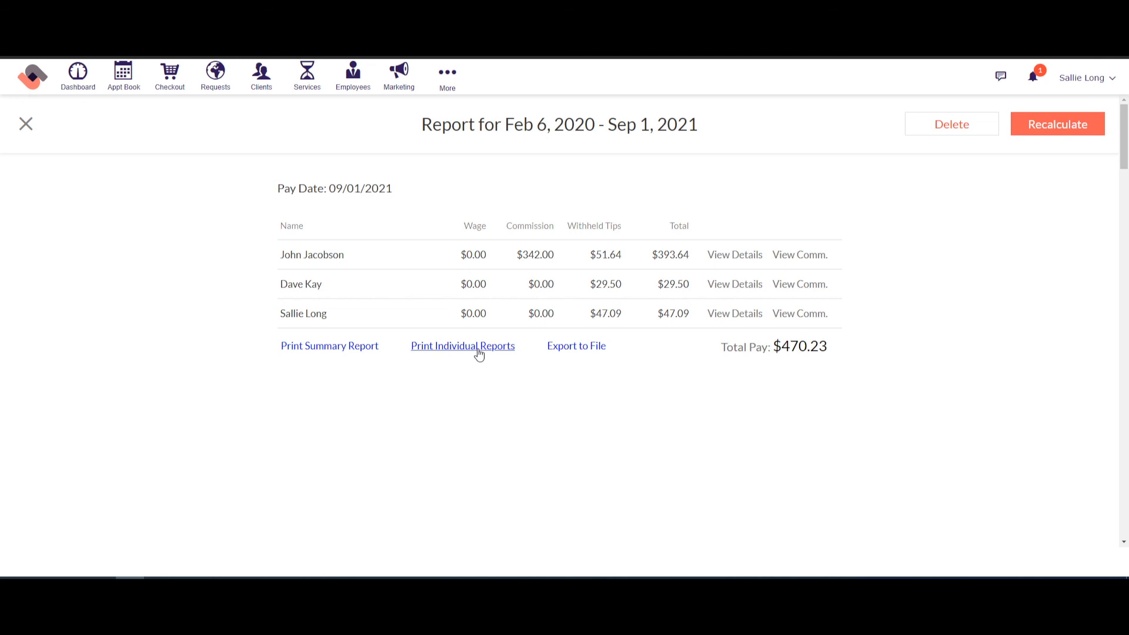
pyautogui.moveTo(937, 146)
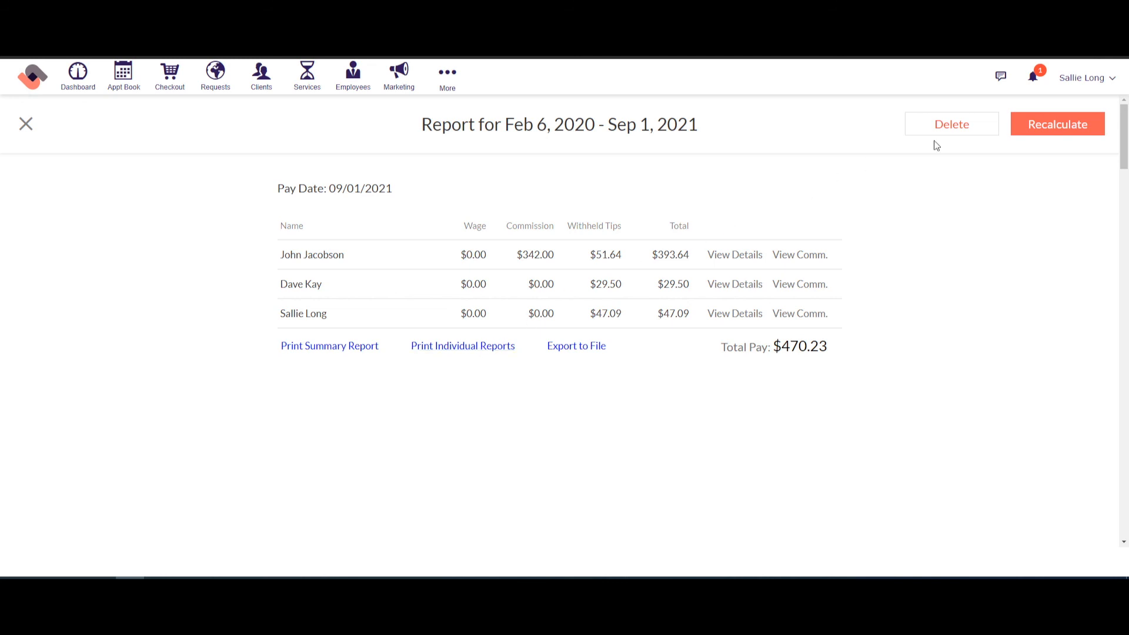
pyautogui.click(26, 123)
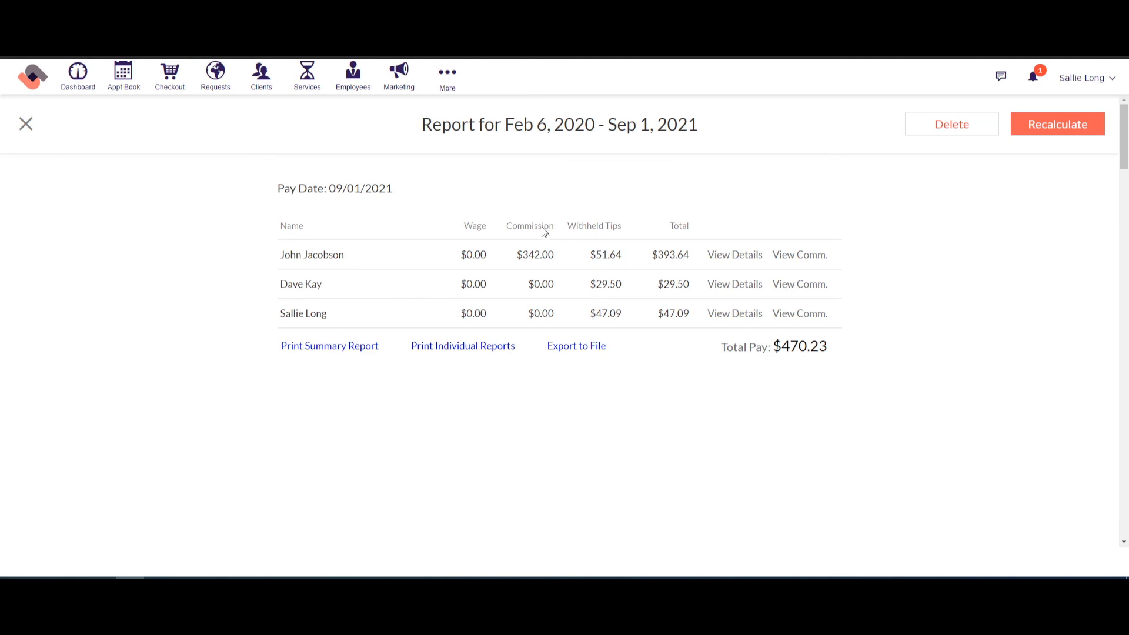
pyautogui.moveTo(524, 224)
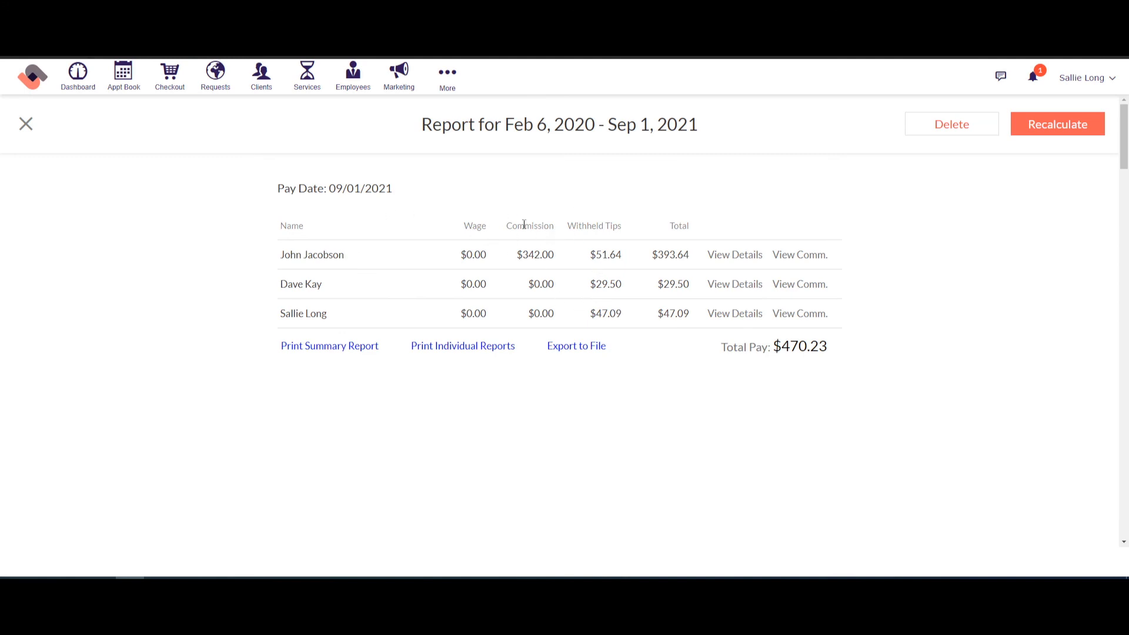
pyautogui.moveTo(603, 239)
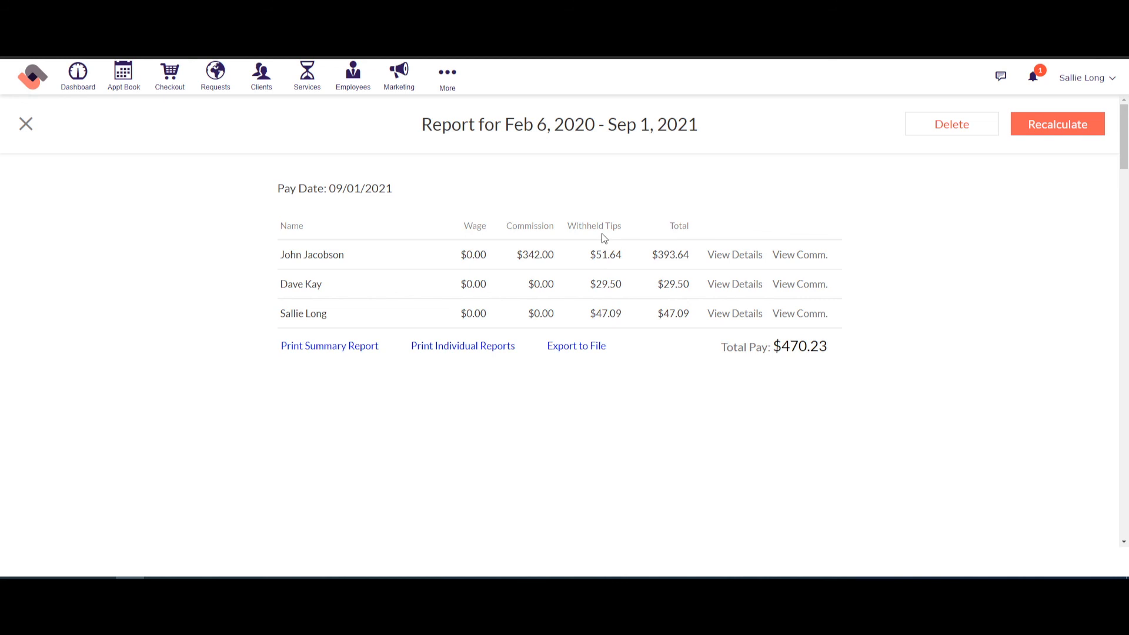
pyautogui.moveTo(233, 484)
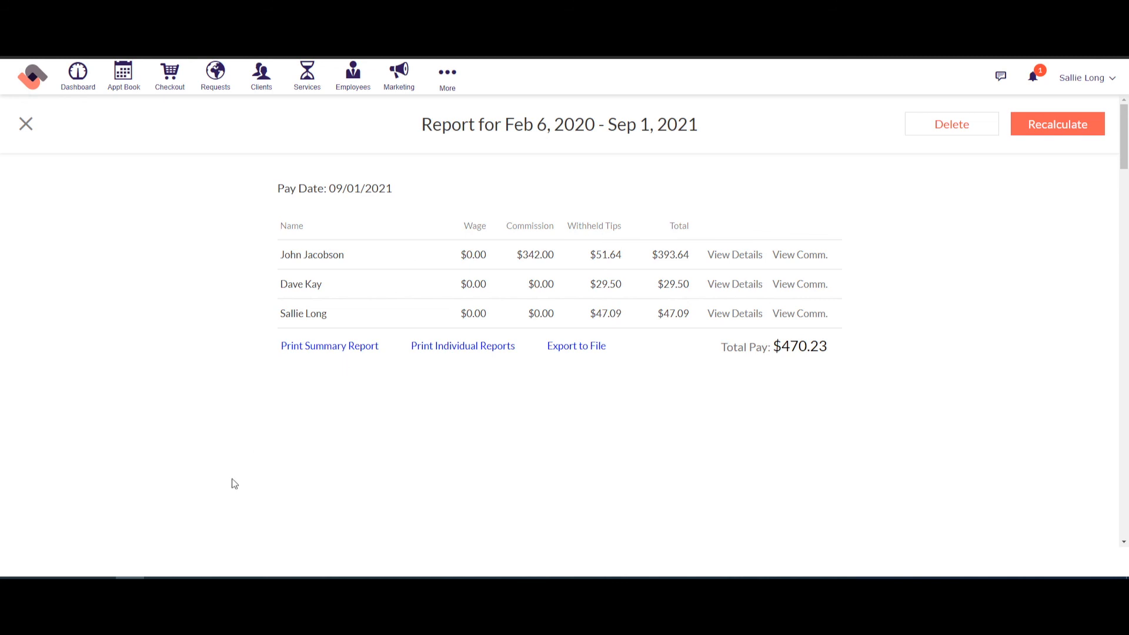